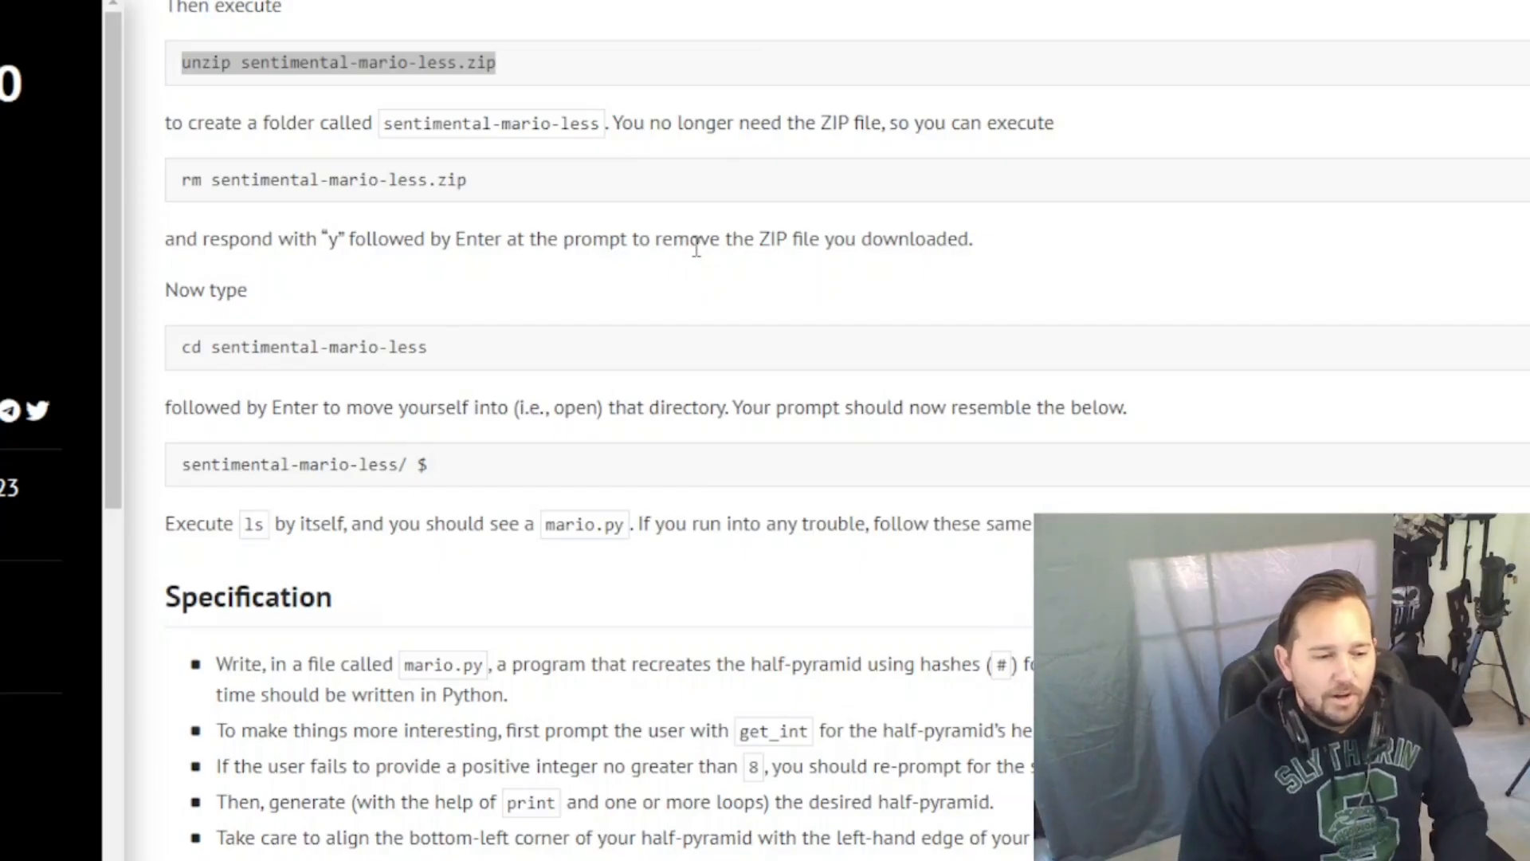
{"action": "mouse_move", "coordinate": [329, 517]}
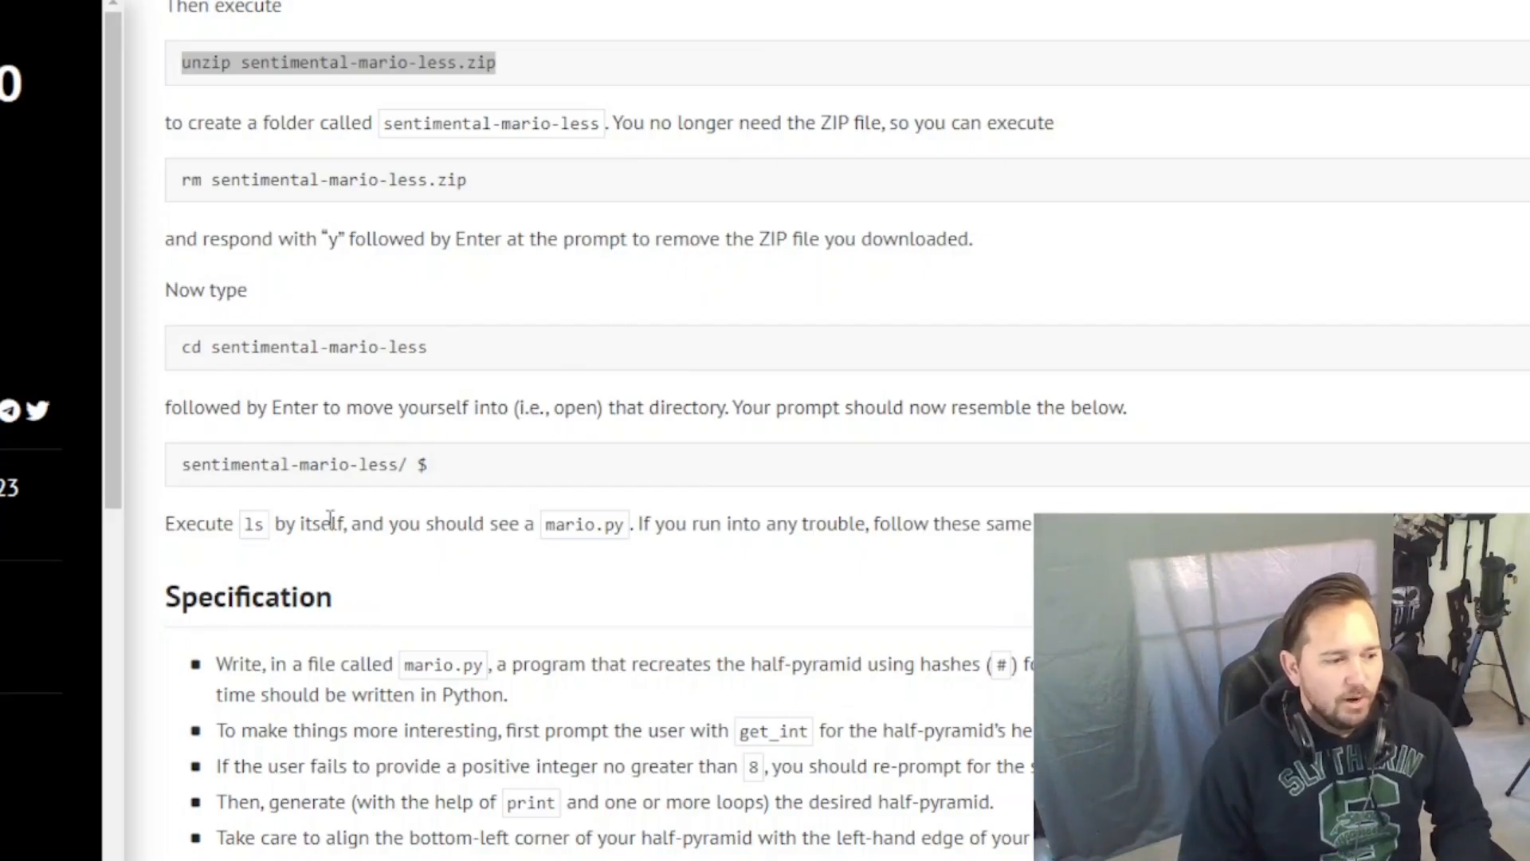
Step: Scroll through the current view before returning to the code editor
{"action": "scroll", "scroll_direction": "up", "scroll_amount": 3}
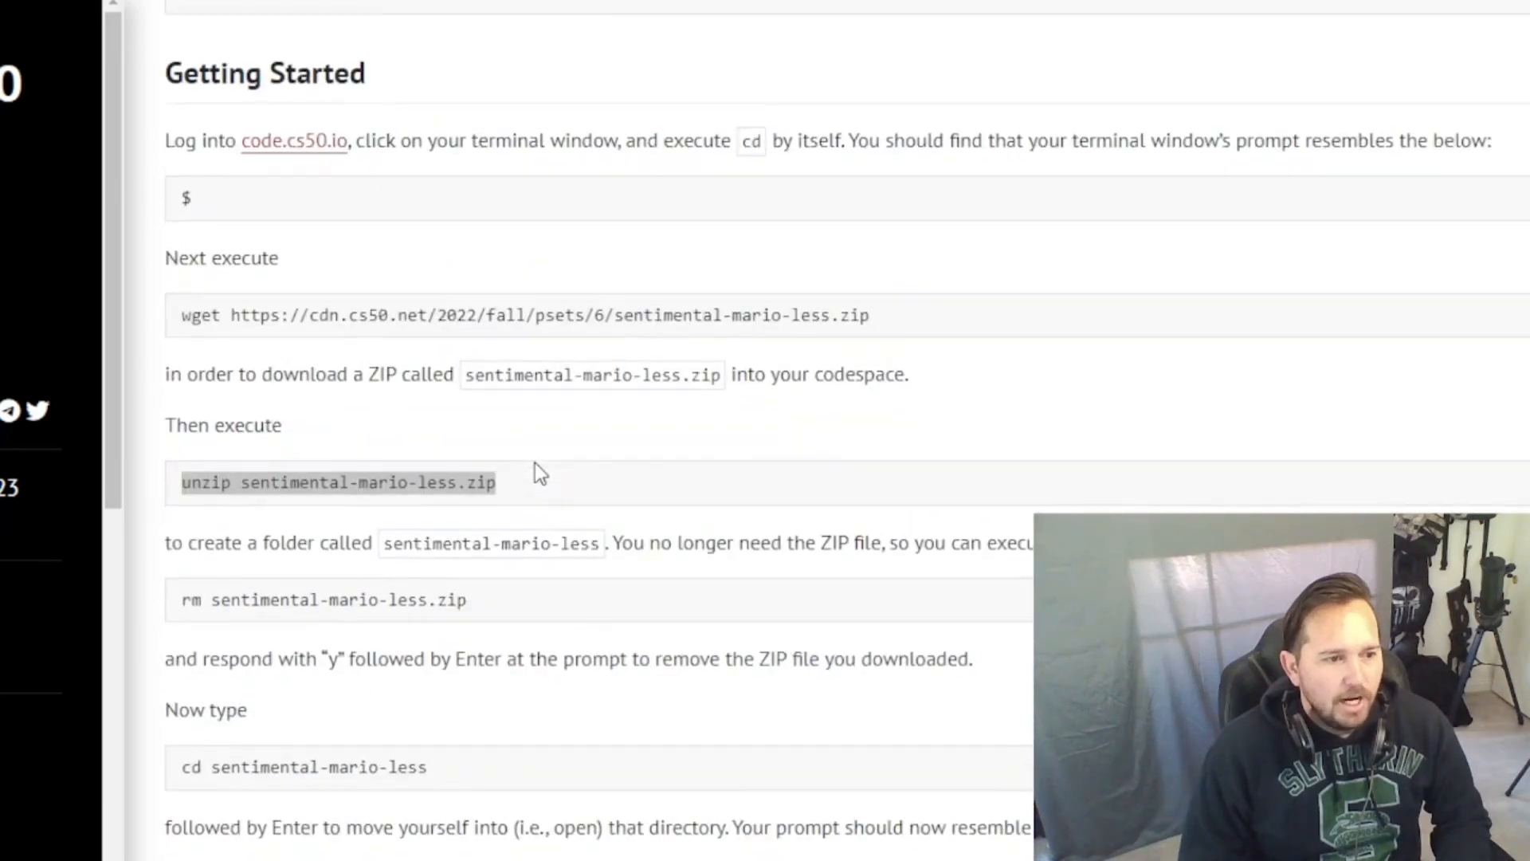
{"action": "scroll", "scroll_direction": "up", "scroll_amount": 3}
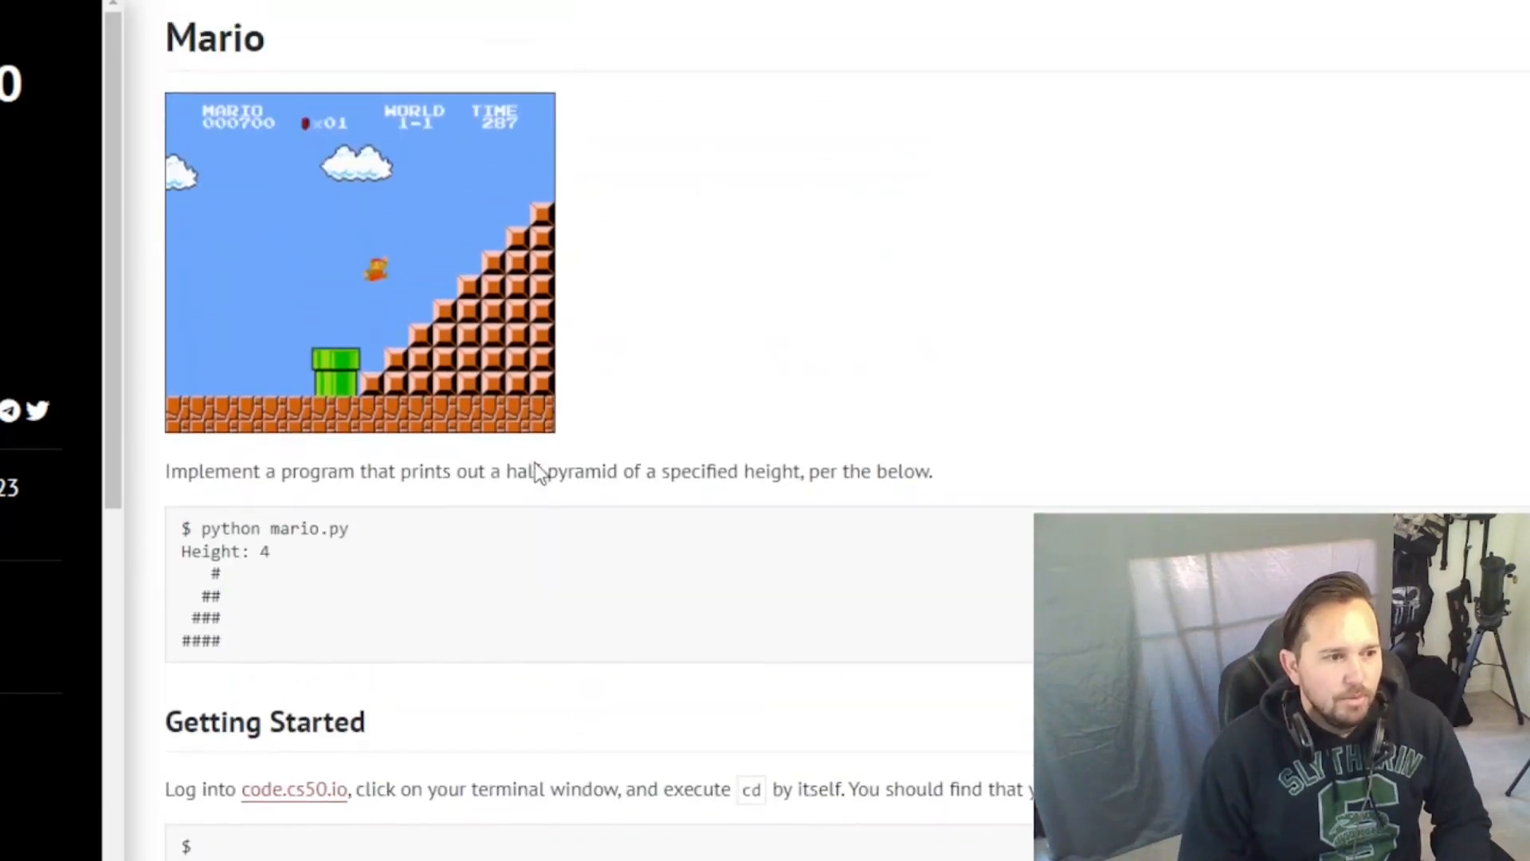
{"action": "scroll", "scroll_direction": "up", "scroll_amount": 3}
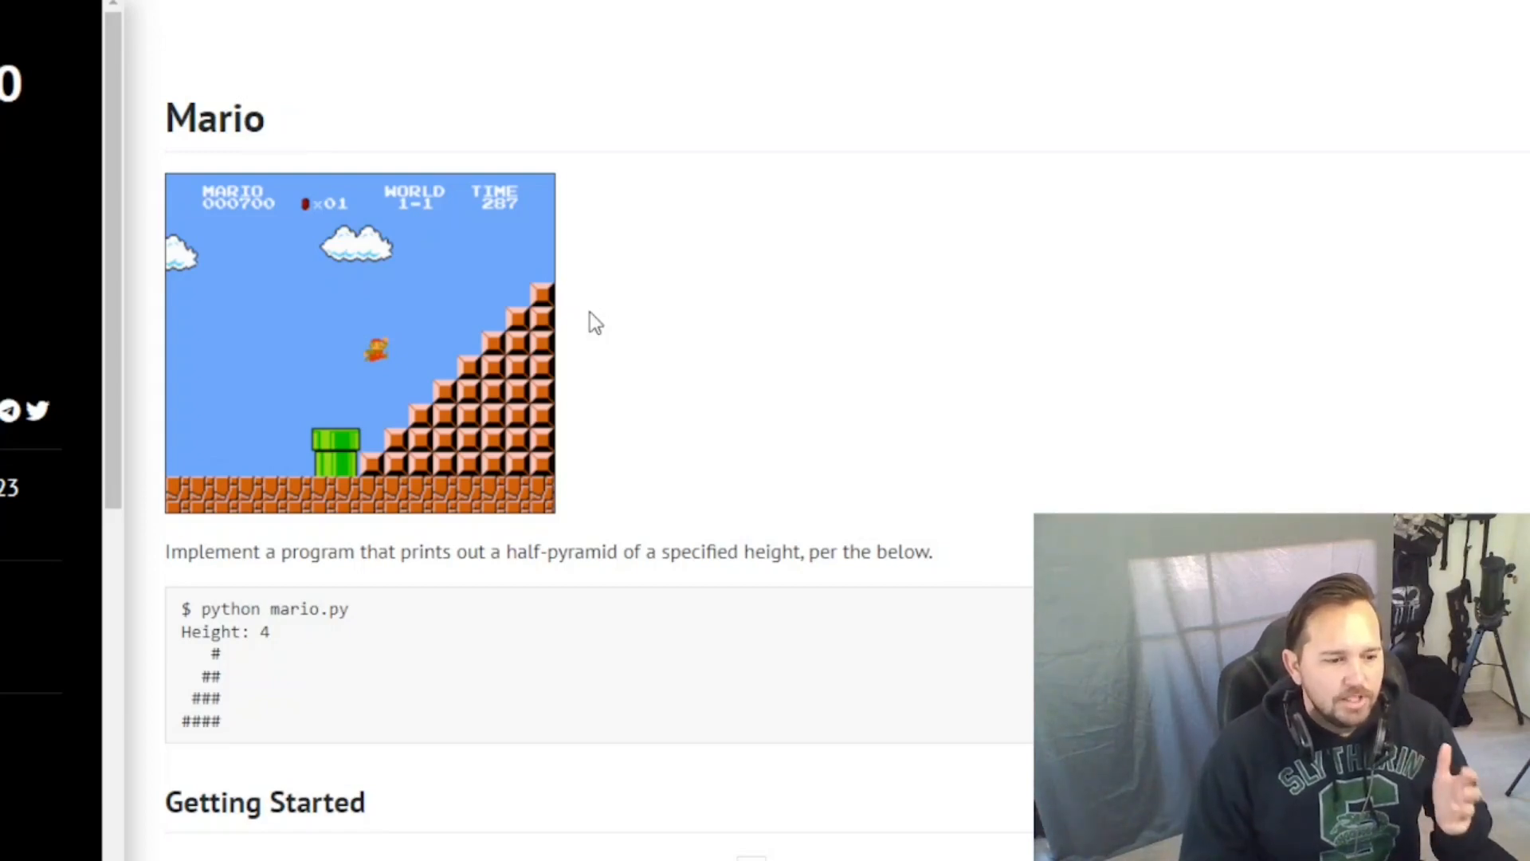
{"action": "mouse_move", "coordinate": [1284, 43]}
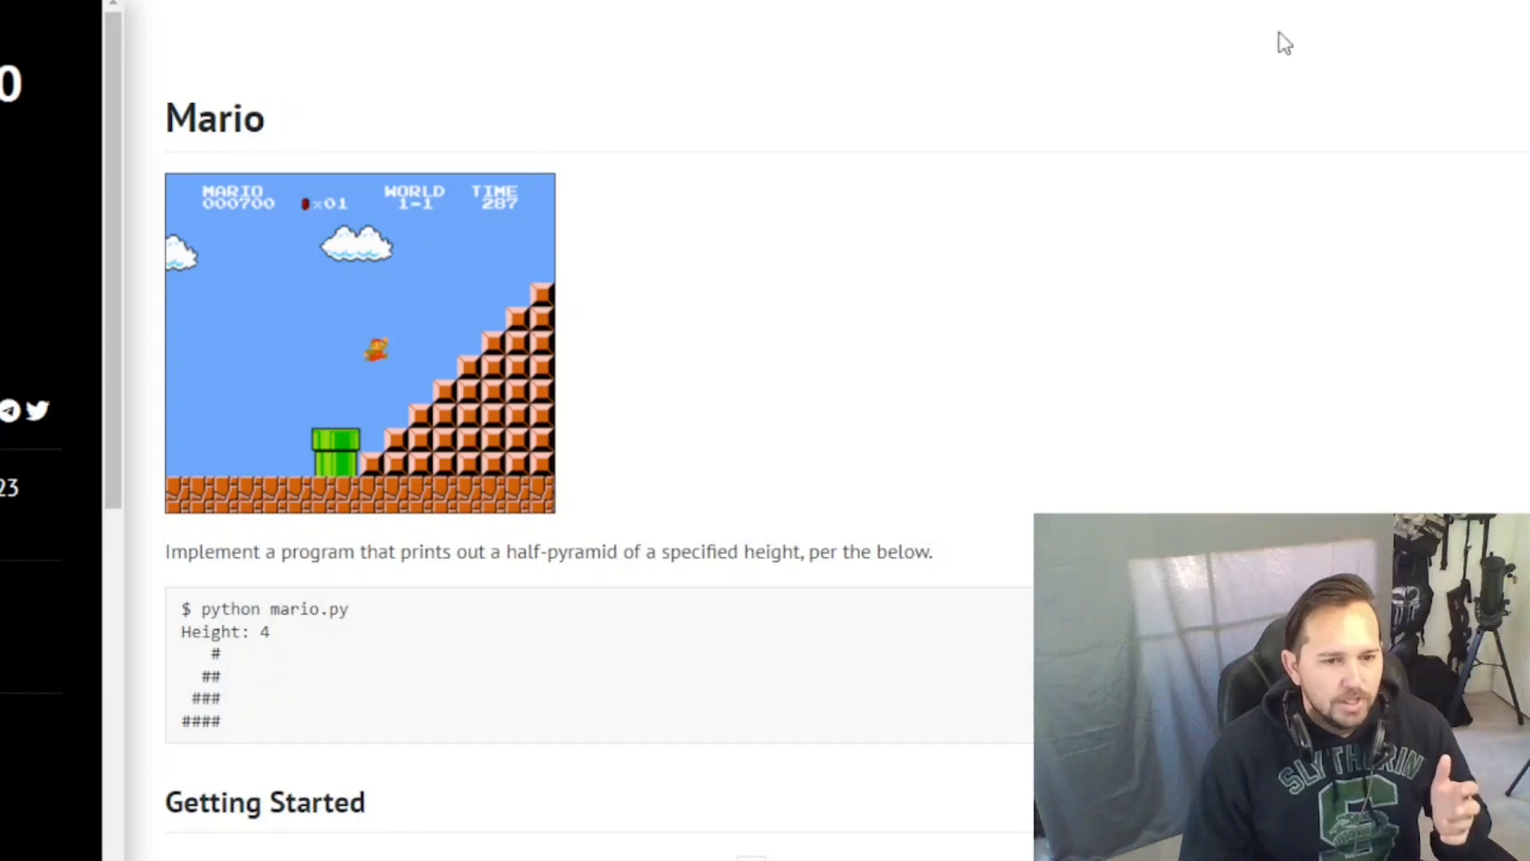
{"action": "mouse_move", "coordinate": [531, 478]}
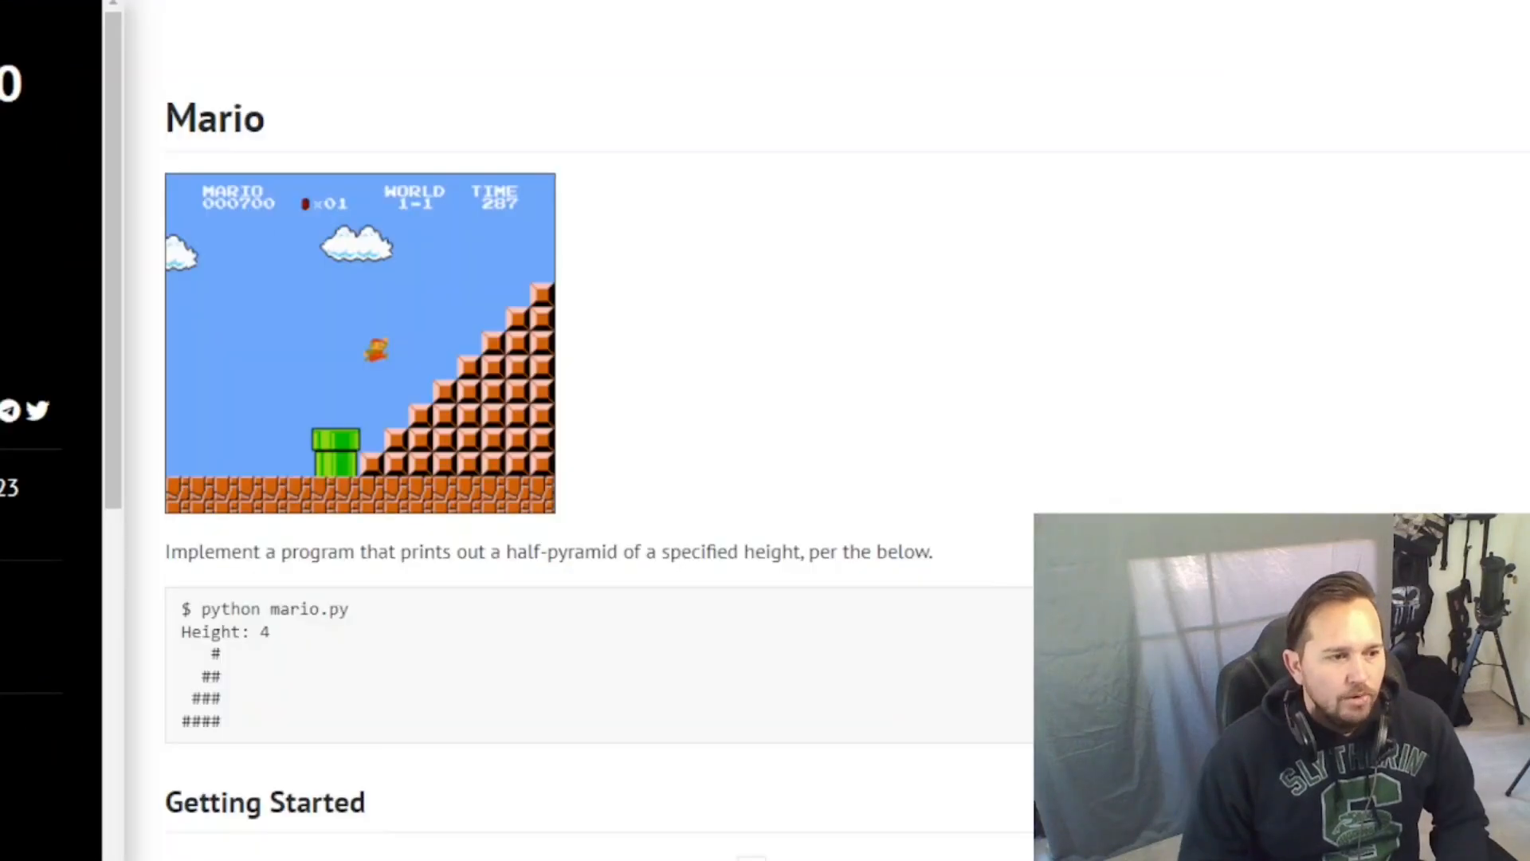
{"action": "scroll", "scroll_direction": "down", "scroll_amount": 3}
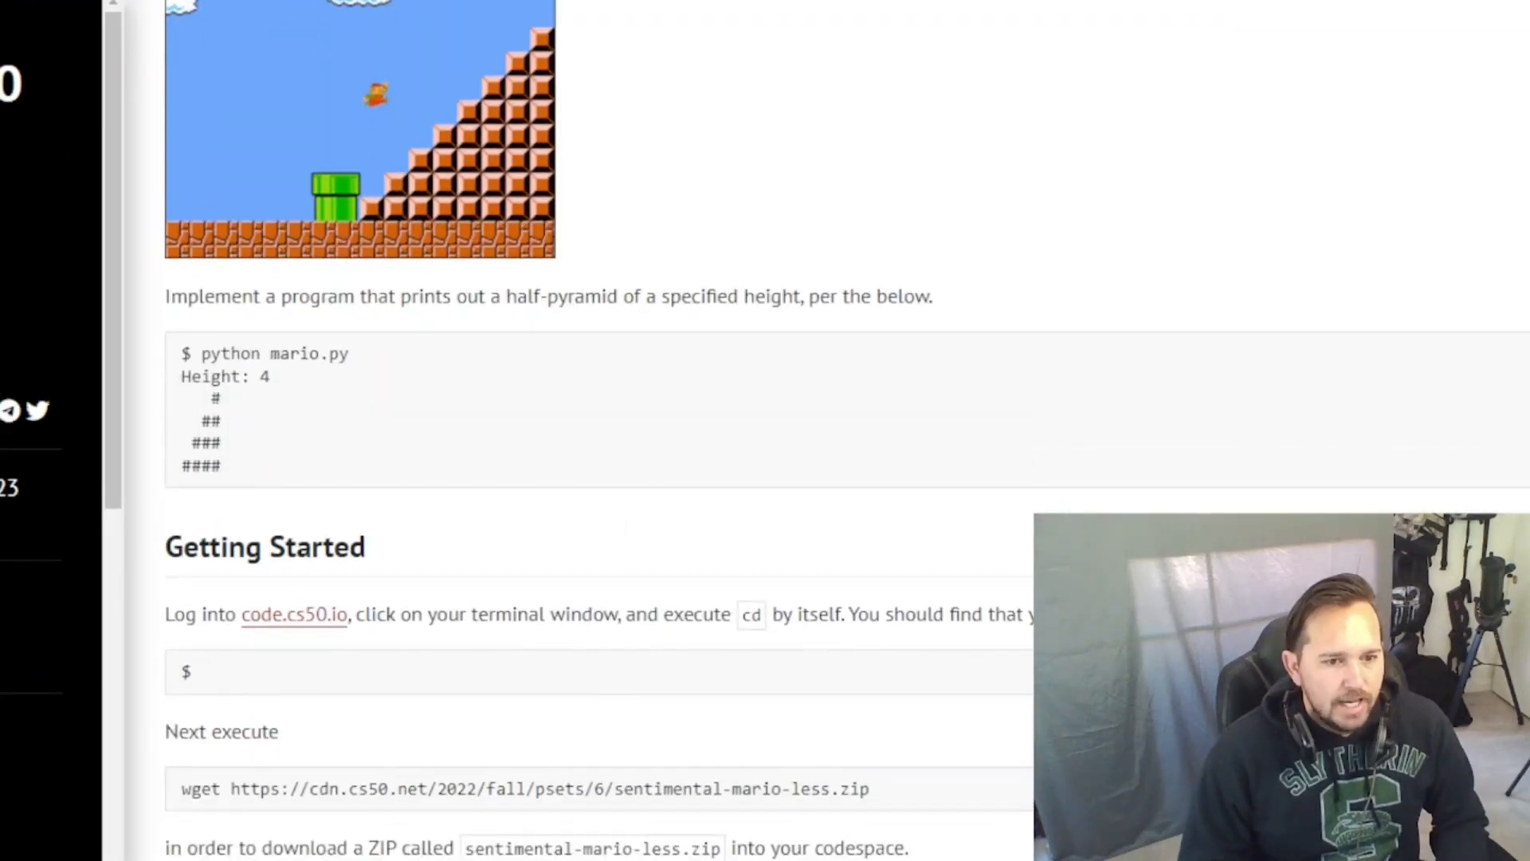
Step: Switch to the editor and review the finished mario.c half-pyramid solution
{"action": "left_click", "coordinate": [214, 13]}
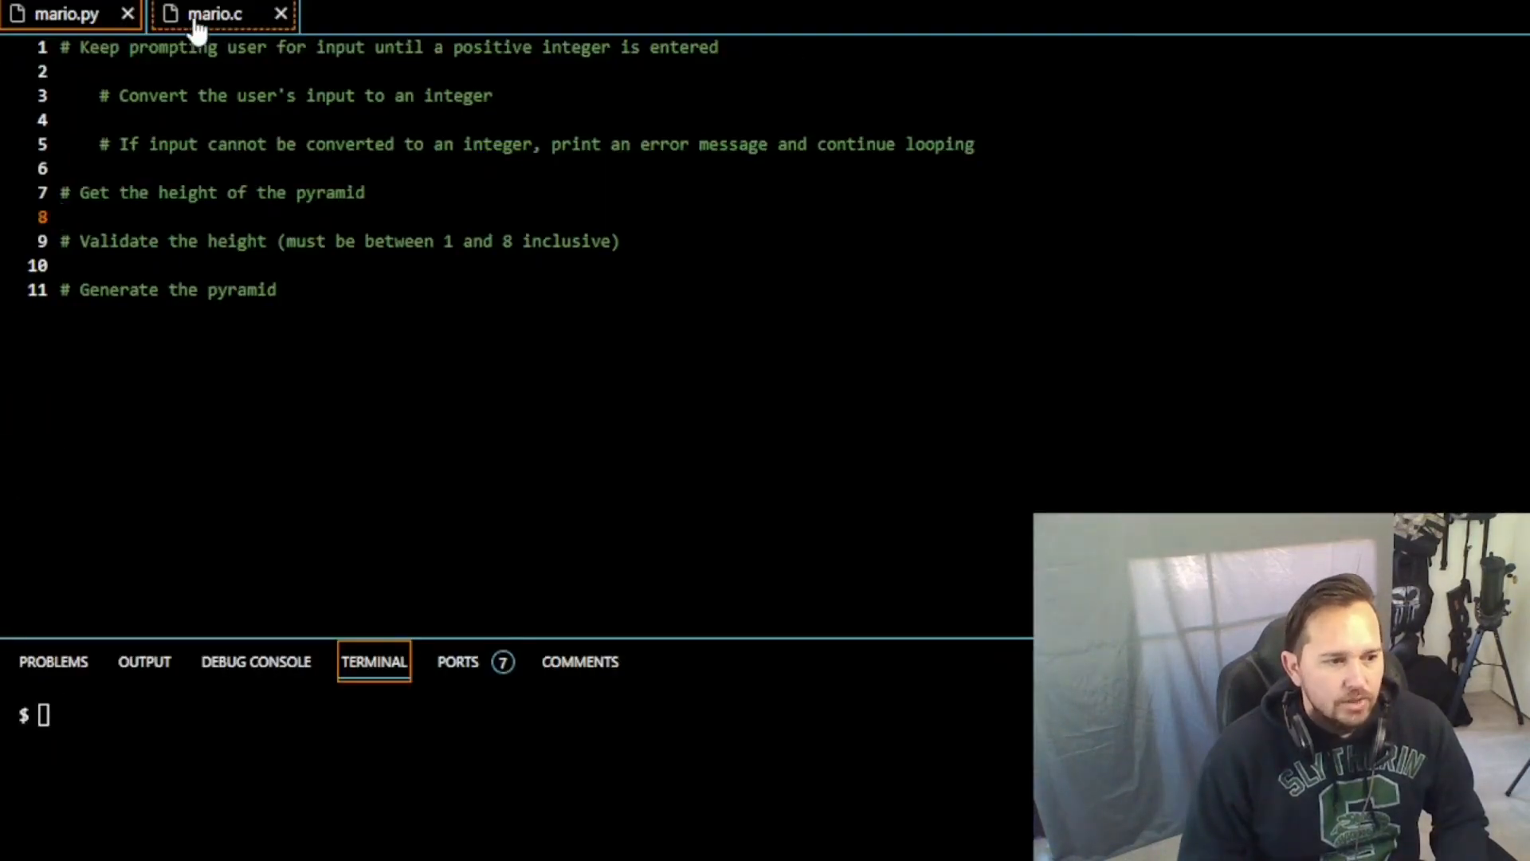
{"action": "left_click", "coordinate": [217, 13]}
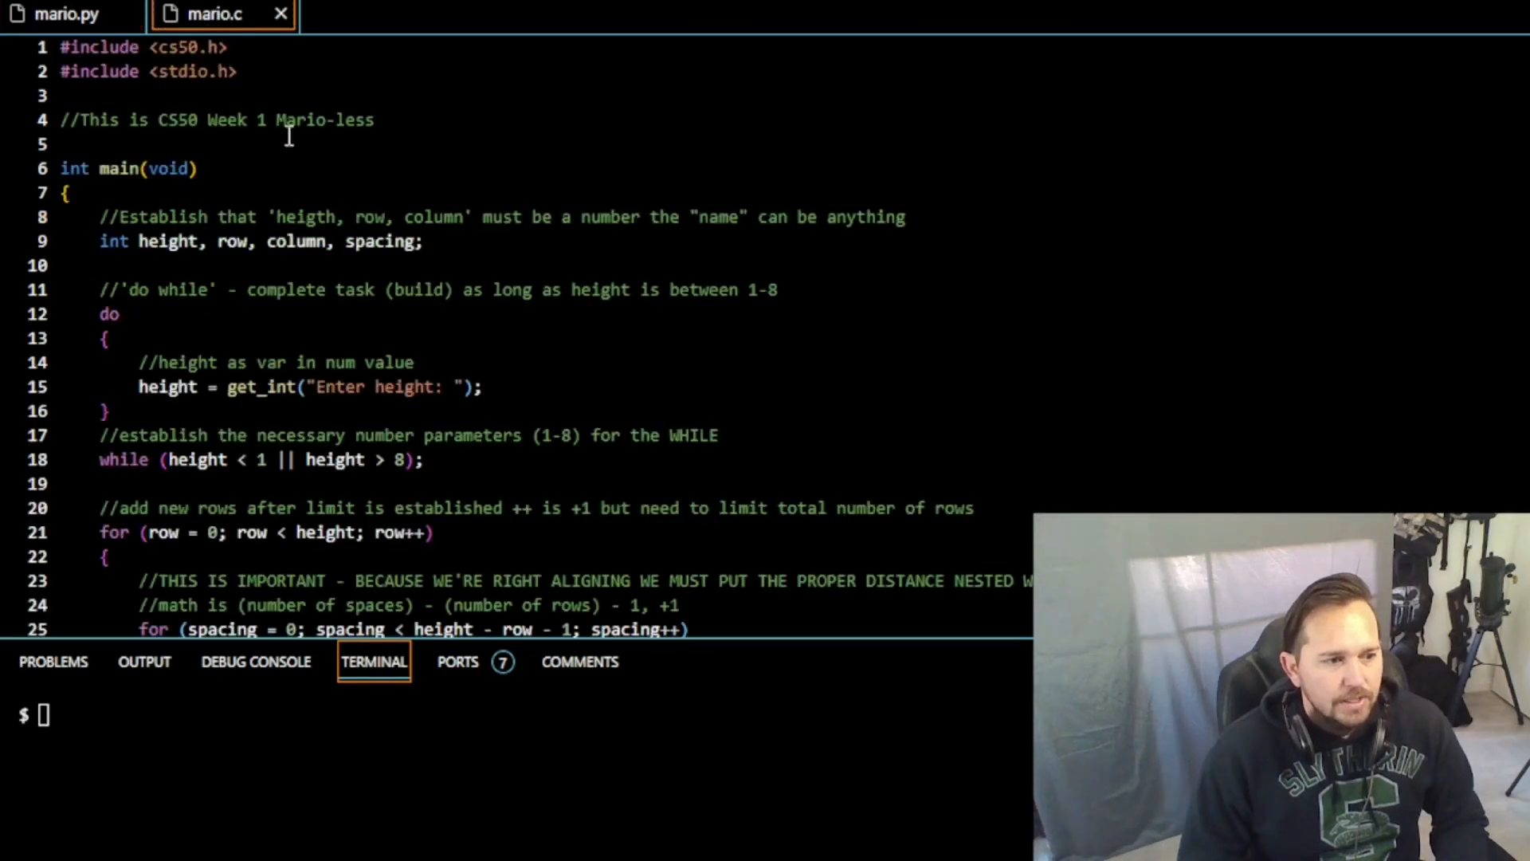
{"action": "scroll", "scroll_direction": "down", "scroll_amount": 3}
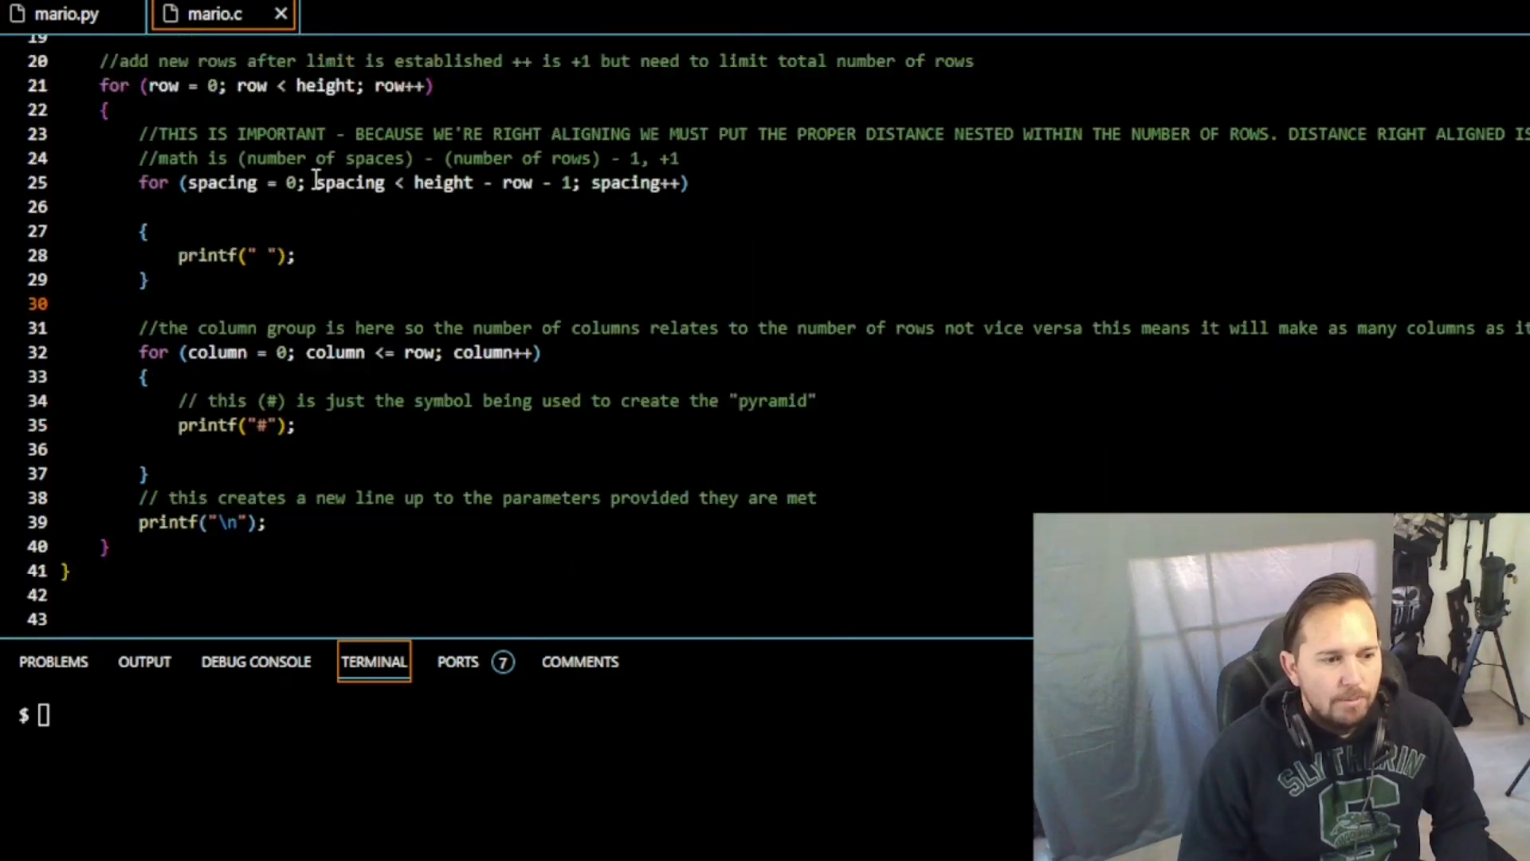
{"action": "scroll", "scroll_direction": "up", "scroll_amount": 3}
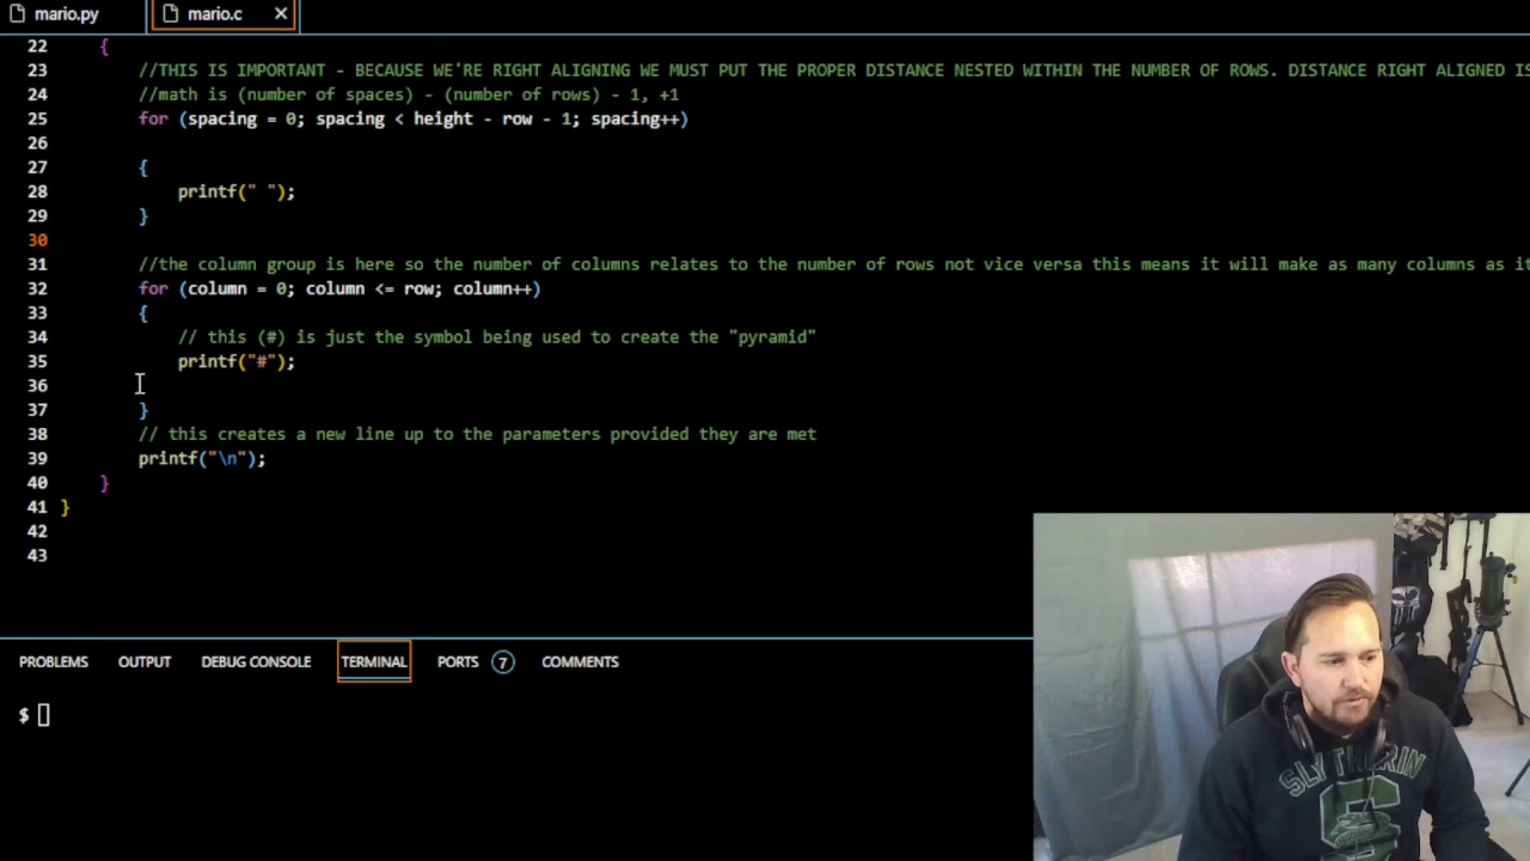
{"action": "scroll", "scroll_direction": "up", "scroll_amount": 3}
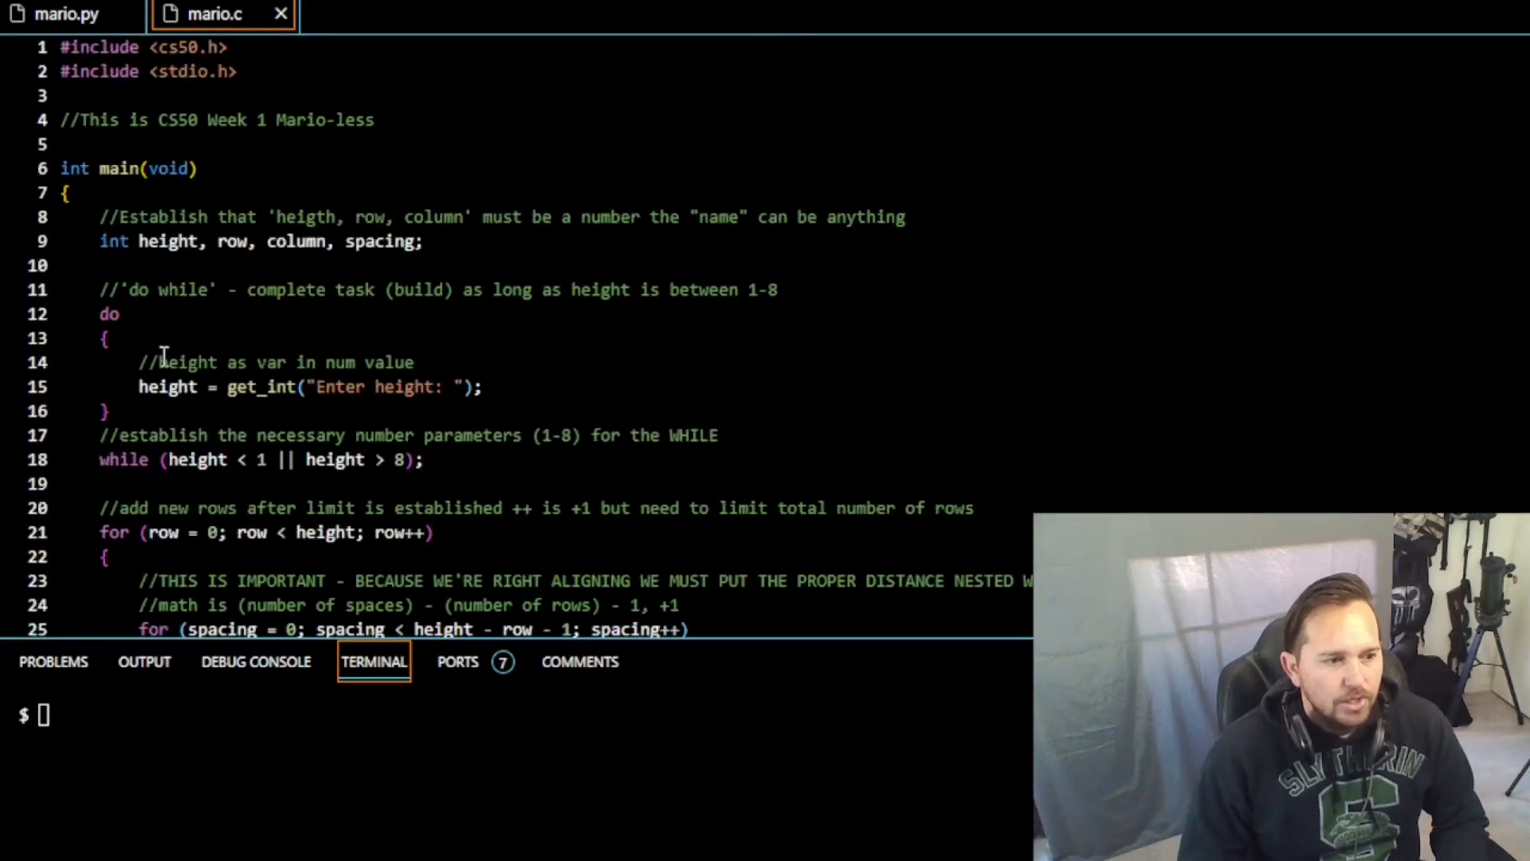
{"action": "mouse_move", "coordinate": [342, 242]}
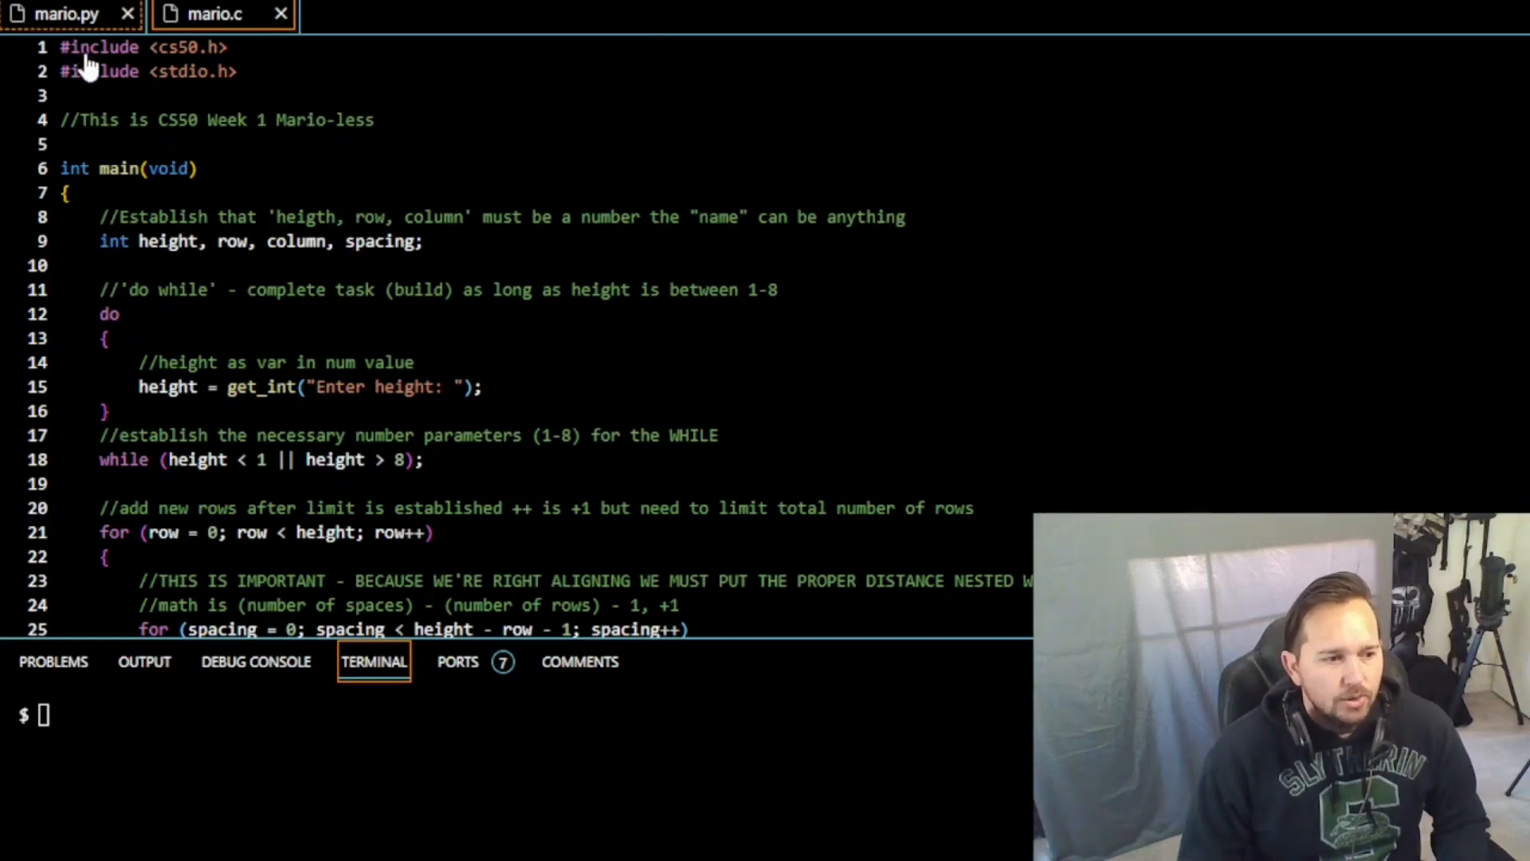
Step: Return to the mario.py comment outline, then switch over to the Mario problem page in the browser
{"action": "left_click", "coordinate": [65, 14]}
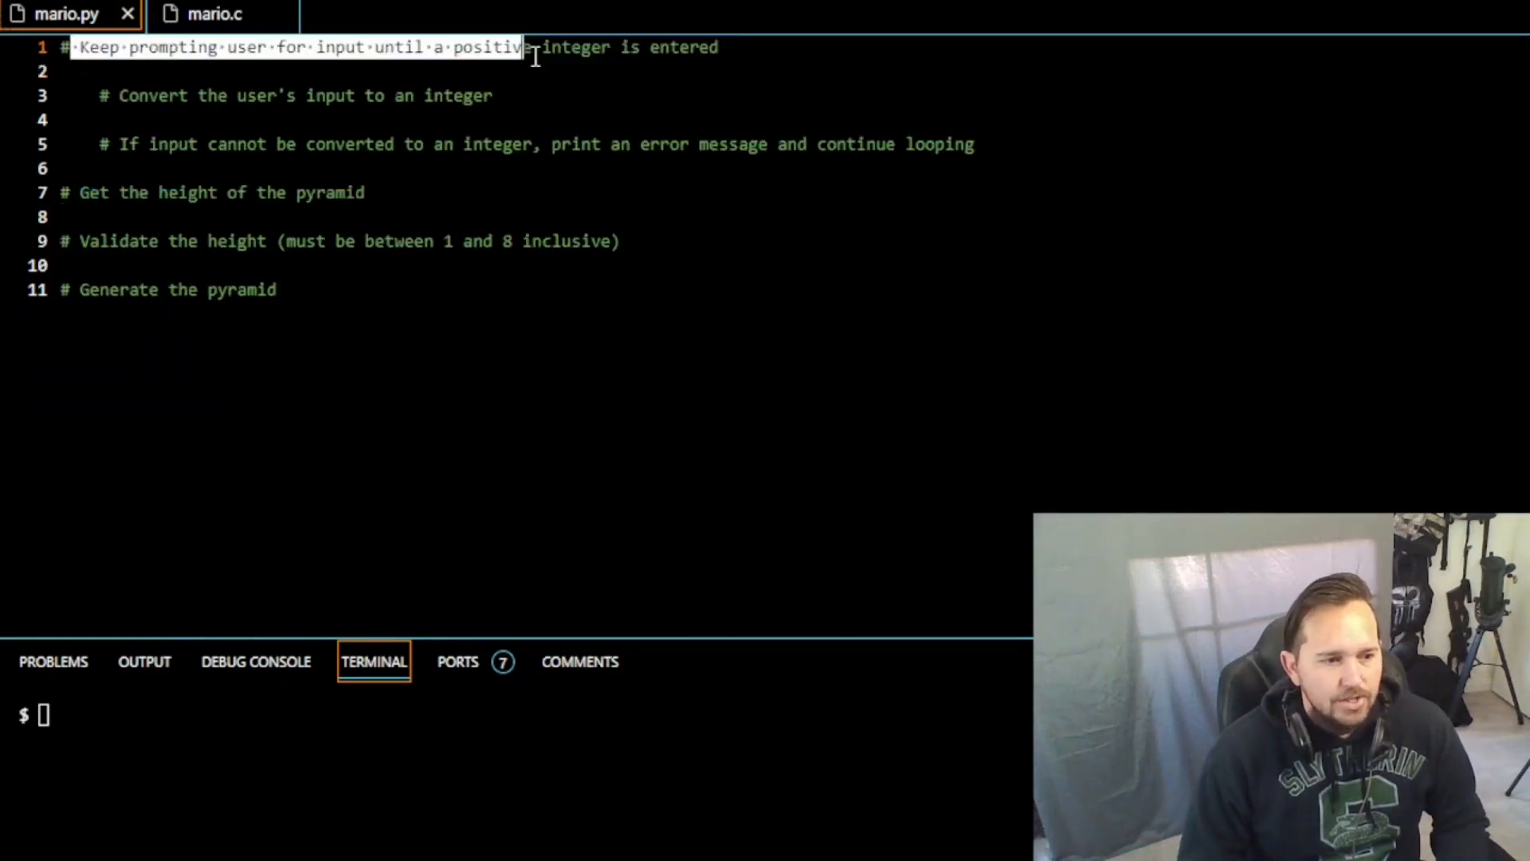
{"action": "left_click", "coordinate": [432, 240]}
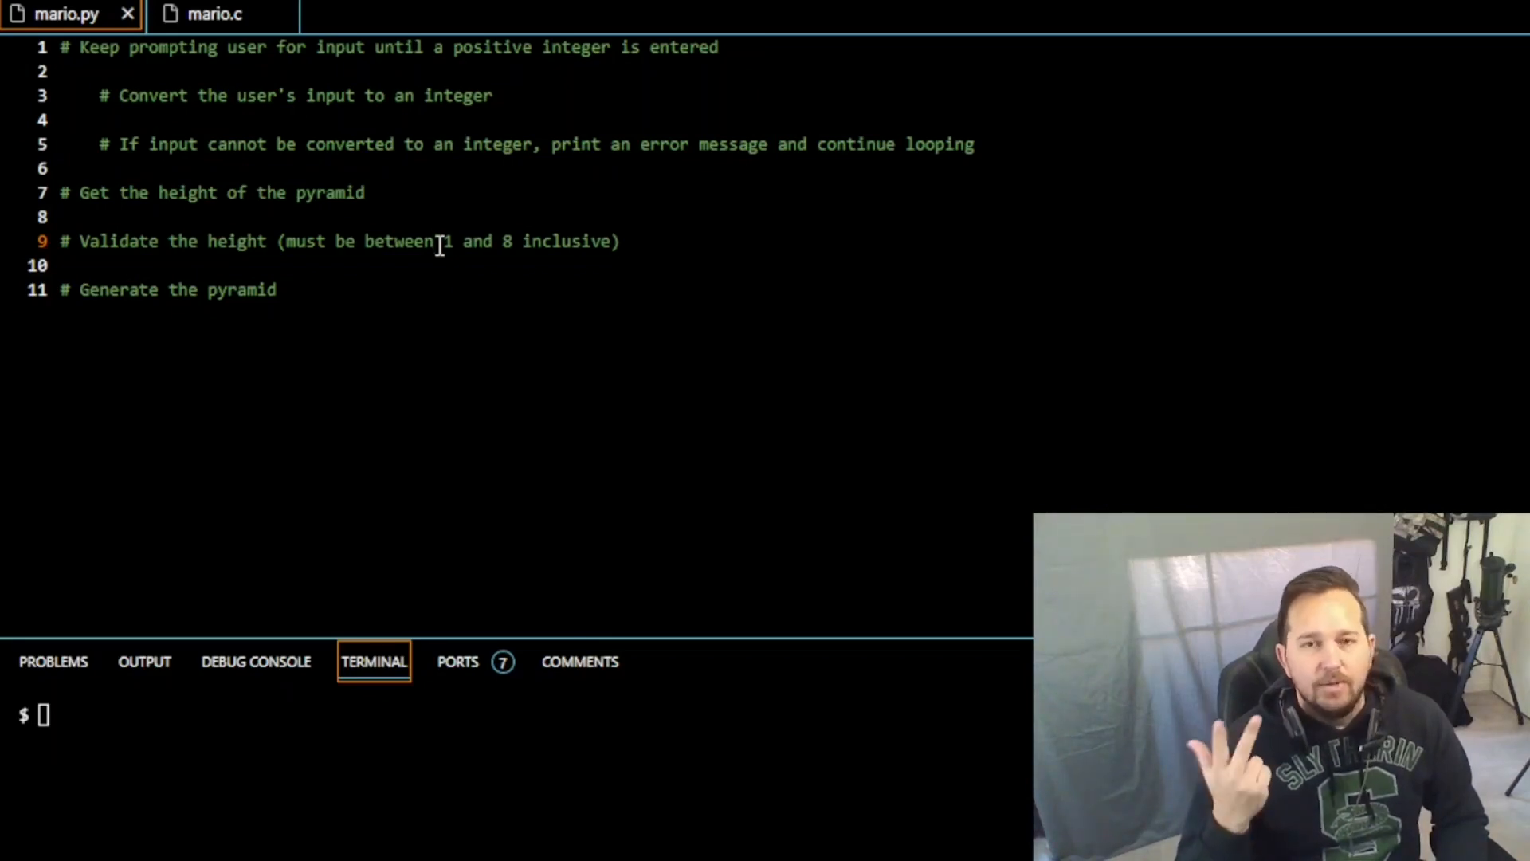
{"action": "left_click", "coordinate": [719, 47]}
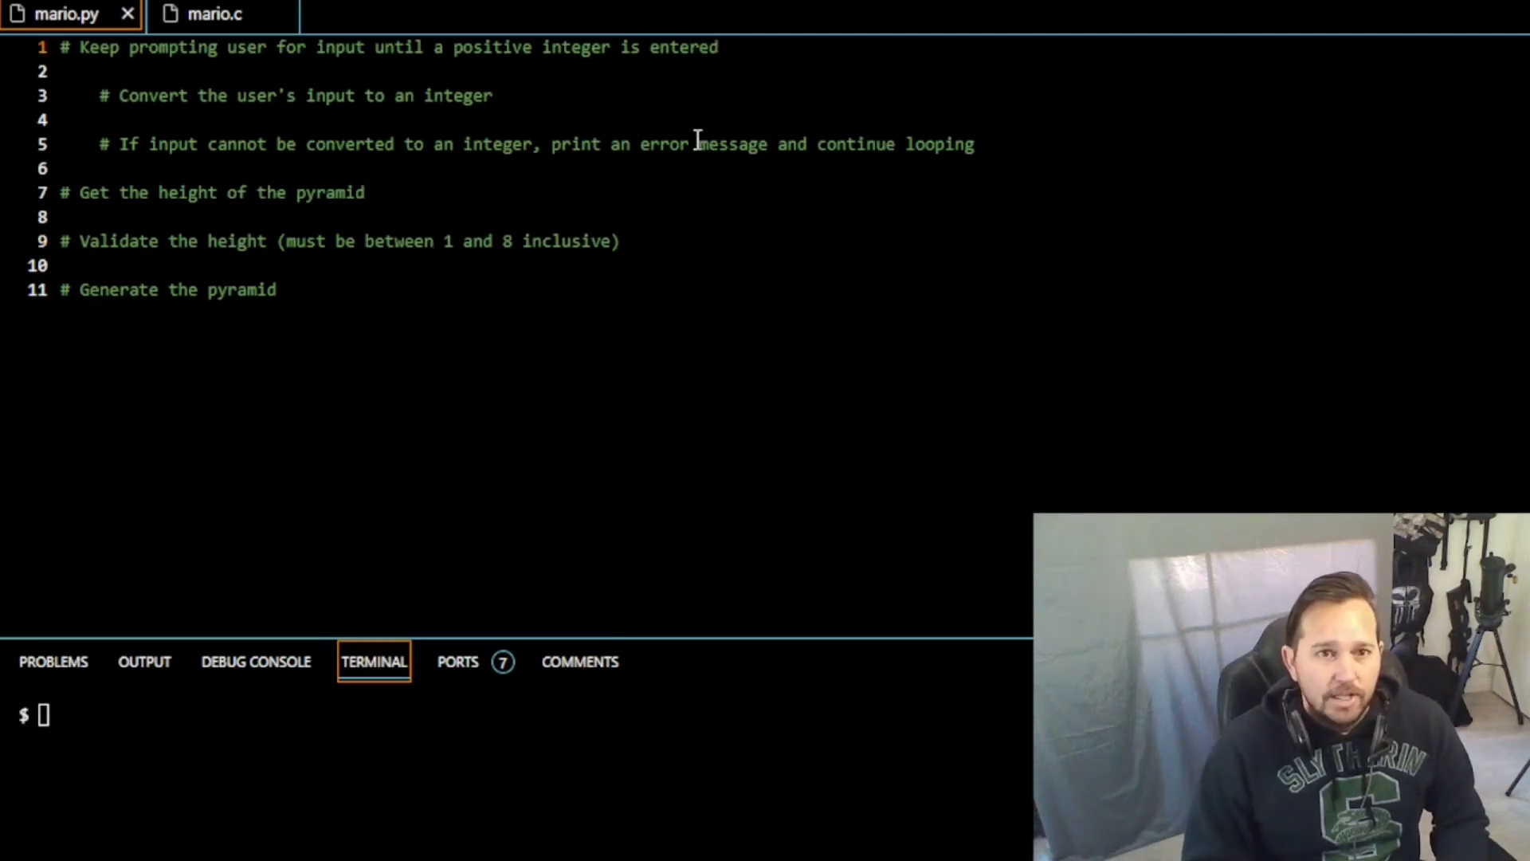
{"action": "key", "text": "enter"}
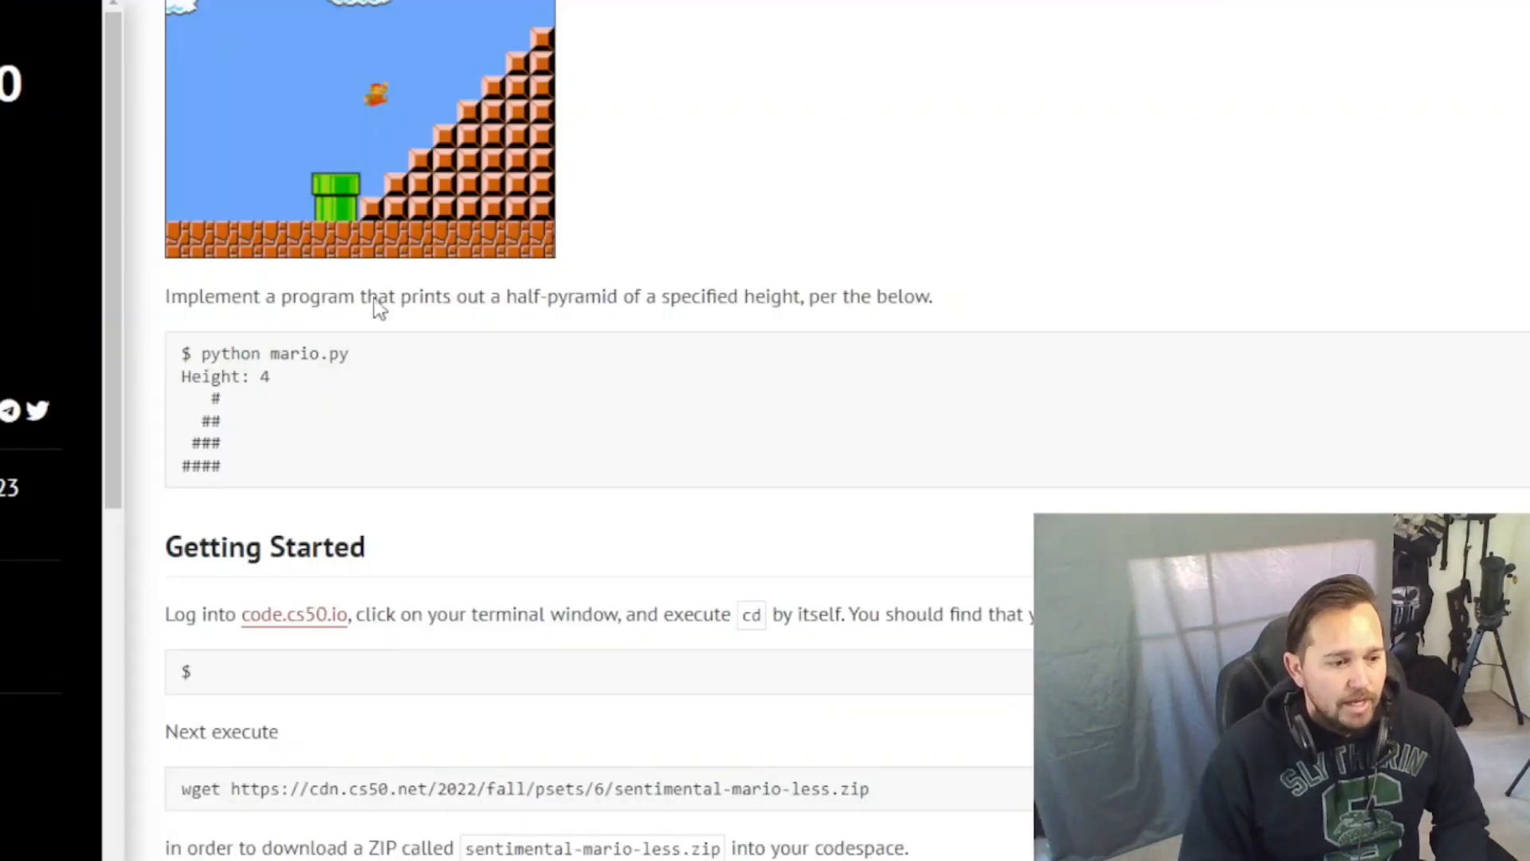
Step: Scroll down the Mario specification page to check the problem details
{"action": "scroll", "scroll_direction": "down", "scroll_amount": 3}
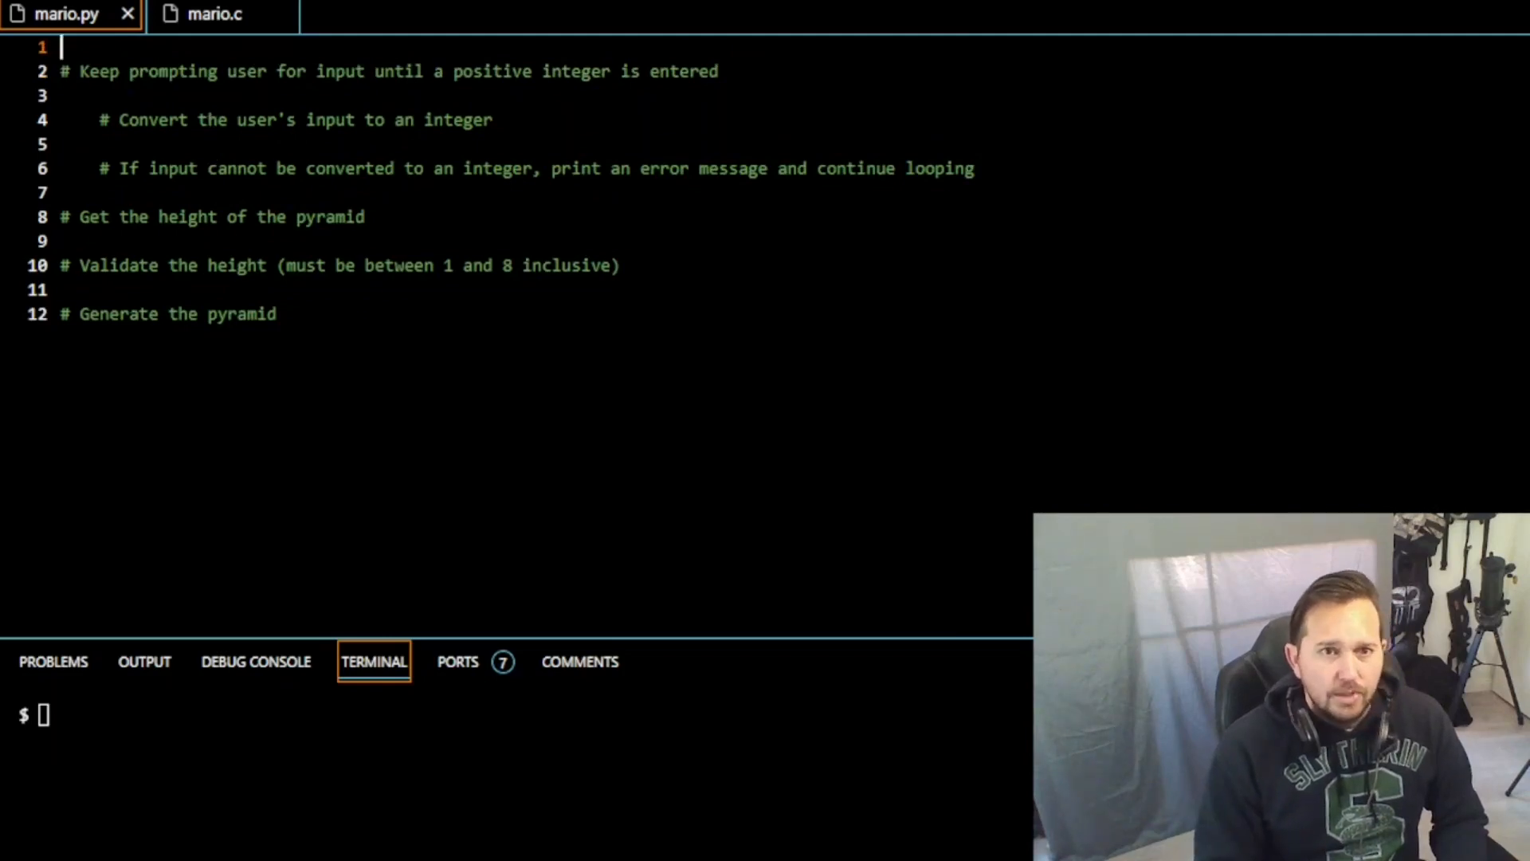
Step: Define a get_int(prompt) function at the top of mario.py
{"action": "type", "text": "def"}
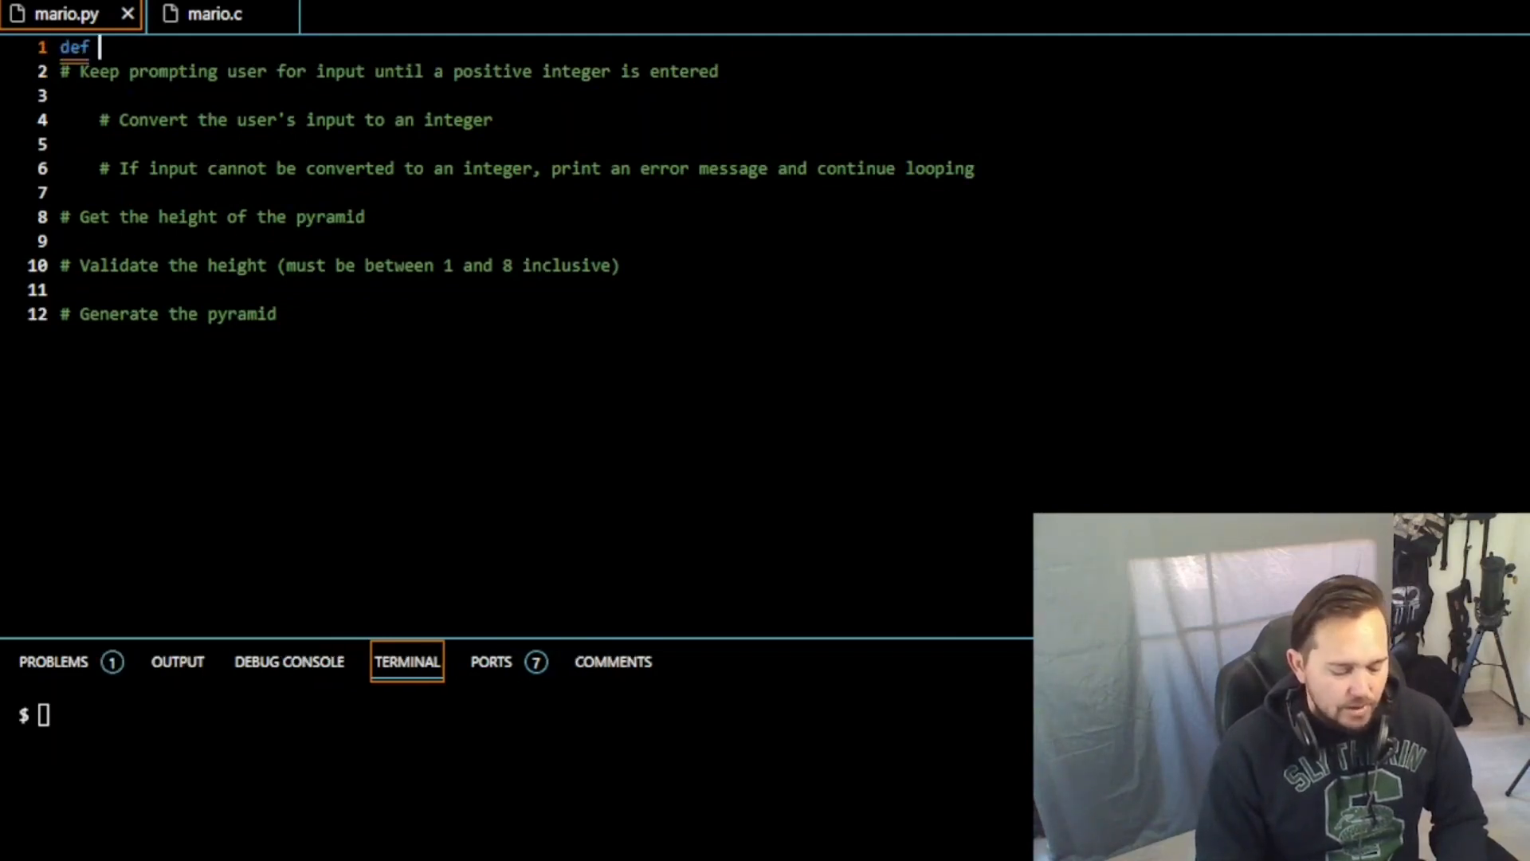
{"action": "type", "text": "get_"}
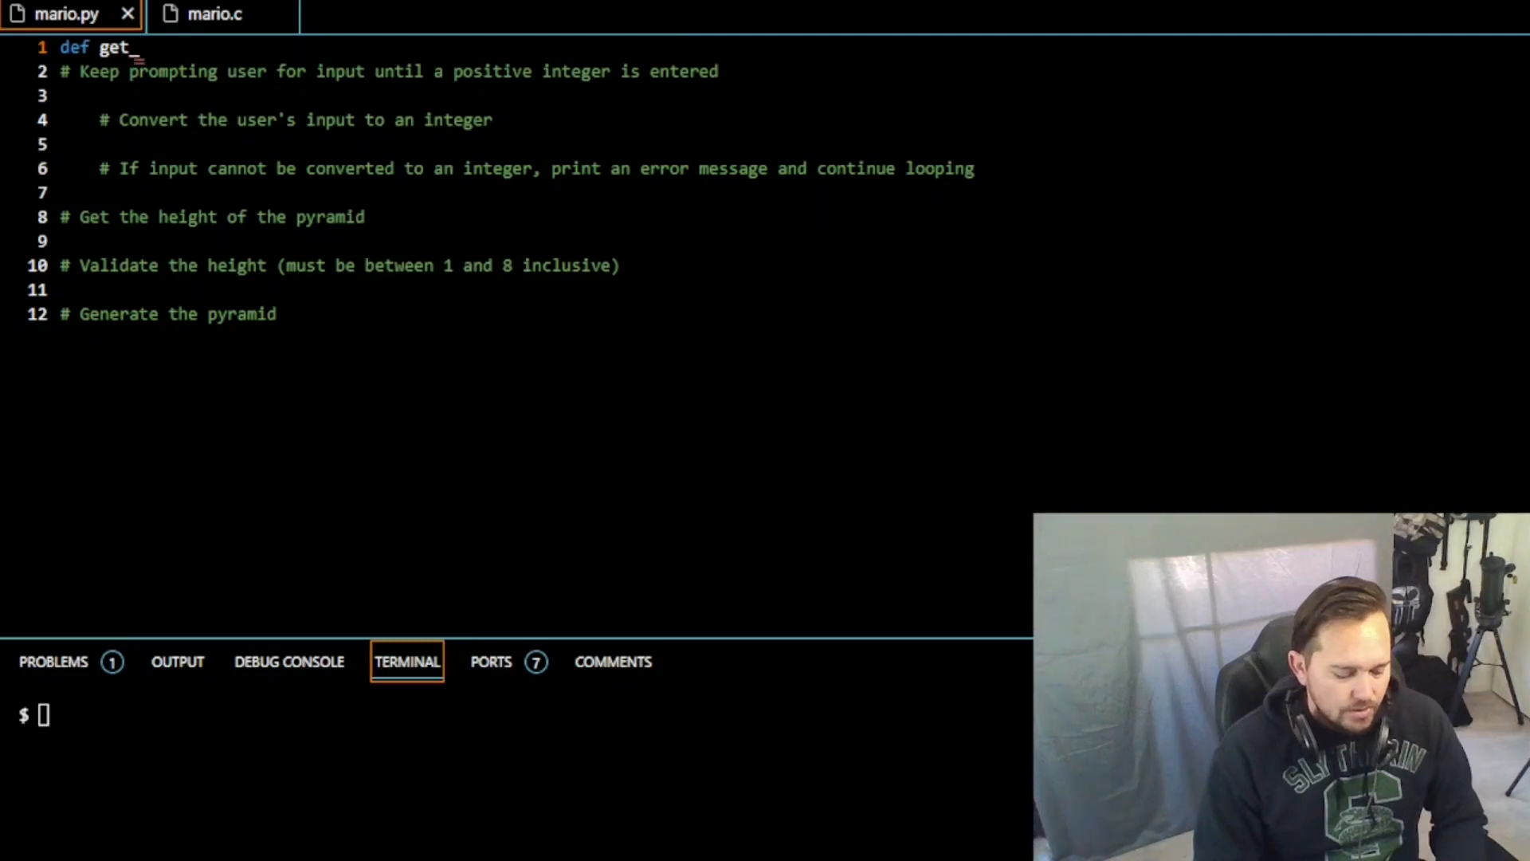
{"action": "type", "text": "int ()"}
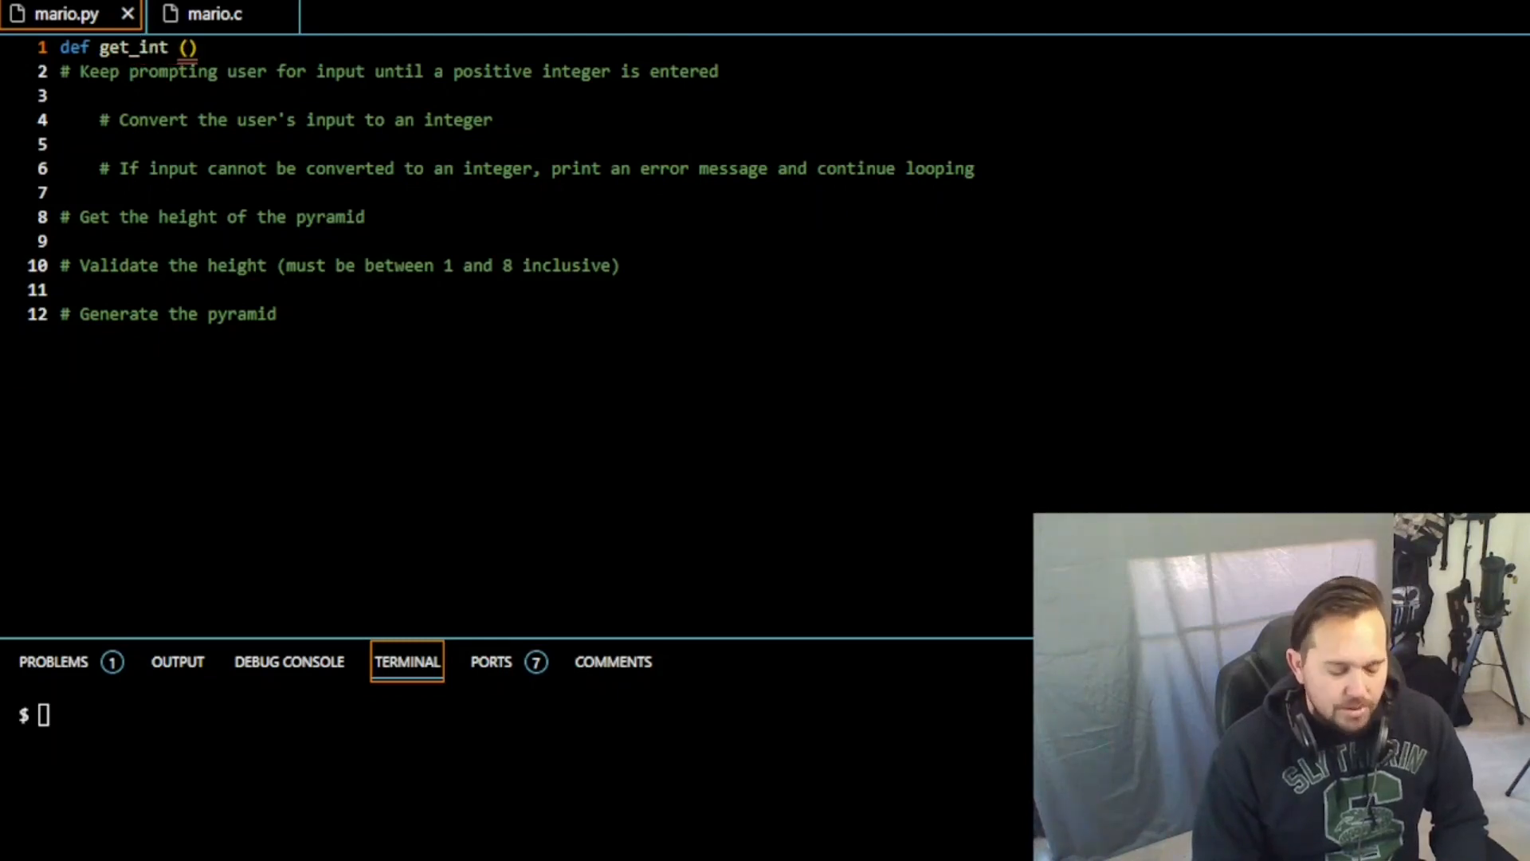
{"action": "type", "text": "prompt"}
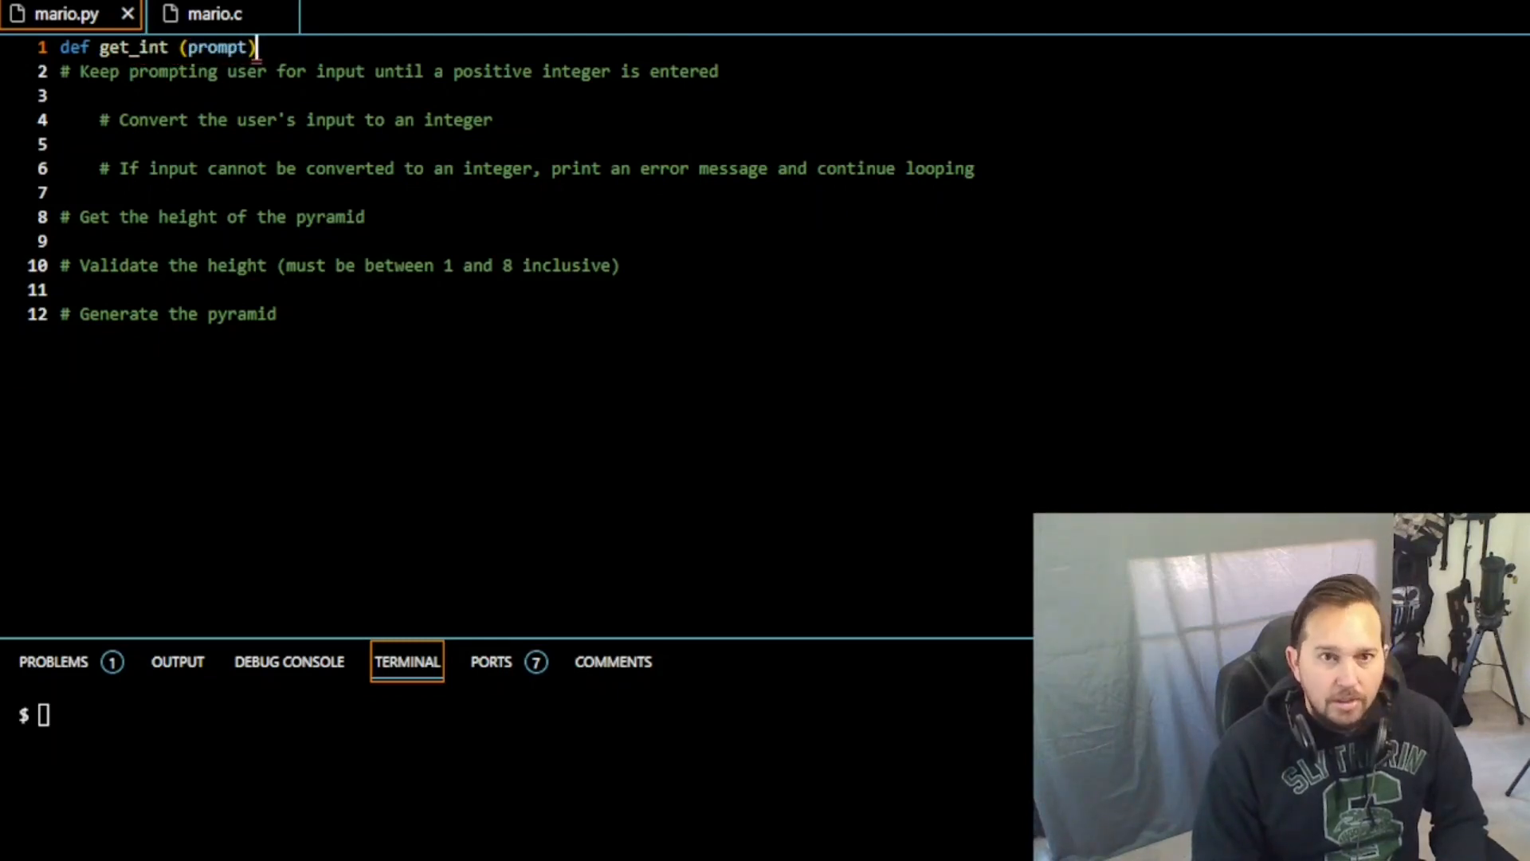
{"action": "type", "text": ":"}
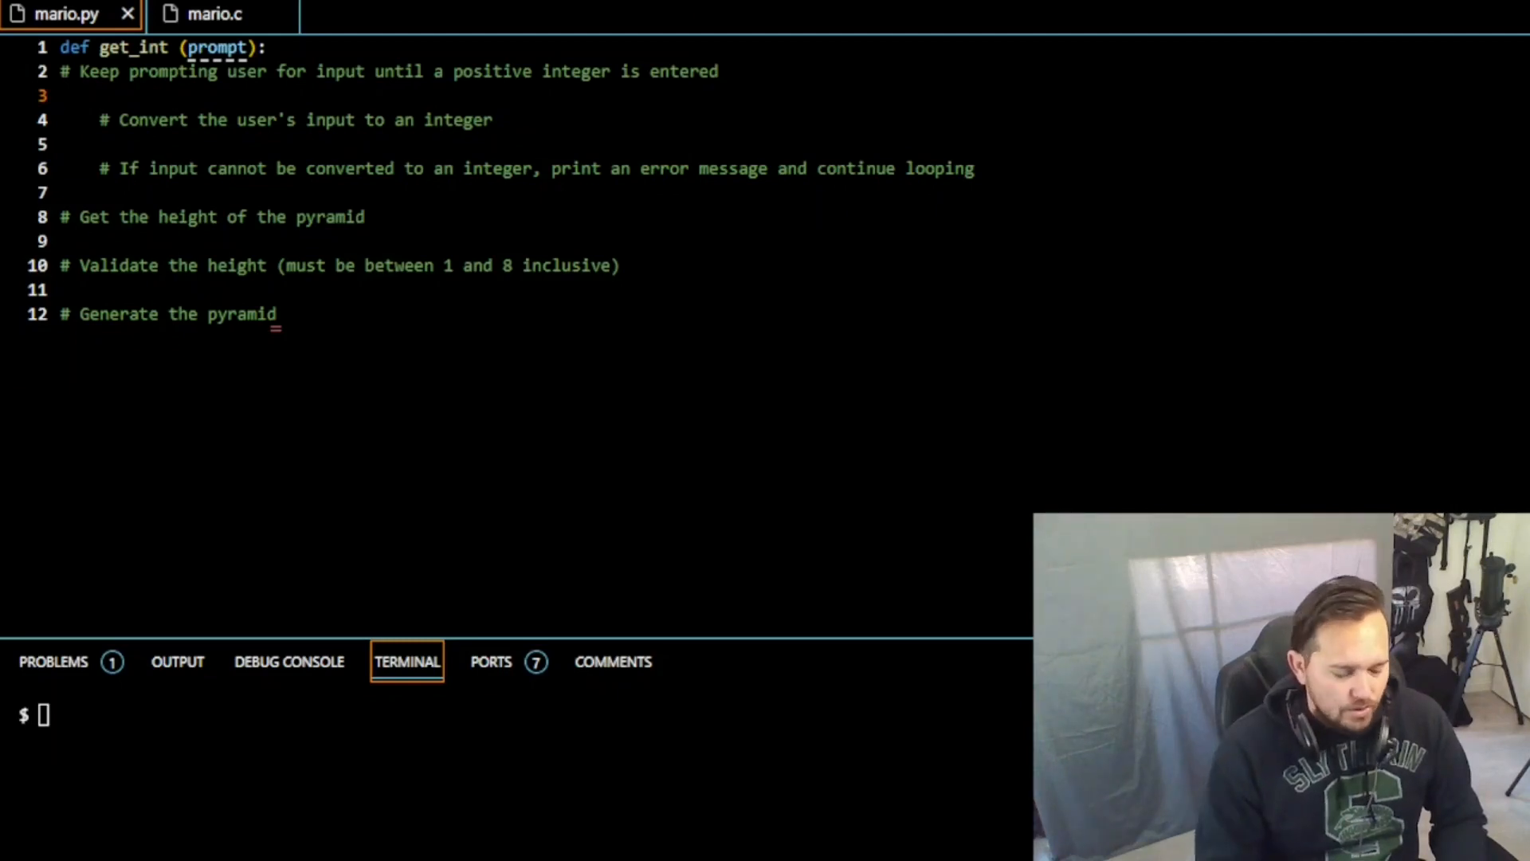
Step: Add a while True loop containing a try block inside get_int
{"action": "type", "text": "while true:"}
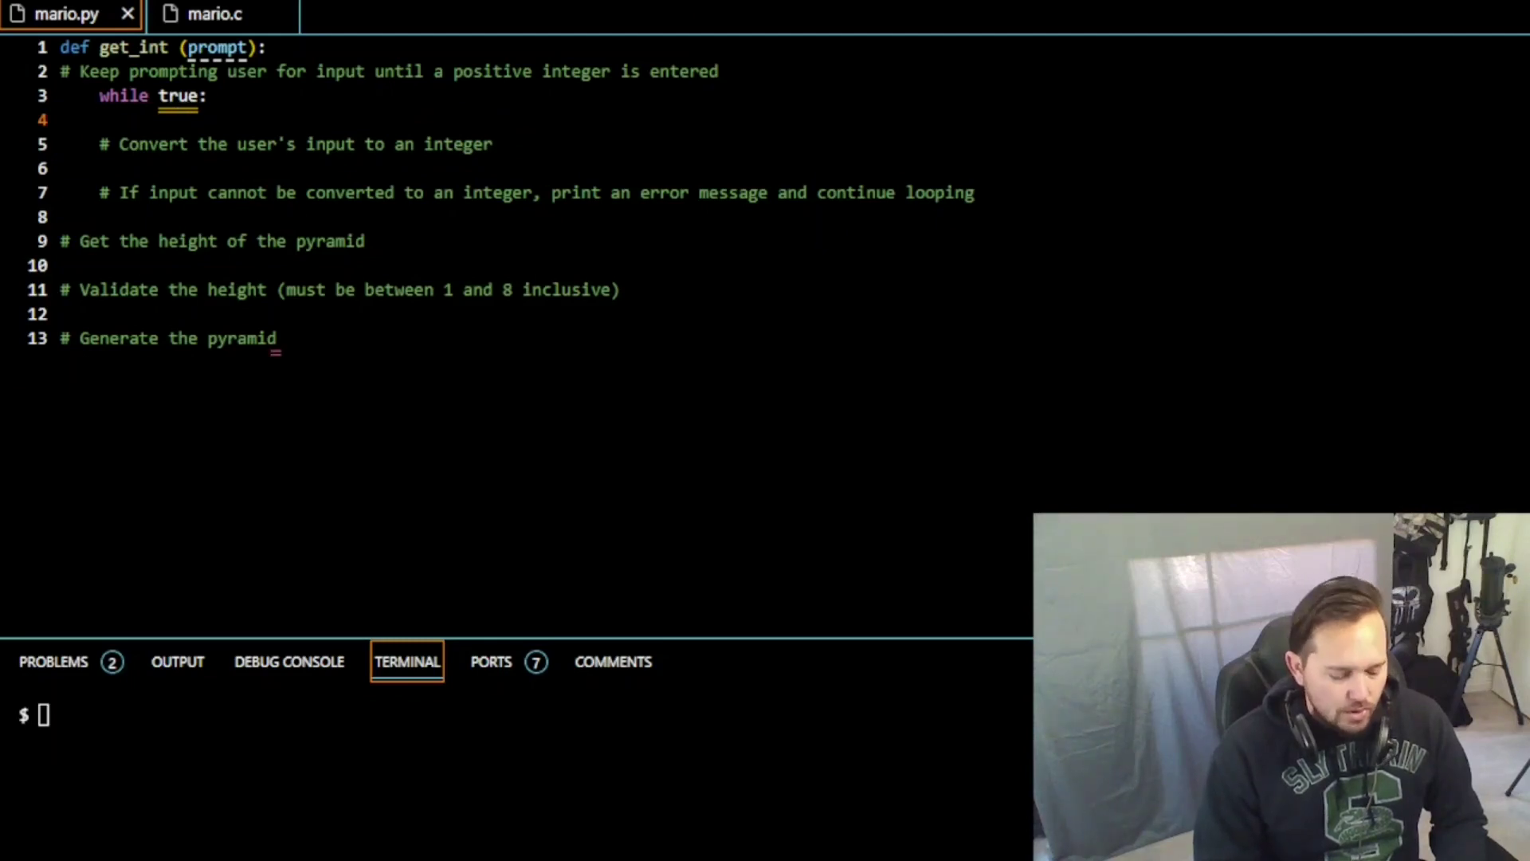
{"action": "type", "text": "try:"}
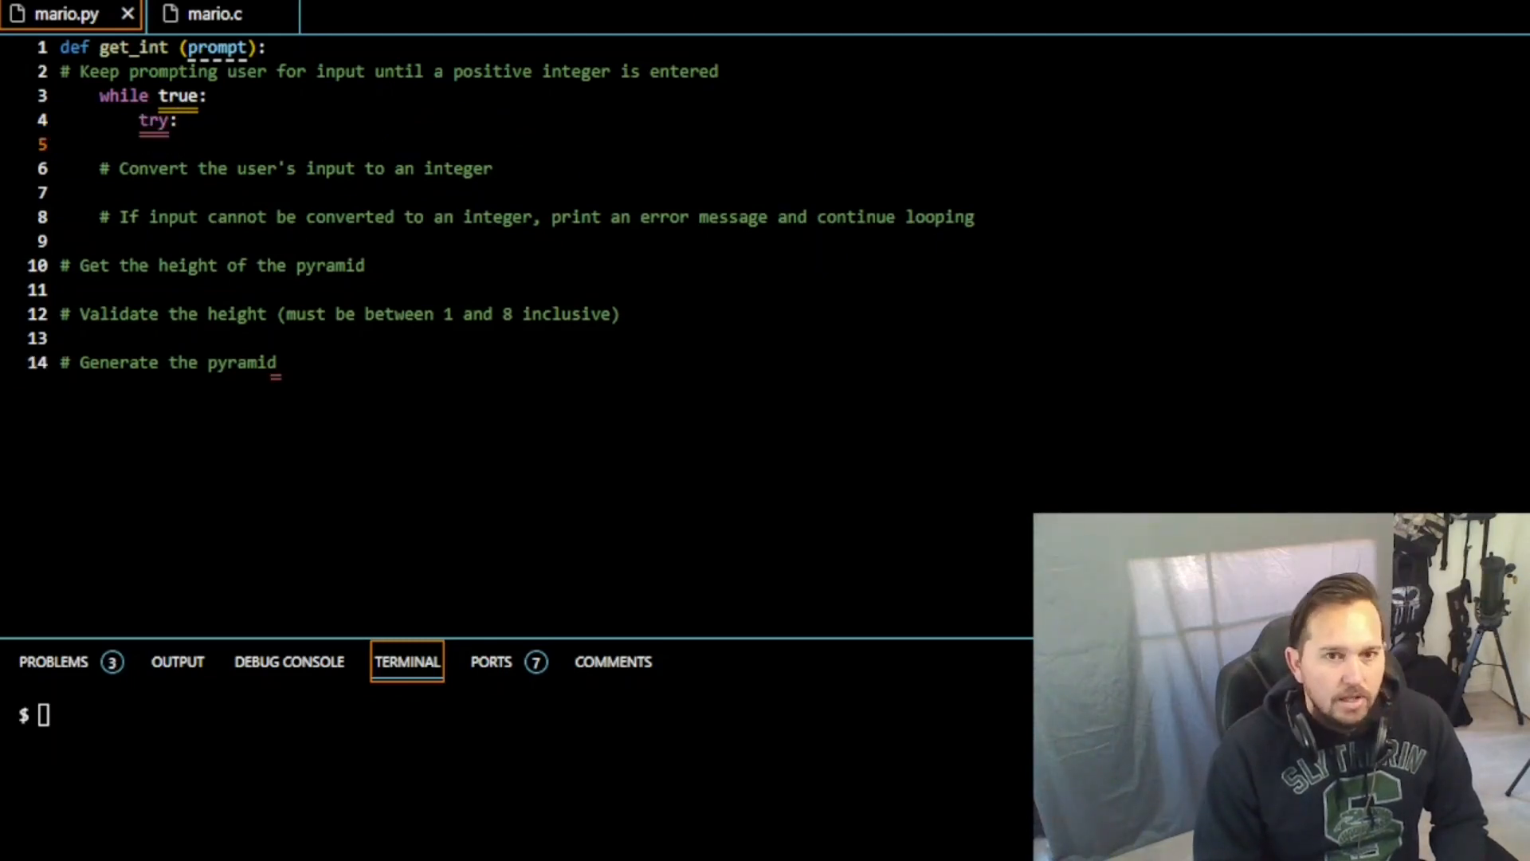
{"action": "left_click", "coordinate": [174, 96]}
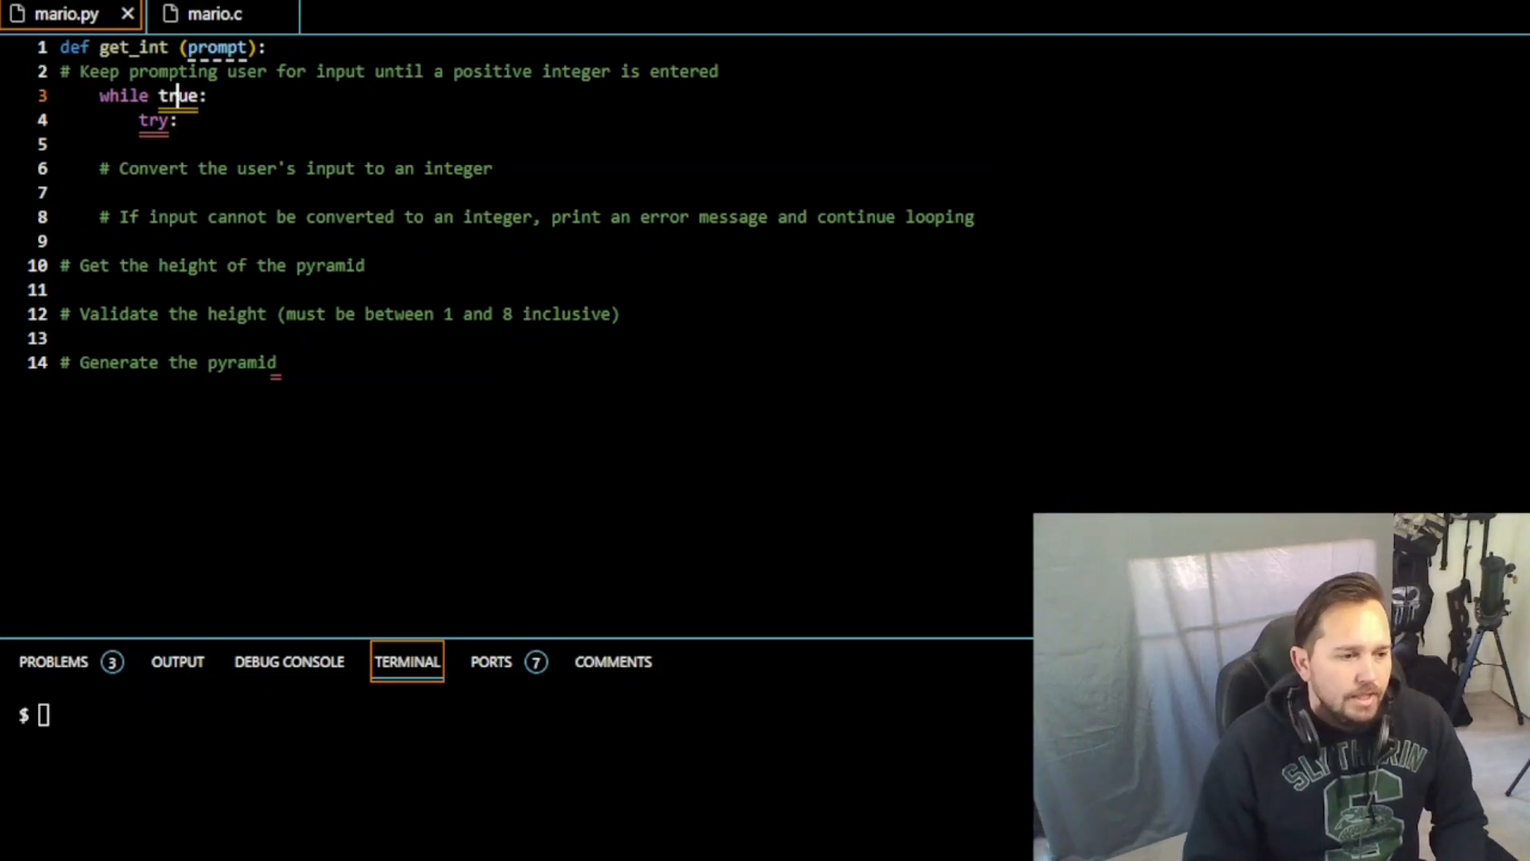
{"action": "type", "text": "True"}
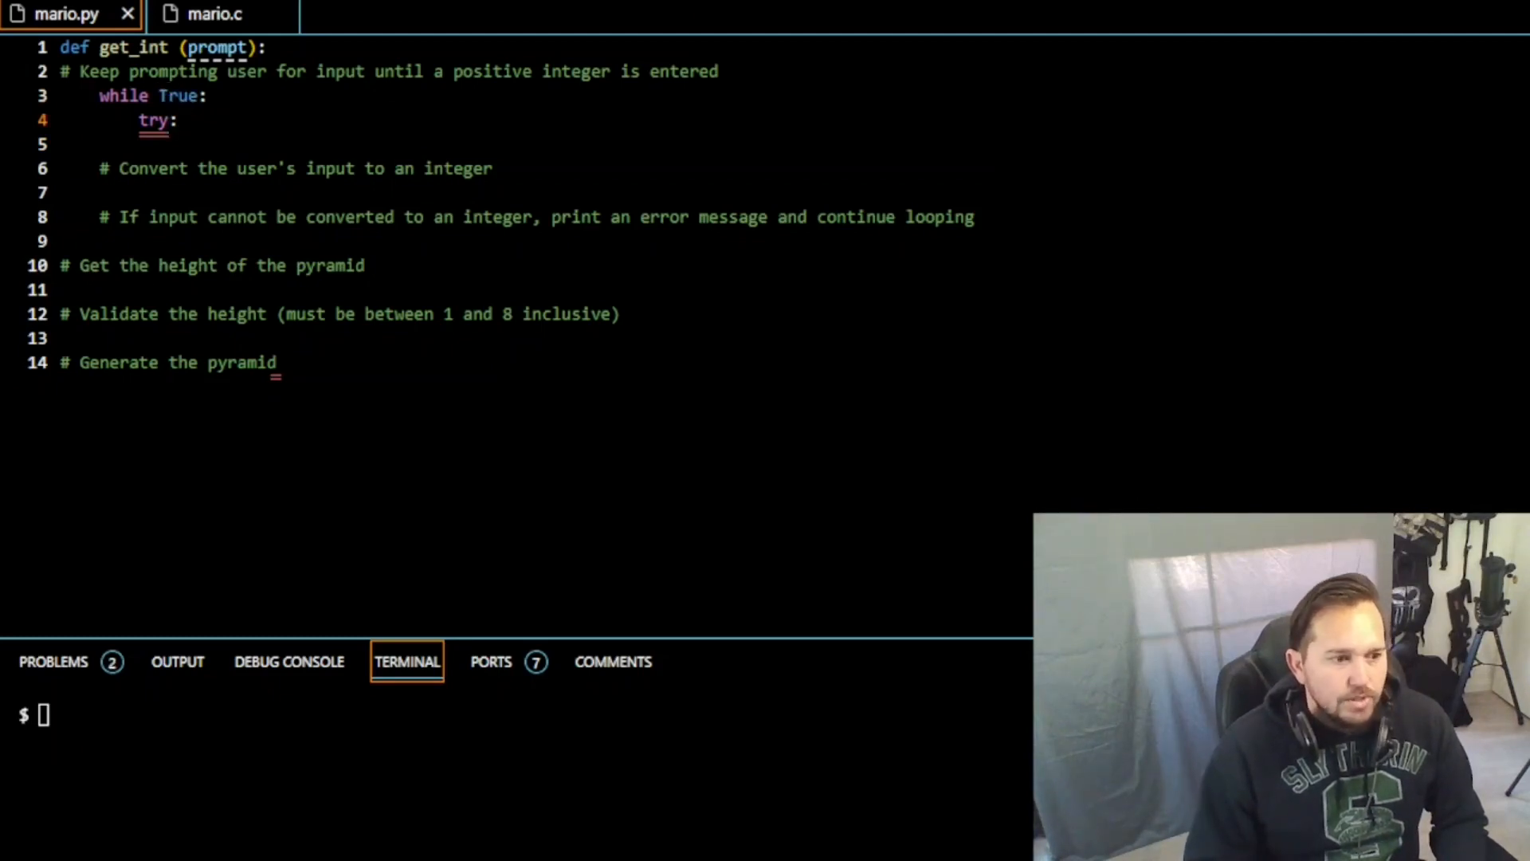
{"action": "left_click", "coordinate": [159, 169]}
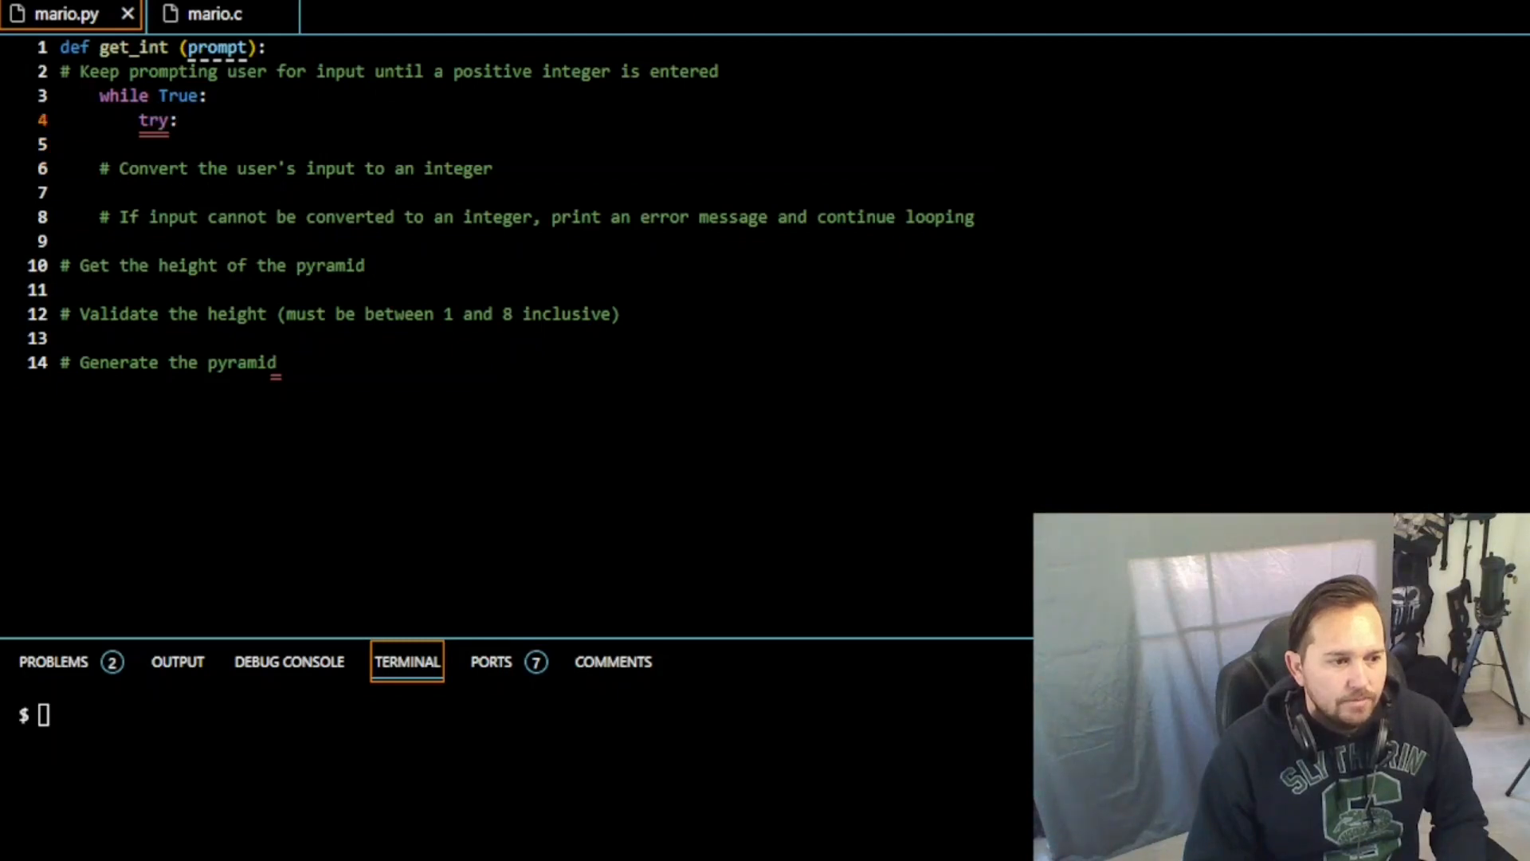
Step: Make the try block return int(input(prompt))
{"action": "key", "text": "enter"}
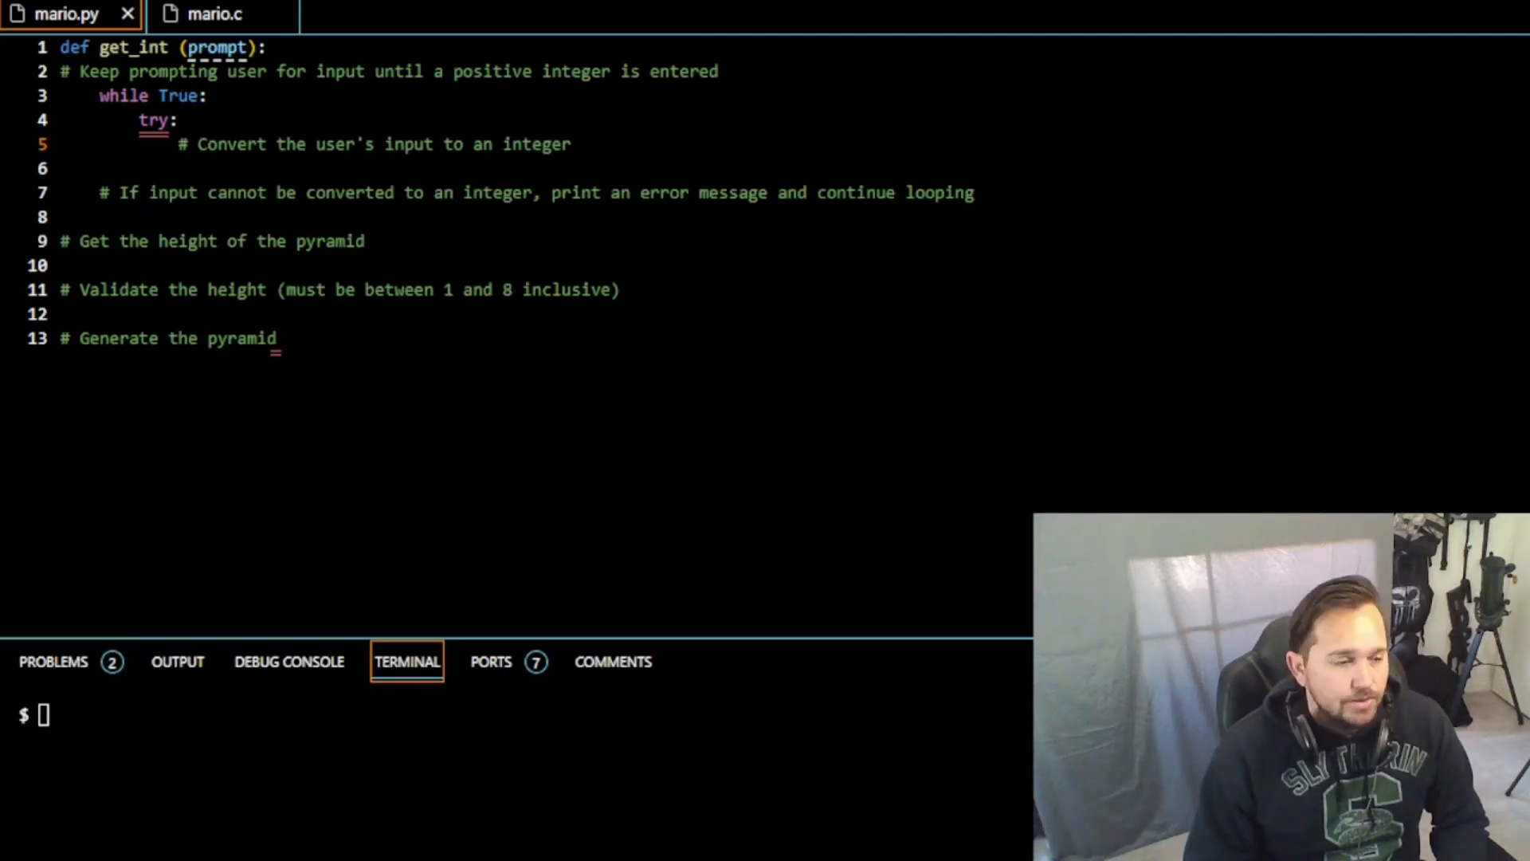
{"action": "type", "text": "return"}
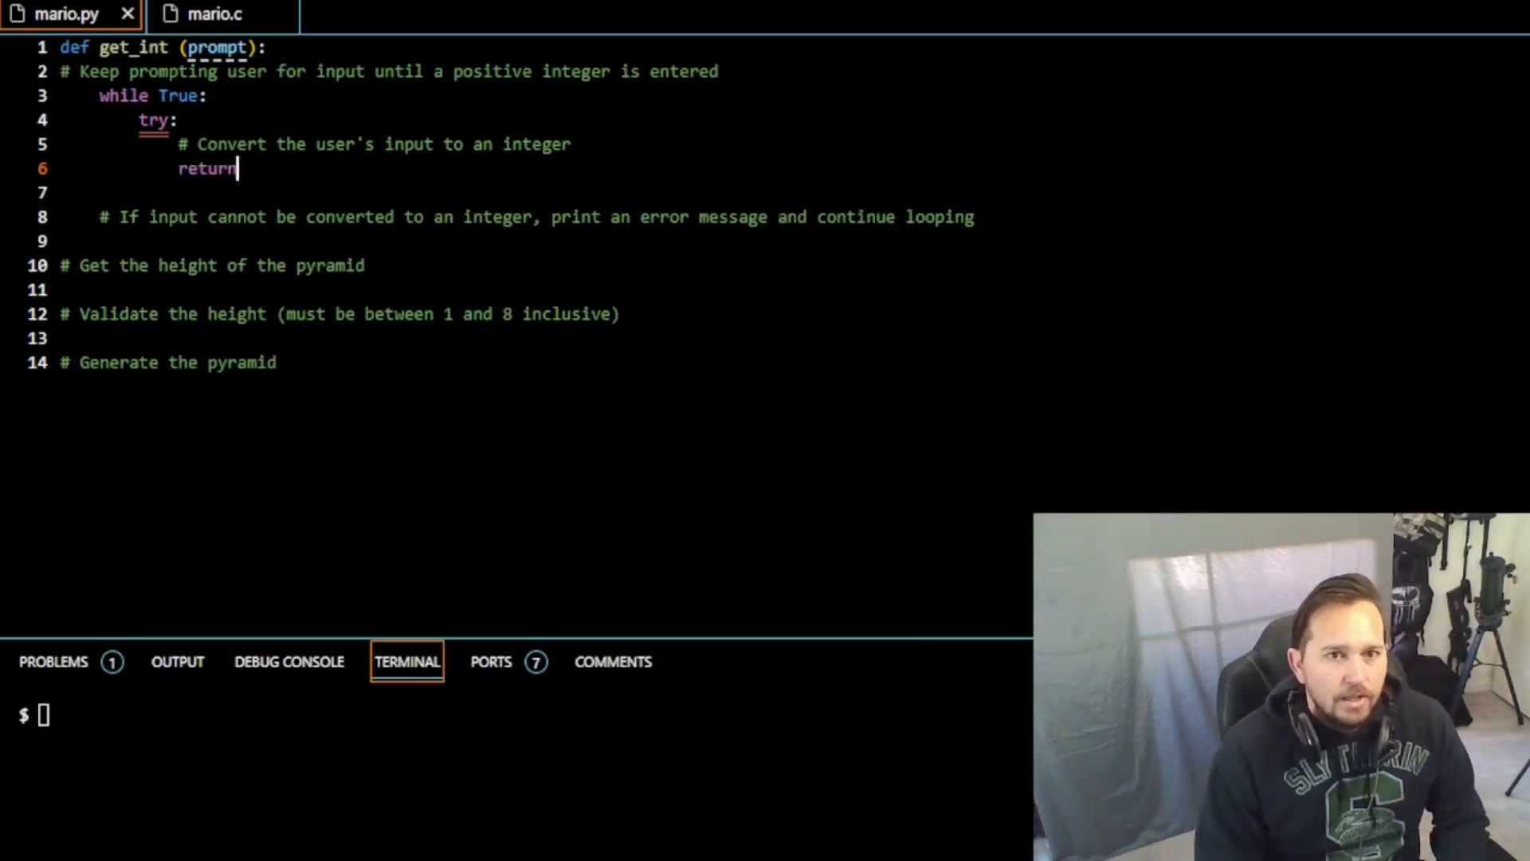
{"action": "type", "text": "int()"}
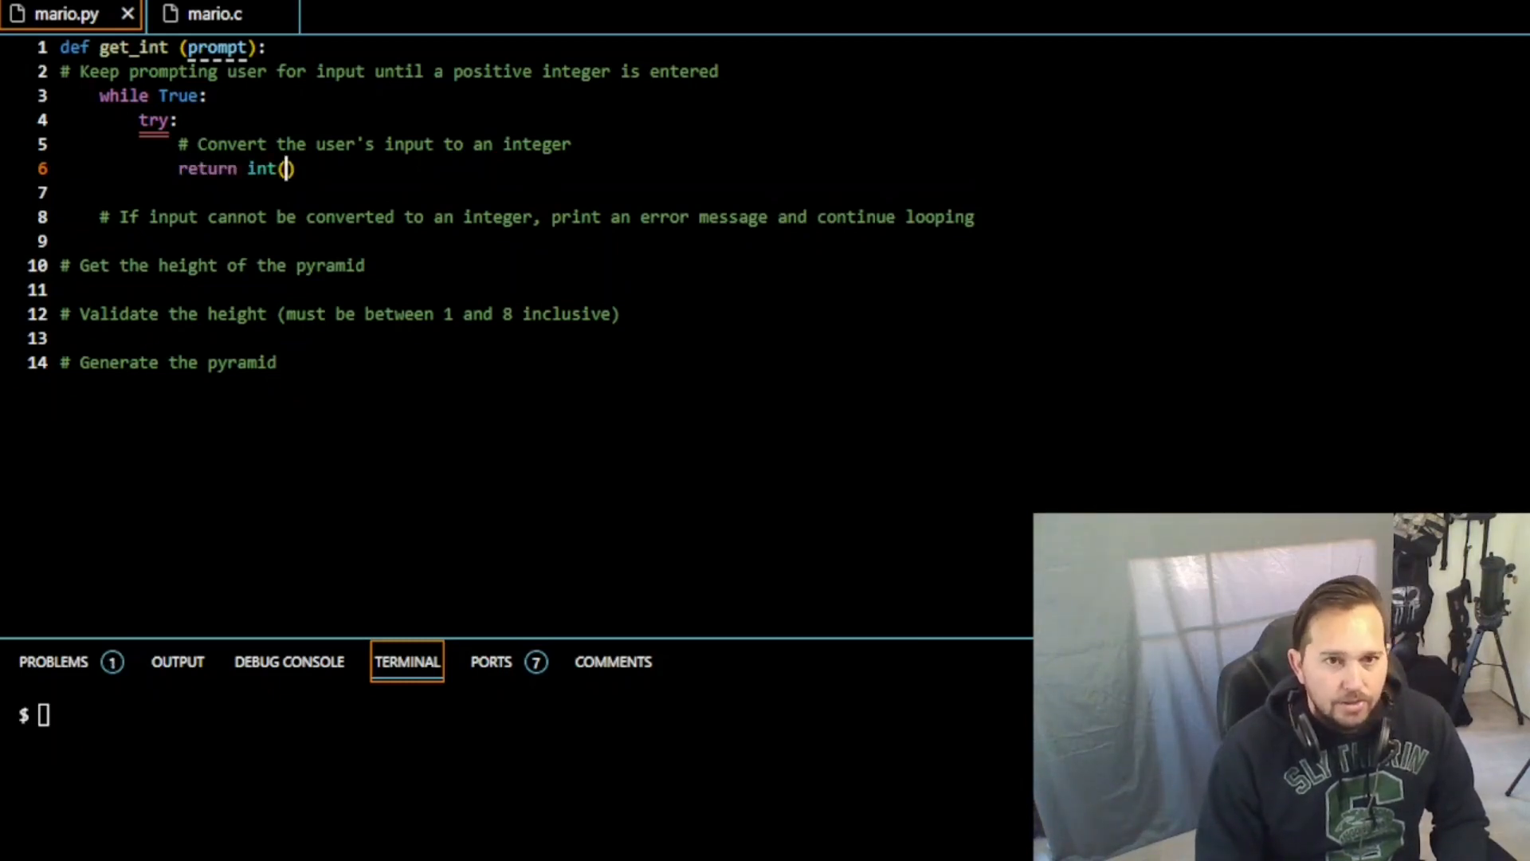
{"action": "type", "text": "input(prompt"}
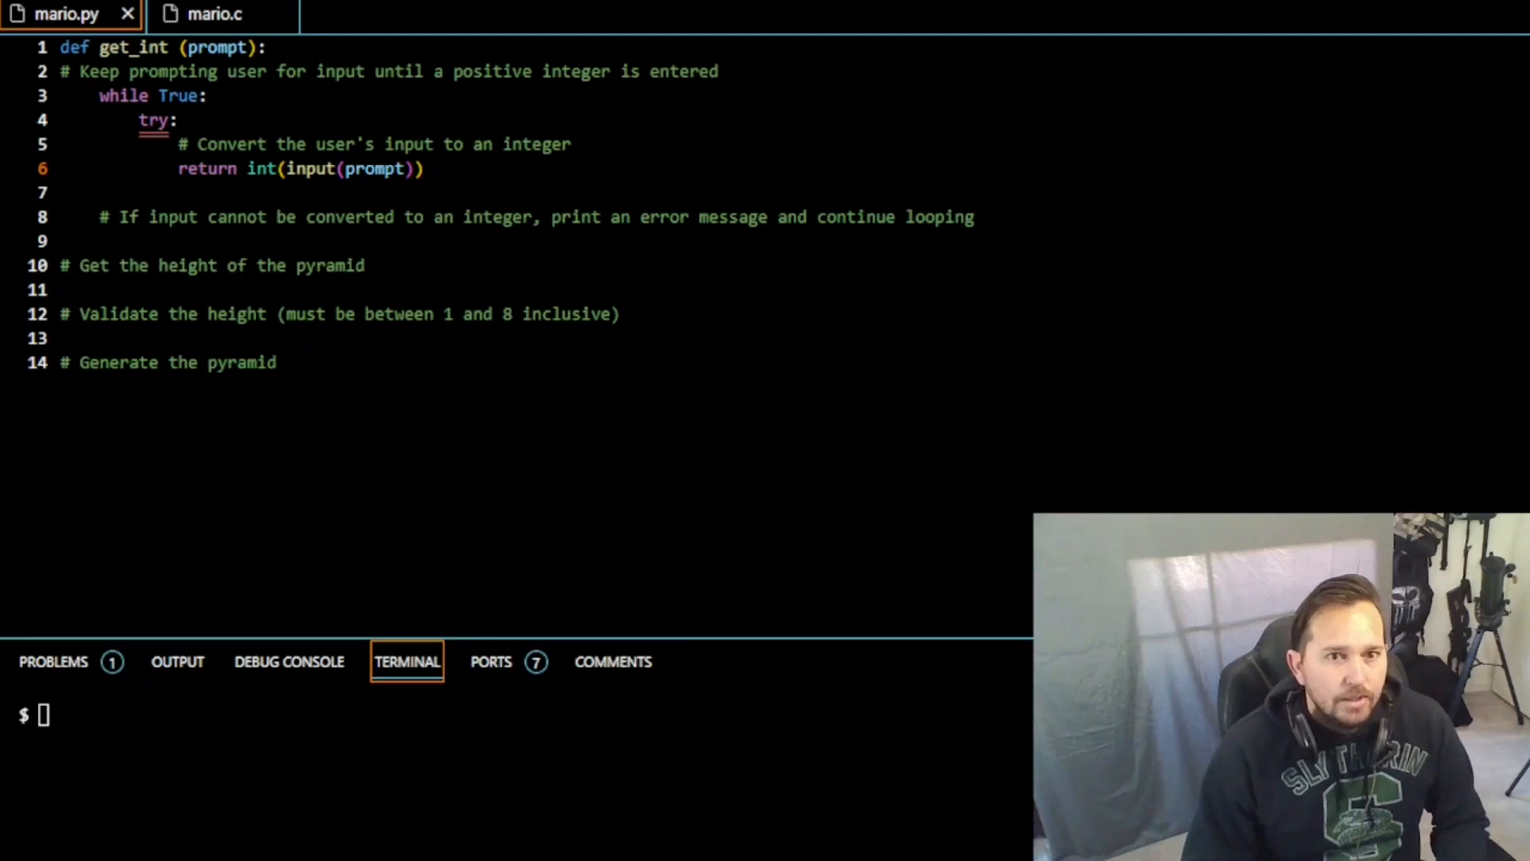
{"action": "key", "text": "Enter"}
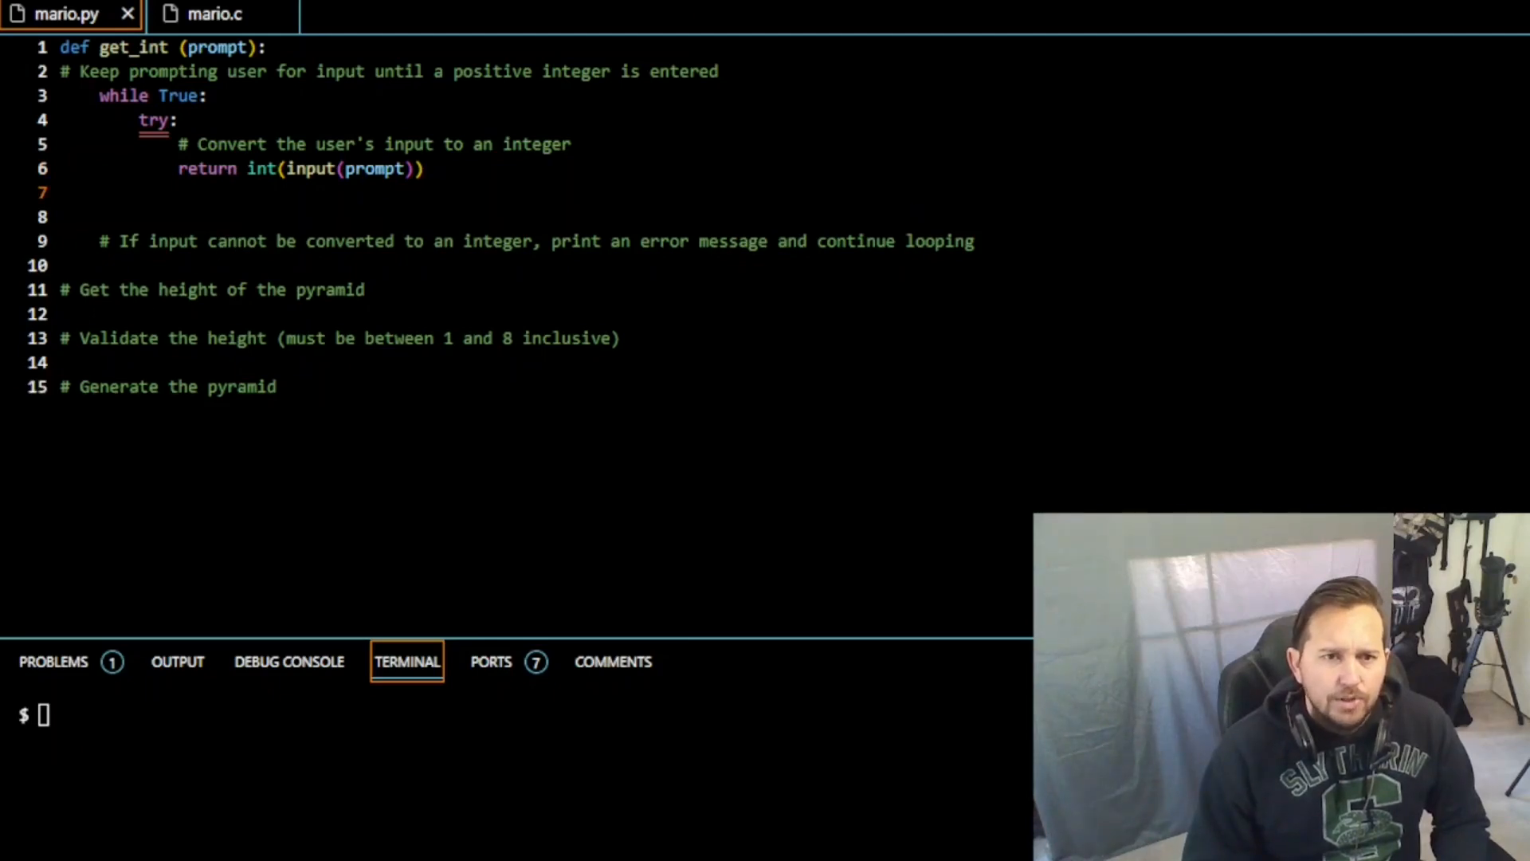
Step: Add except ValueError printing 'Invalid input, Please input a positive integer'
{"action": "type", "text": "except"}
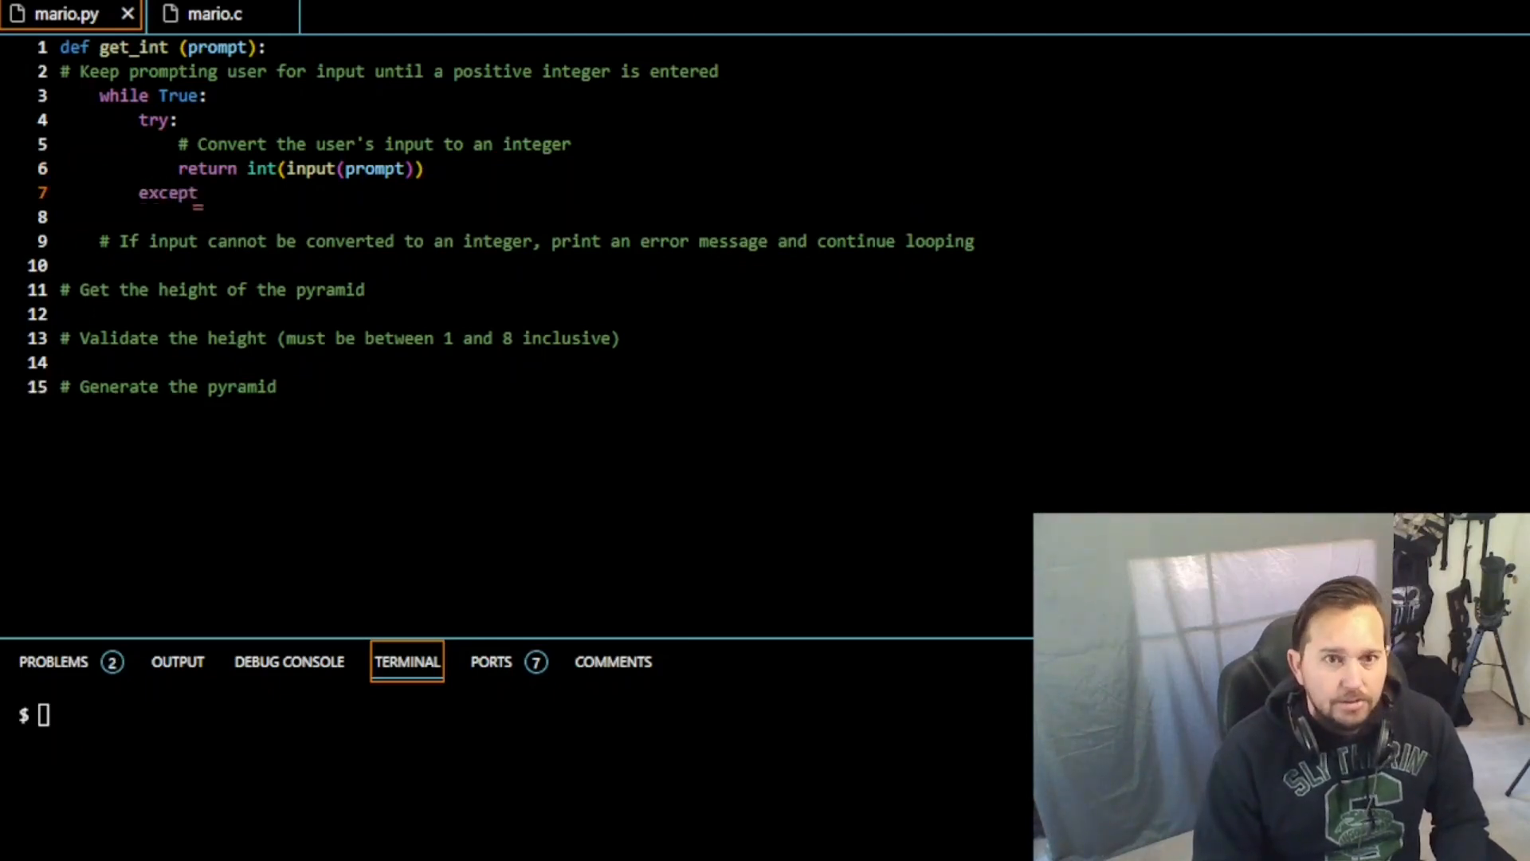
{"action": "type", "text": "Val"}
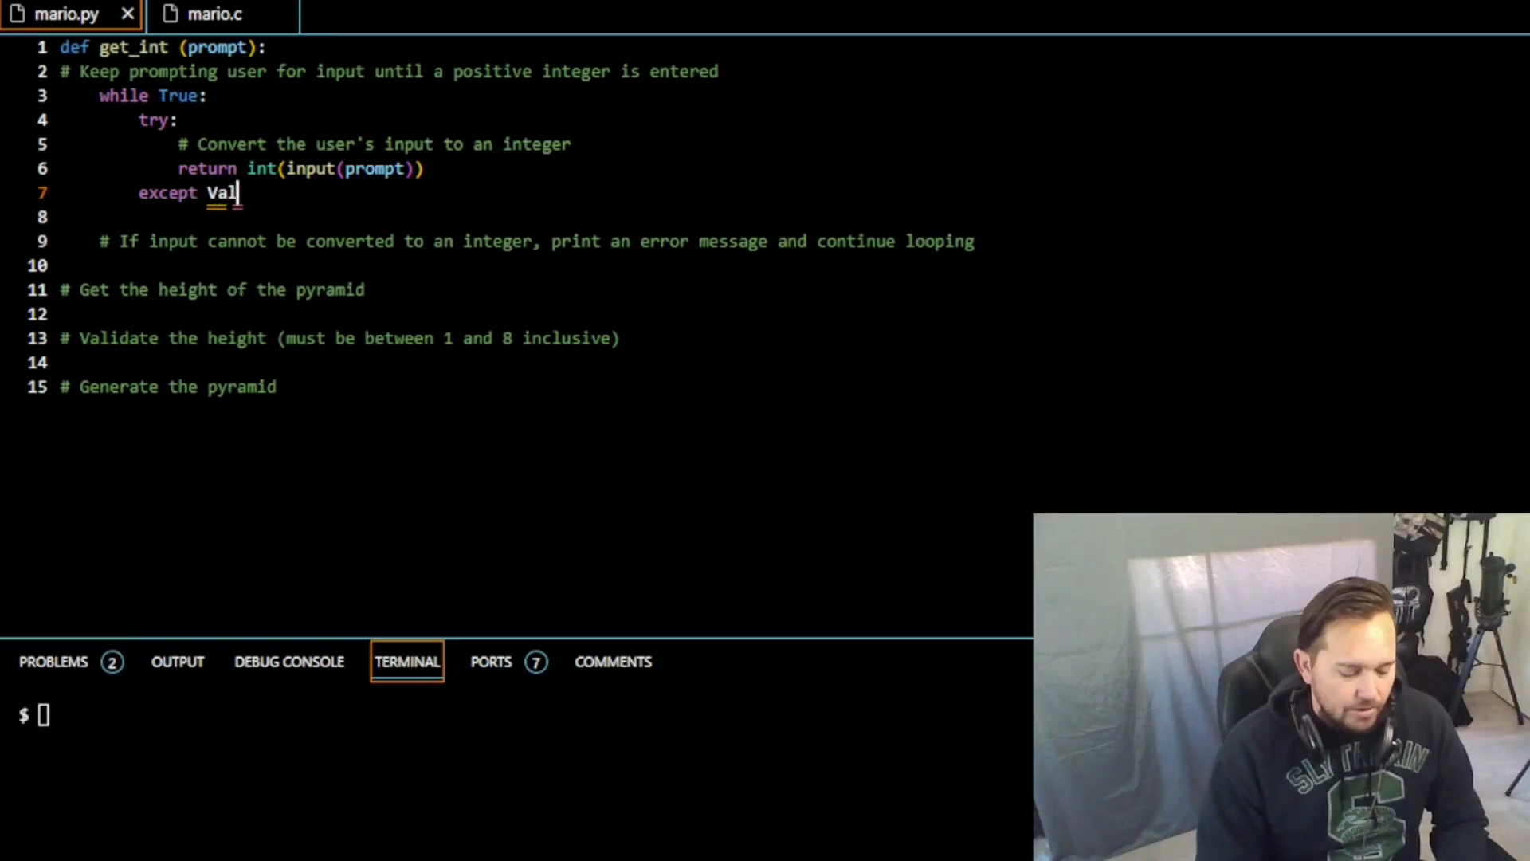
{"action": "type", "text": "ueError:"}
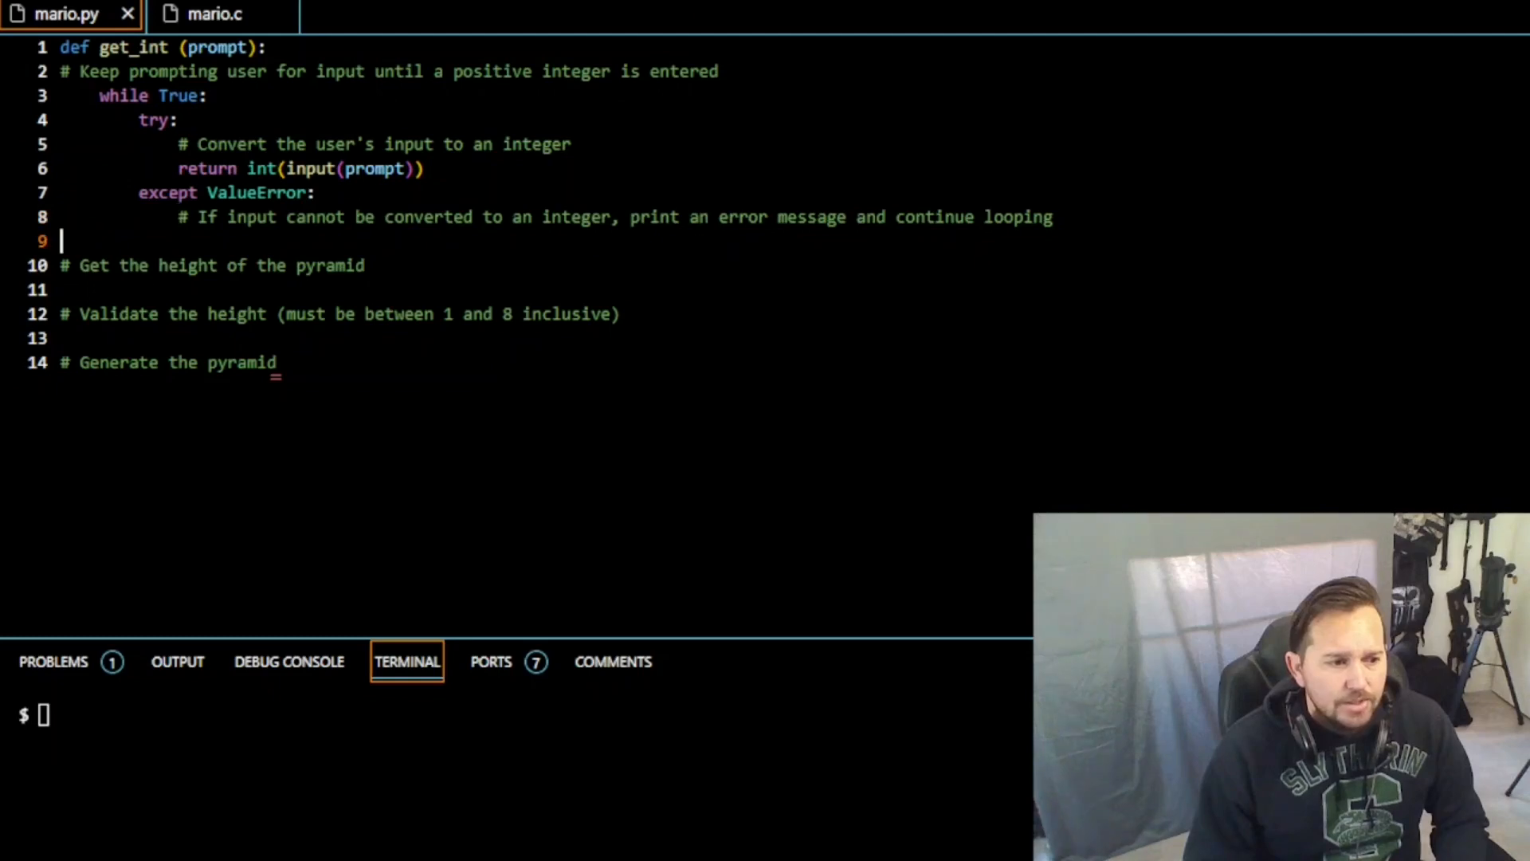
{"action": "key", "text": "enter"}
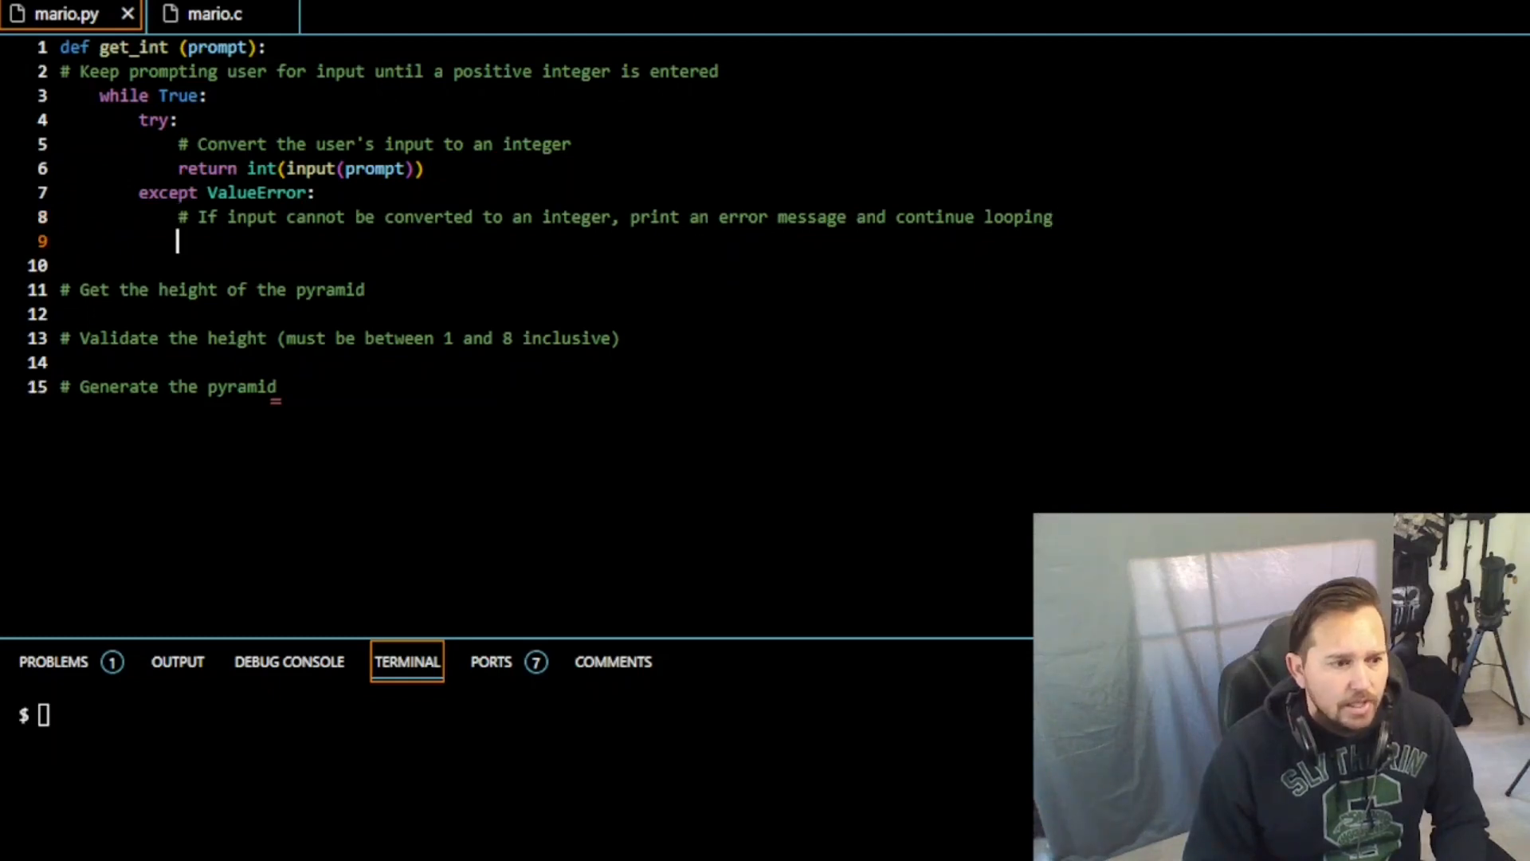
{"action": "type", "text": "print"}
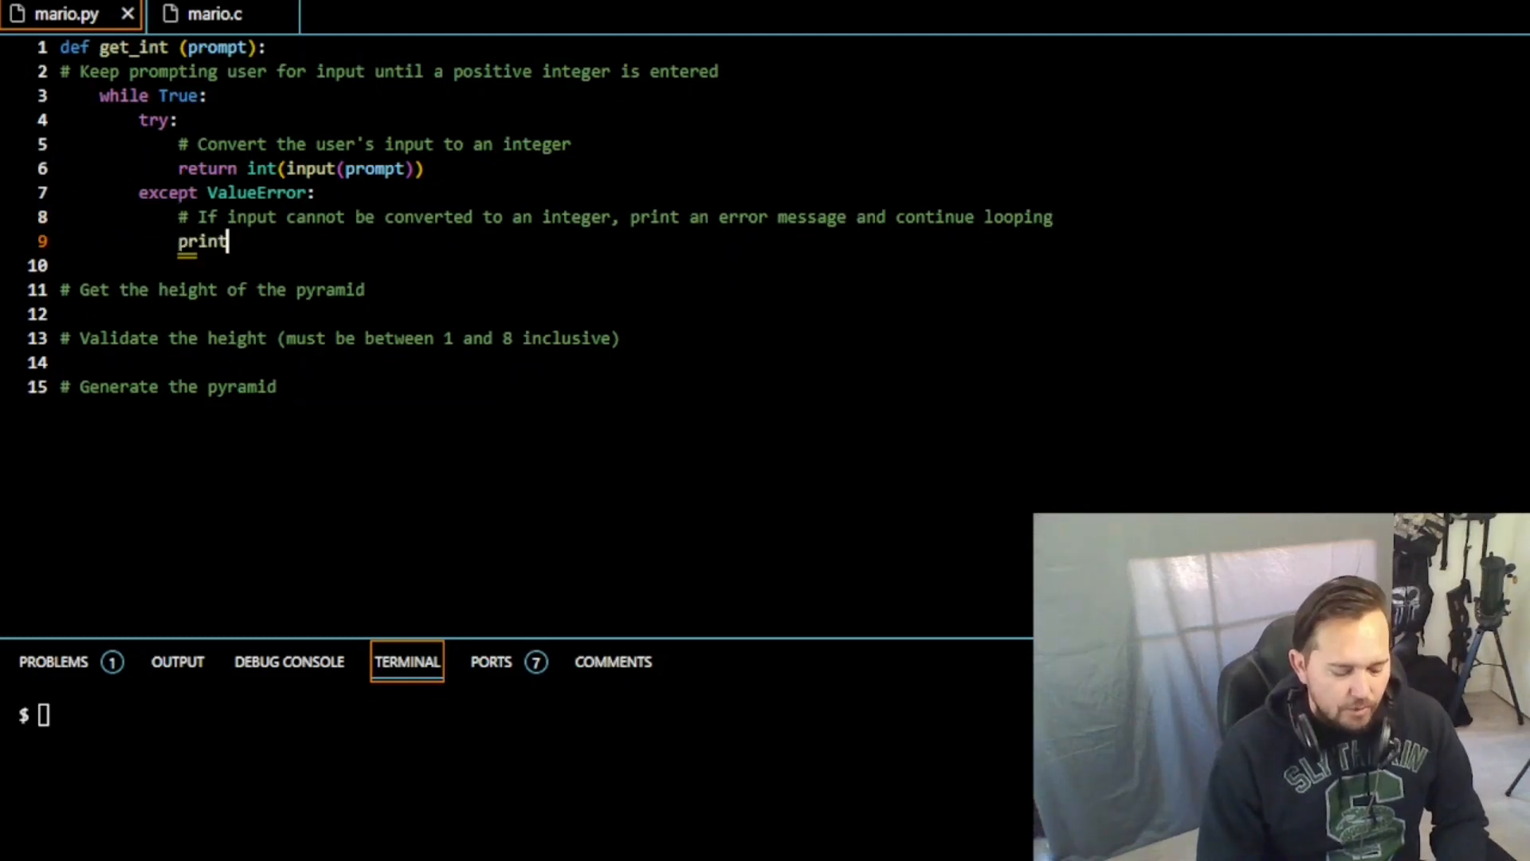
{"action": "type", "text": "()"}
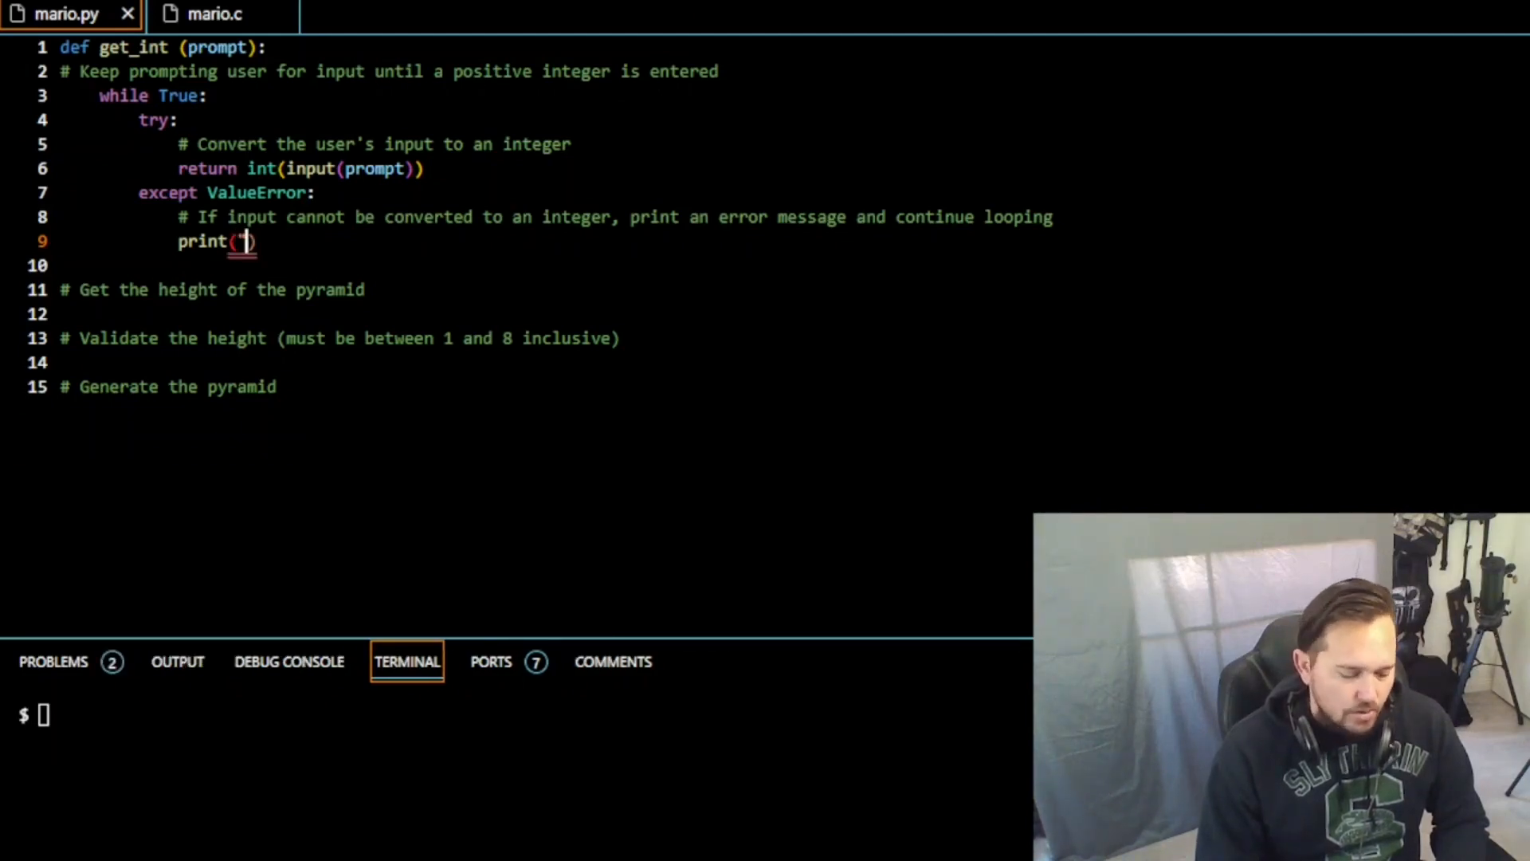
{"action": "type", "text": "Invalud"}
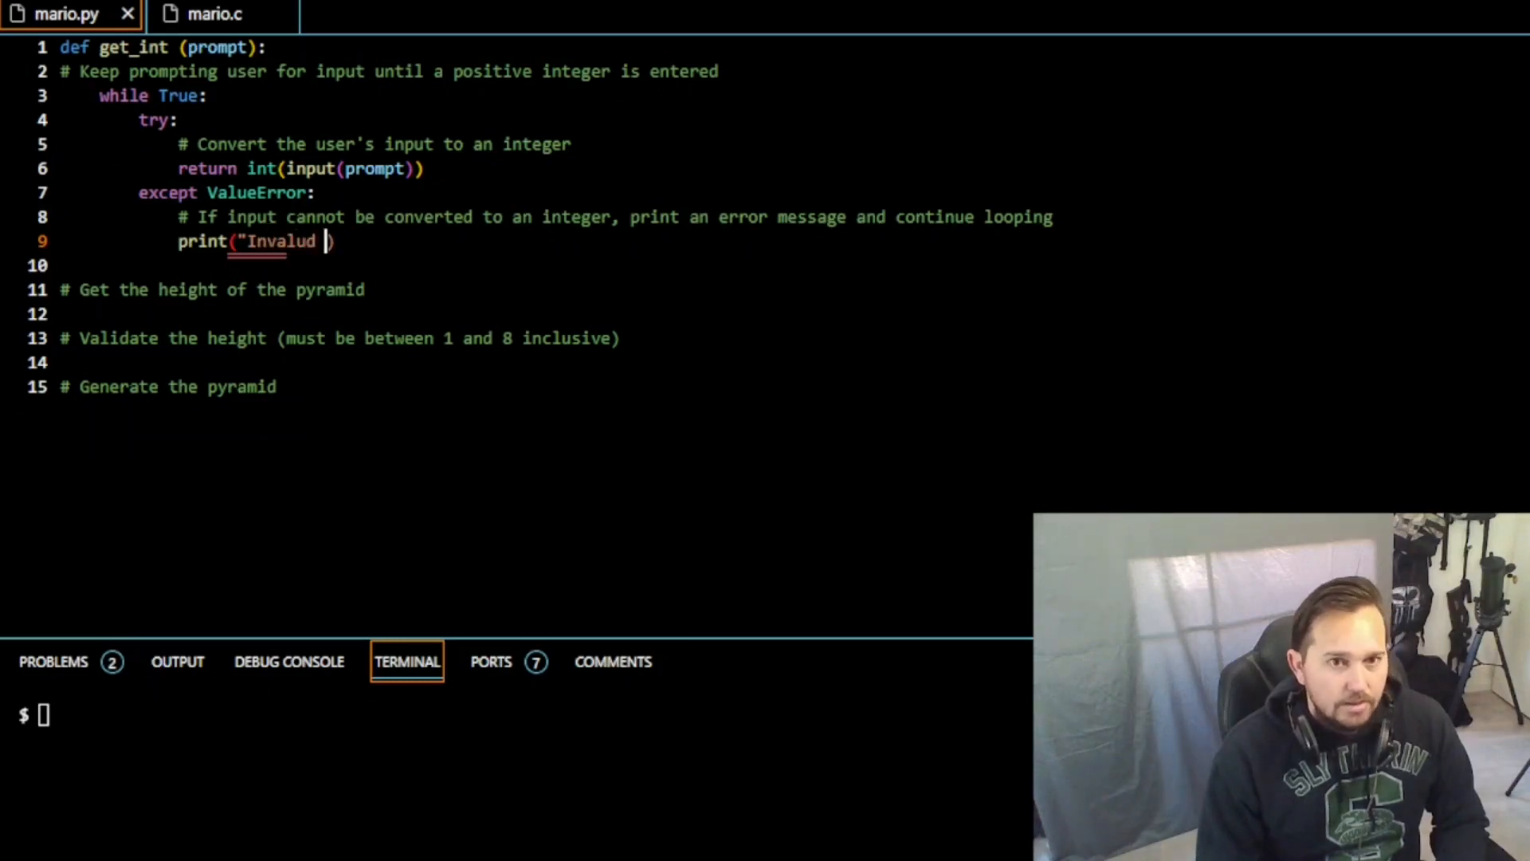
{"action": "type", "text": "input,"}
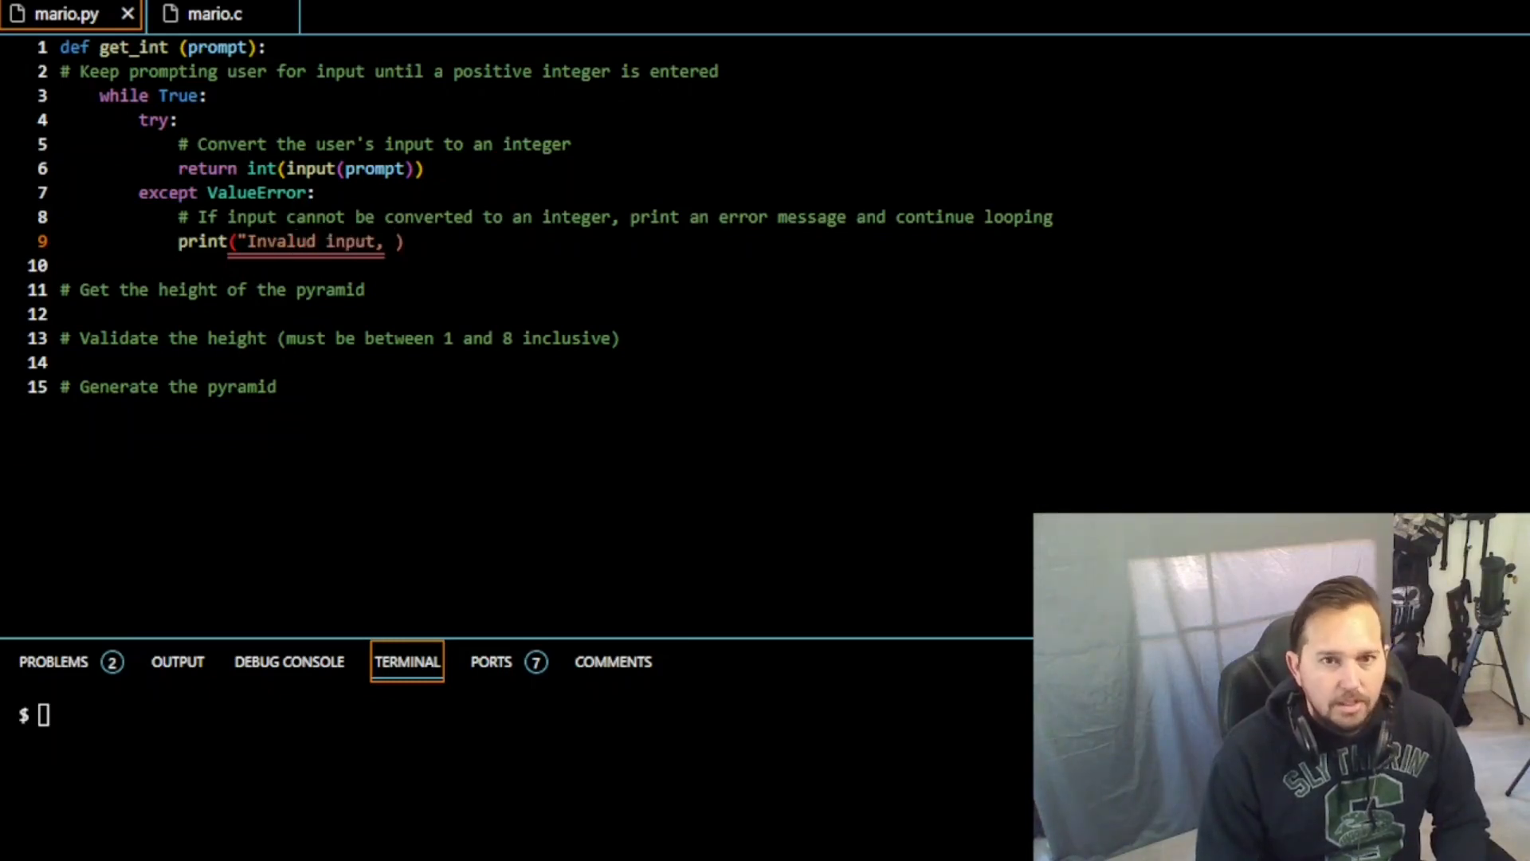
{"action": "type", "text": "P"}
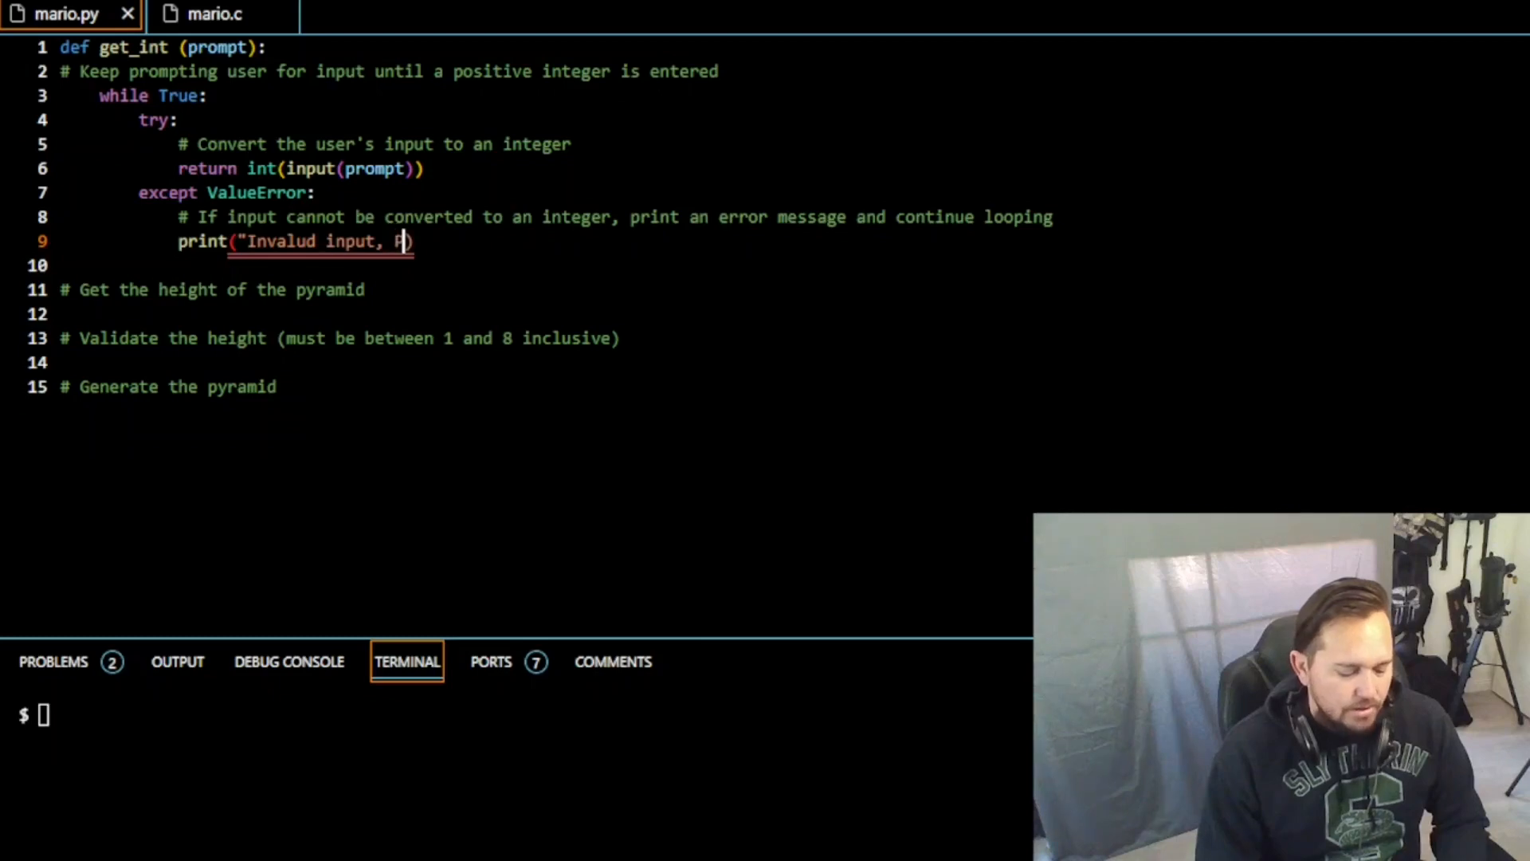
{"action": "type", "text": "Please input a posi"}
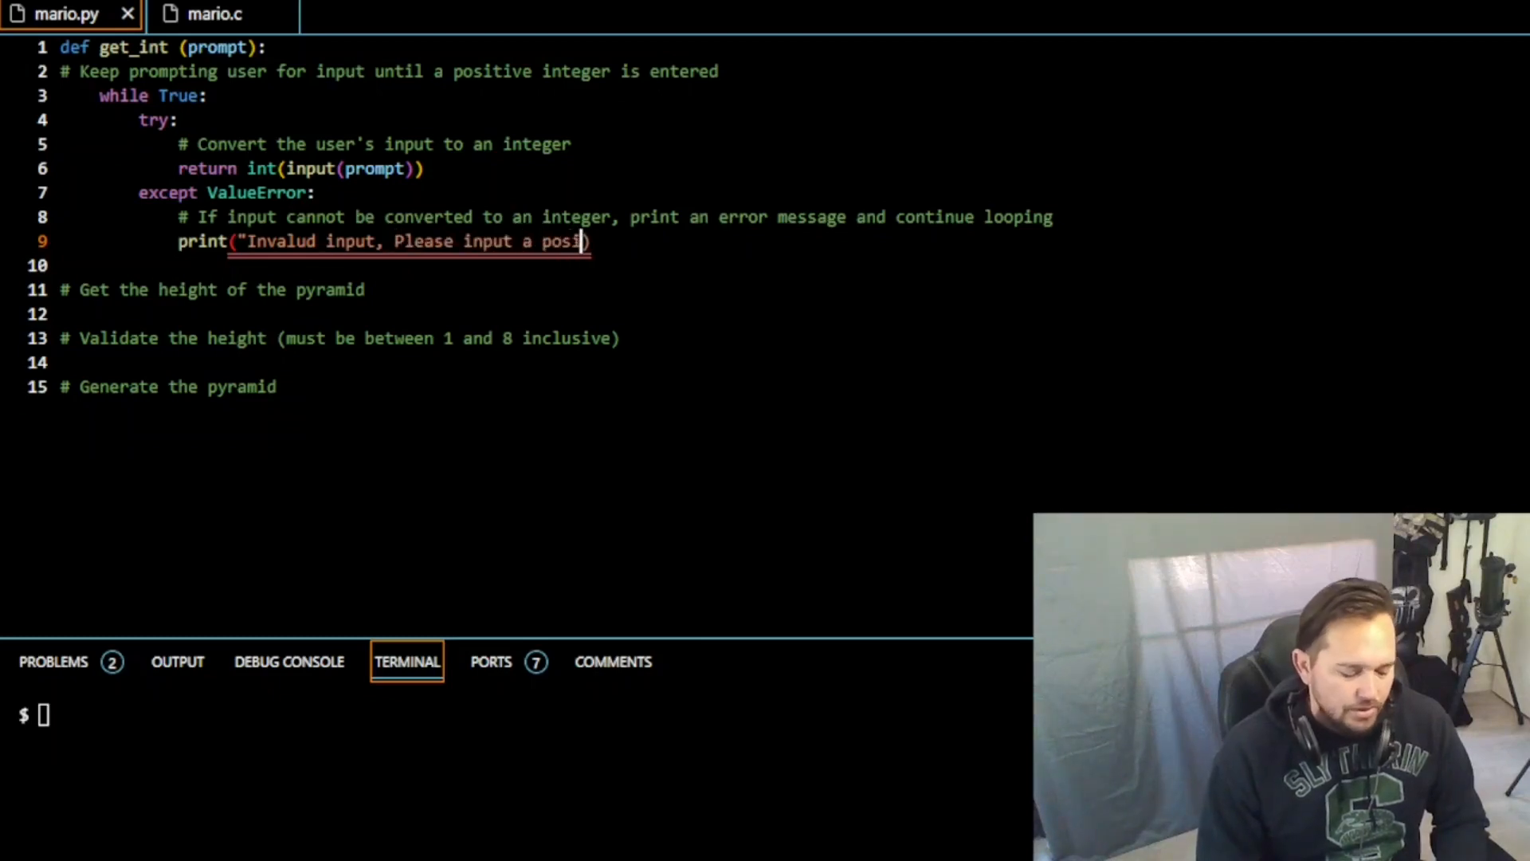
{"action": "type", "text": "tive integer"}
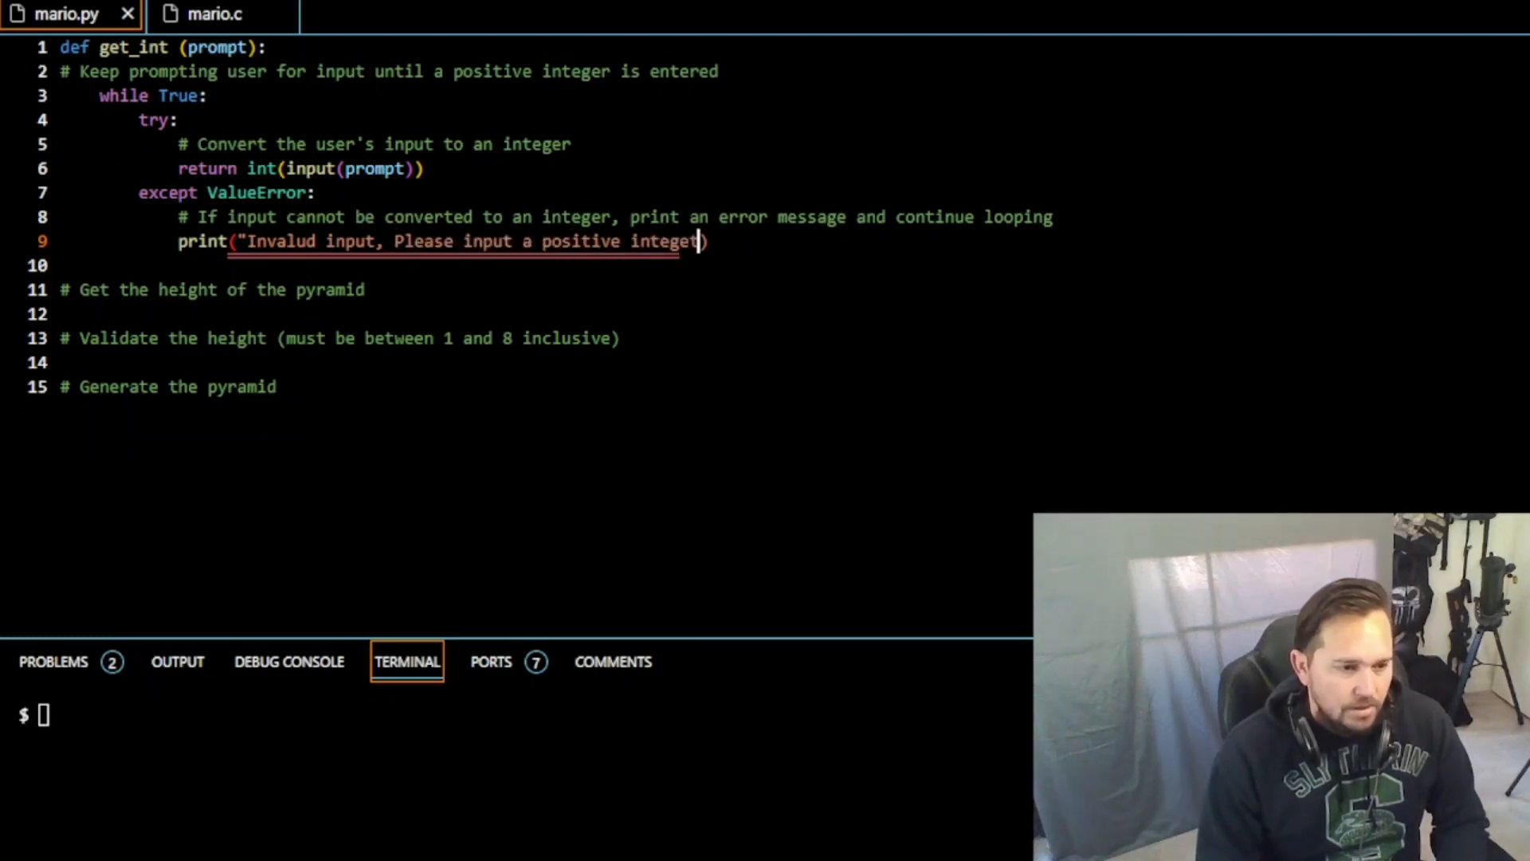
{"action": "type", "text": "r"}
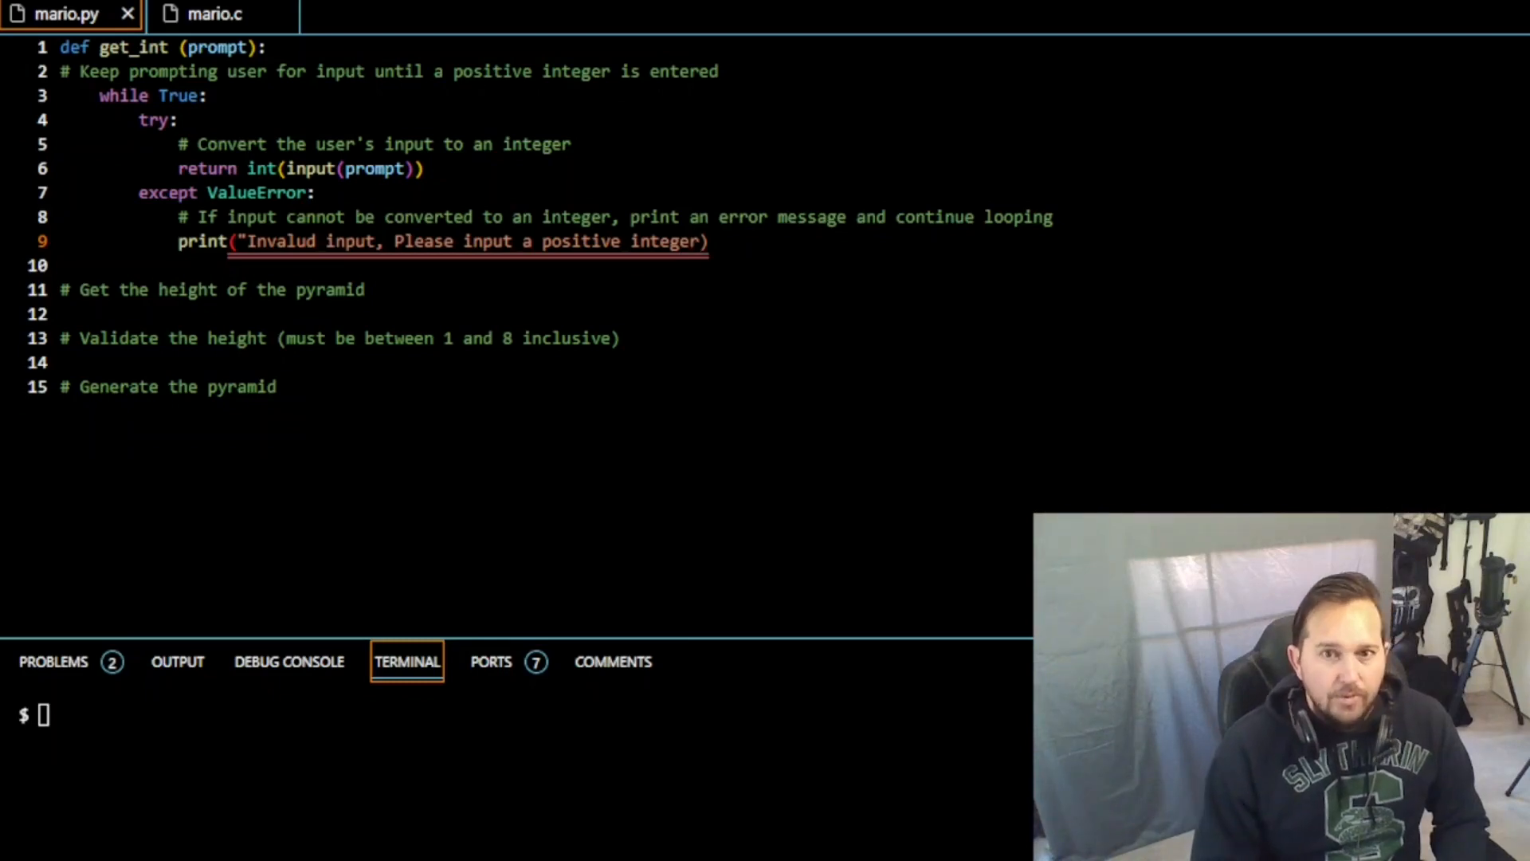
{"action": "type", "text": ",\""}
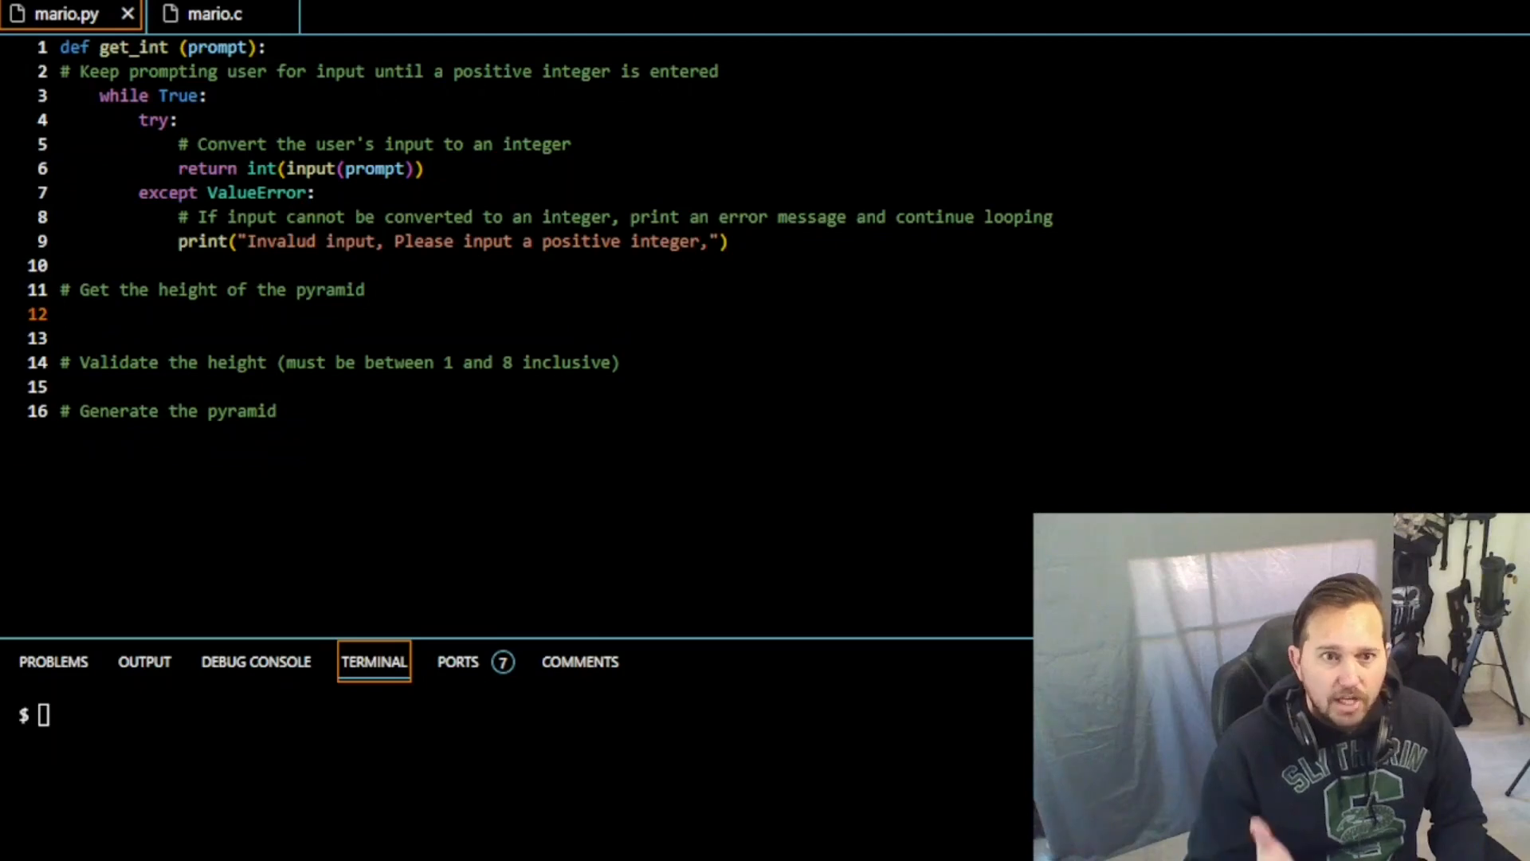
Step: Assign height = get_int("Heigth") under the height comment
{"action": "type", "text": "heg"}
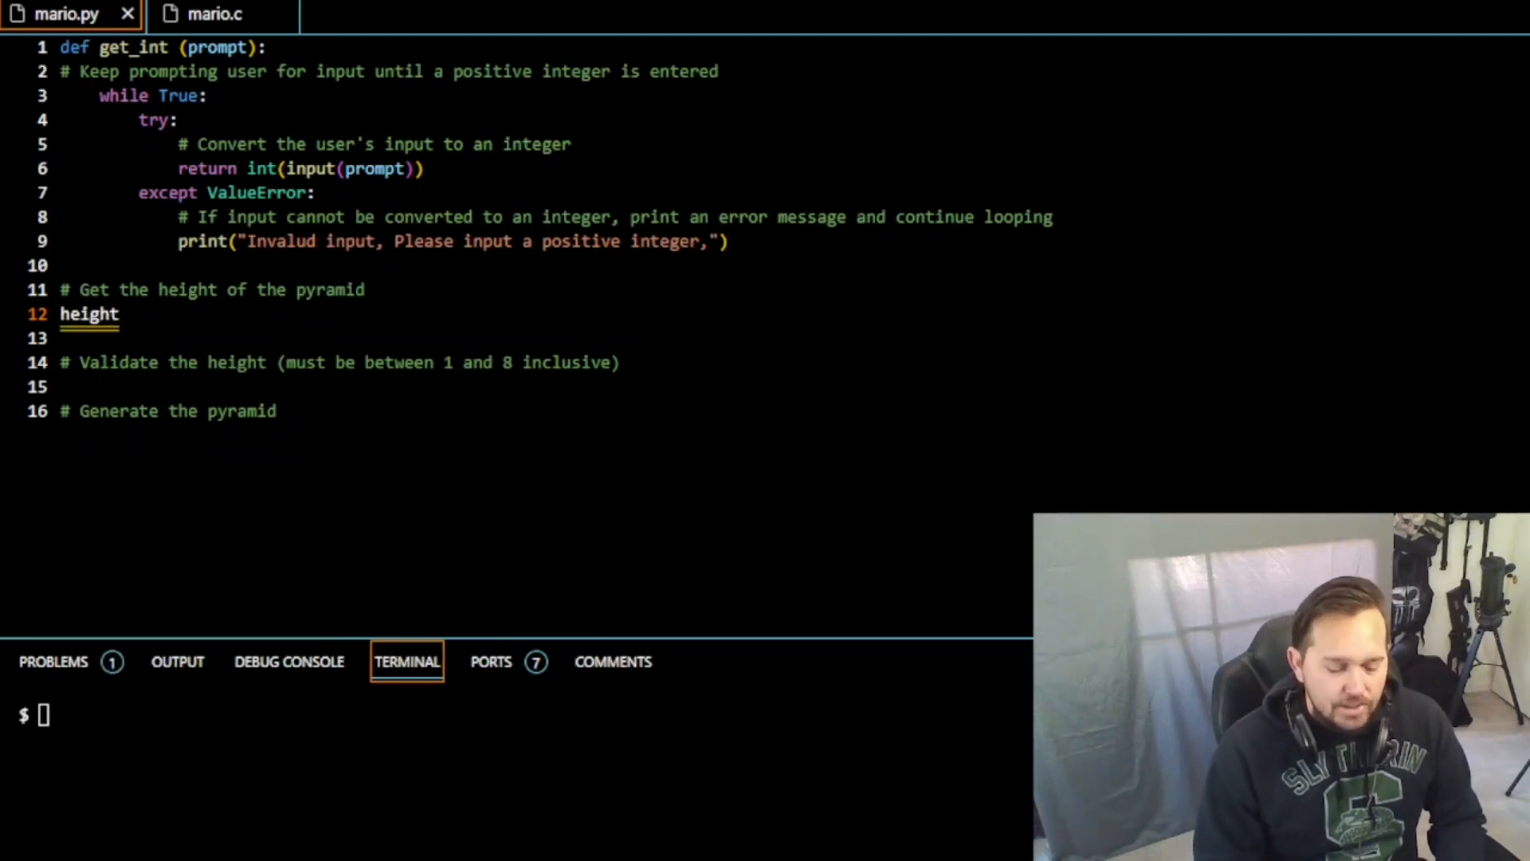
{"action": "type", "text": "= get_int("}
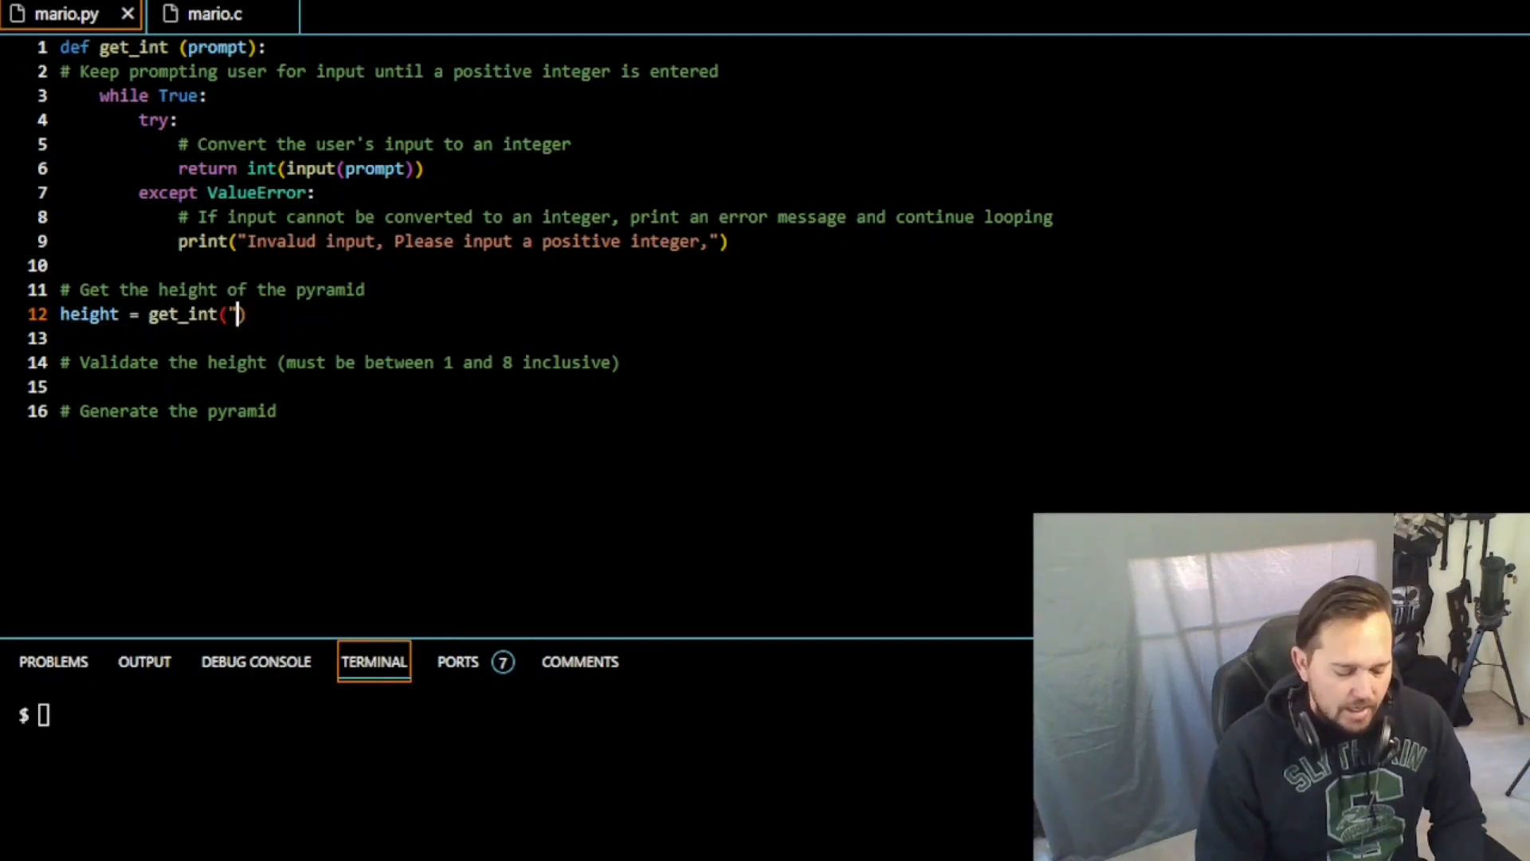
{"action": "type", "text": "Heigh"}
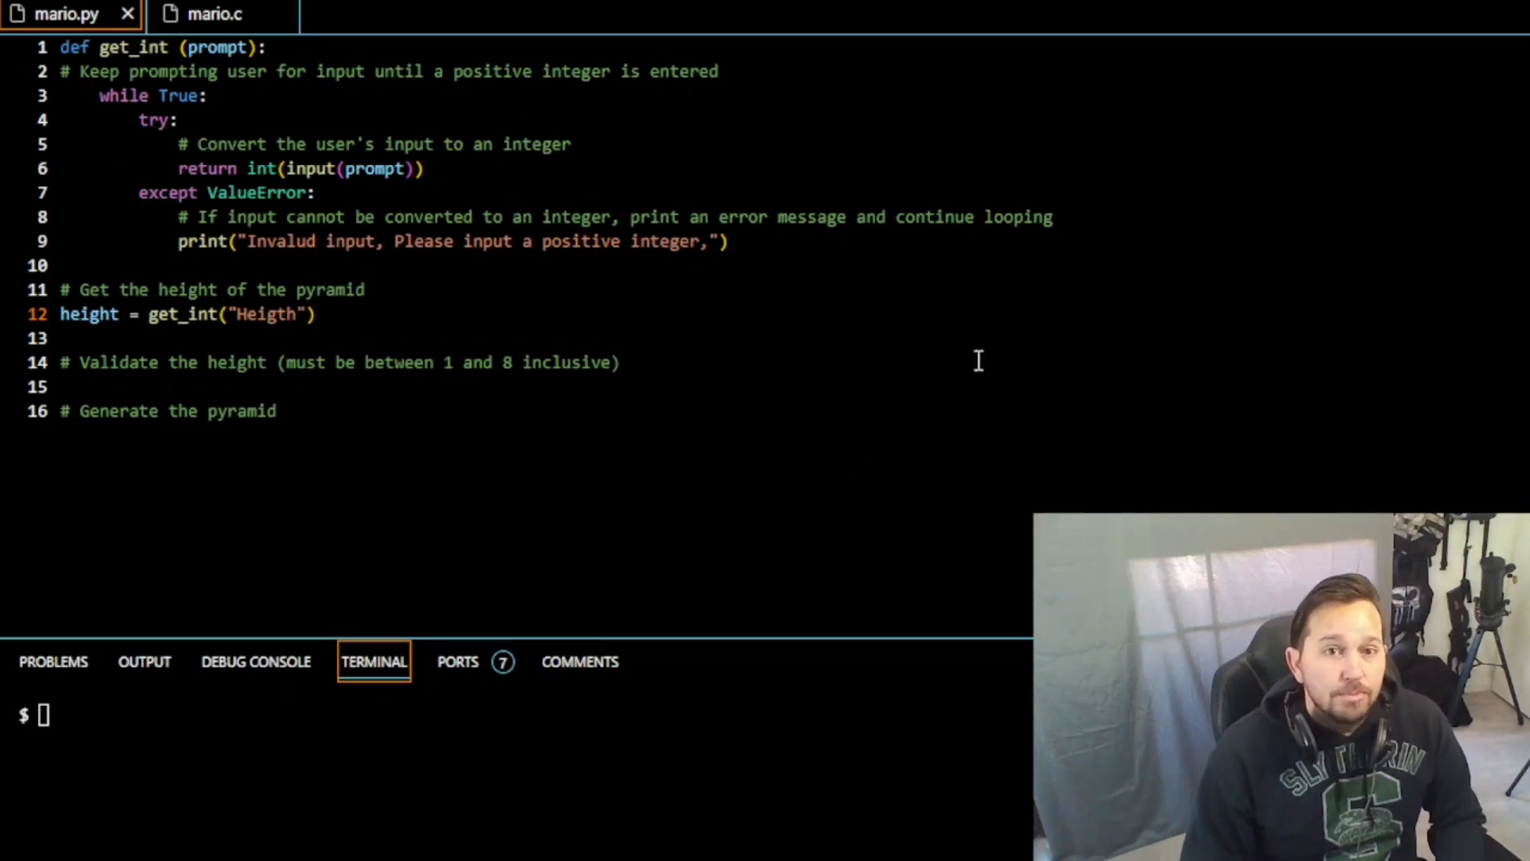
{"action": "left_click", "coordinate": [622, 362]}
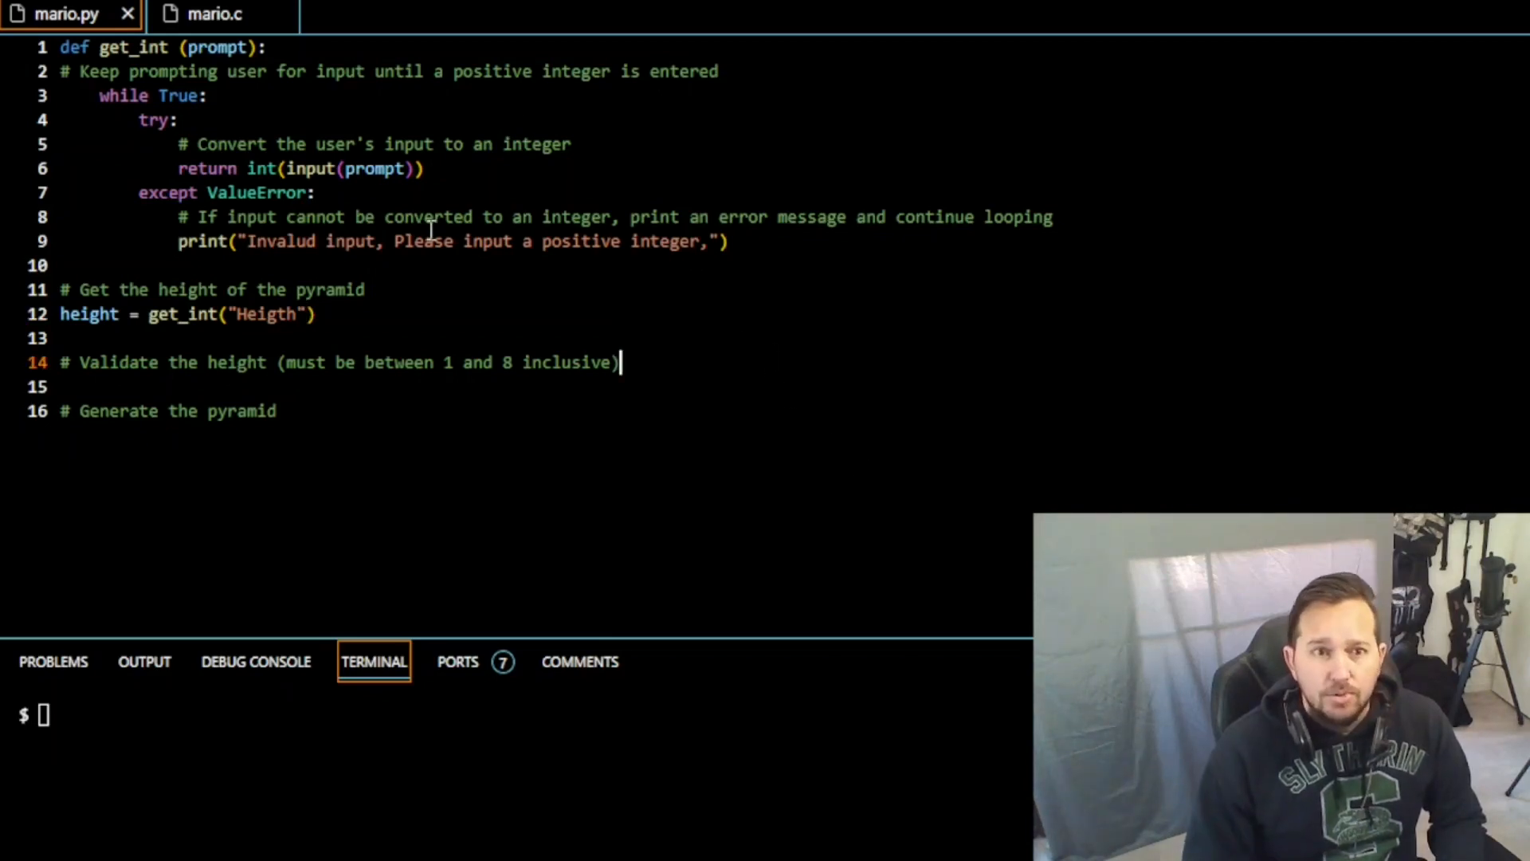
Step: Loop while height < 1 or > 8, printing 'Height must be between 1 and 8'
{"action": "type", "text": "while heig"}
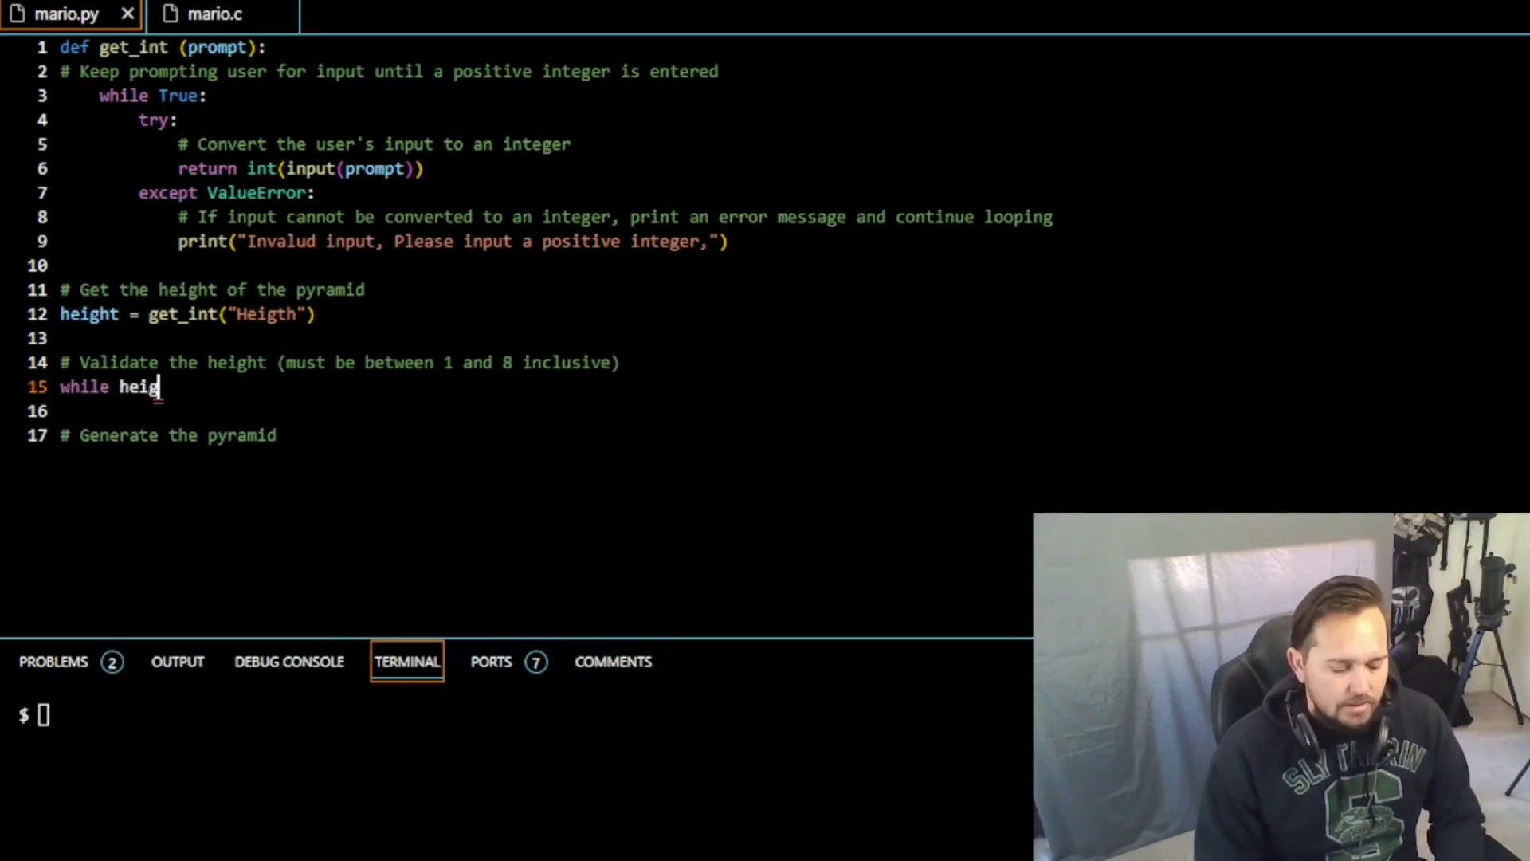
{"action": "type", "text": "ht <"}
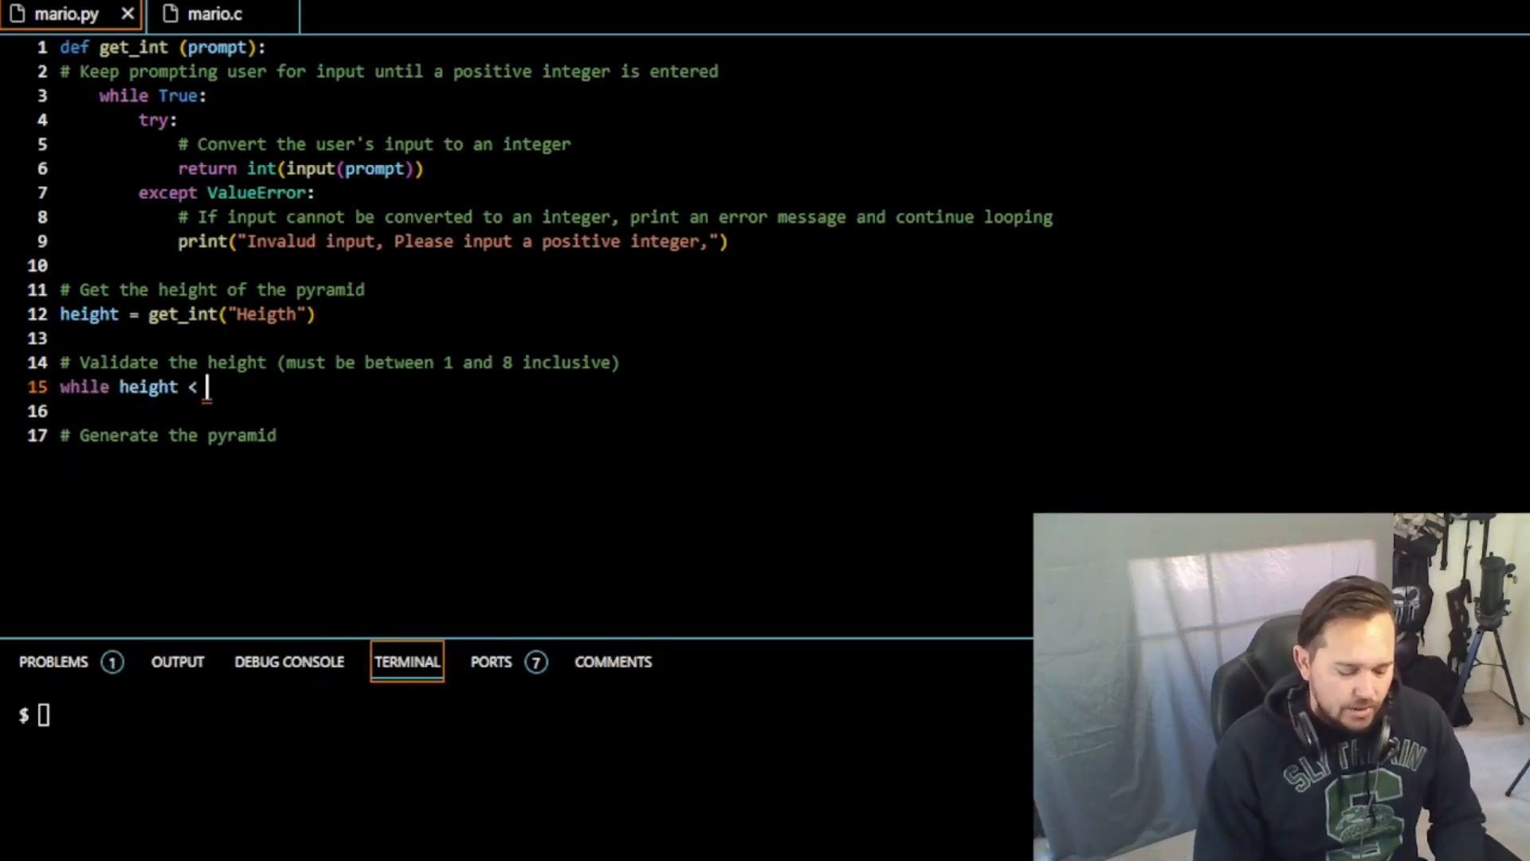
{"action": "type", "text": "1 or height > 8:"}
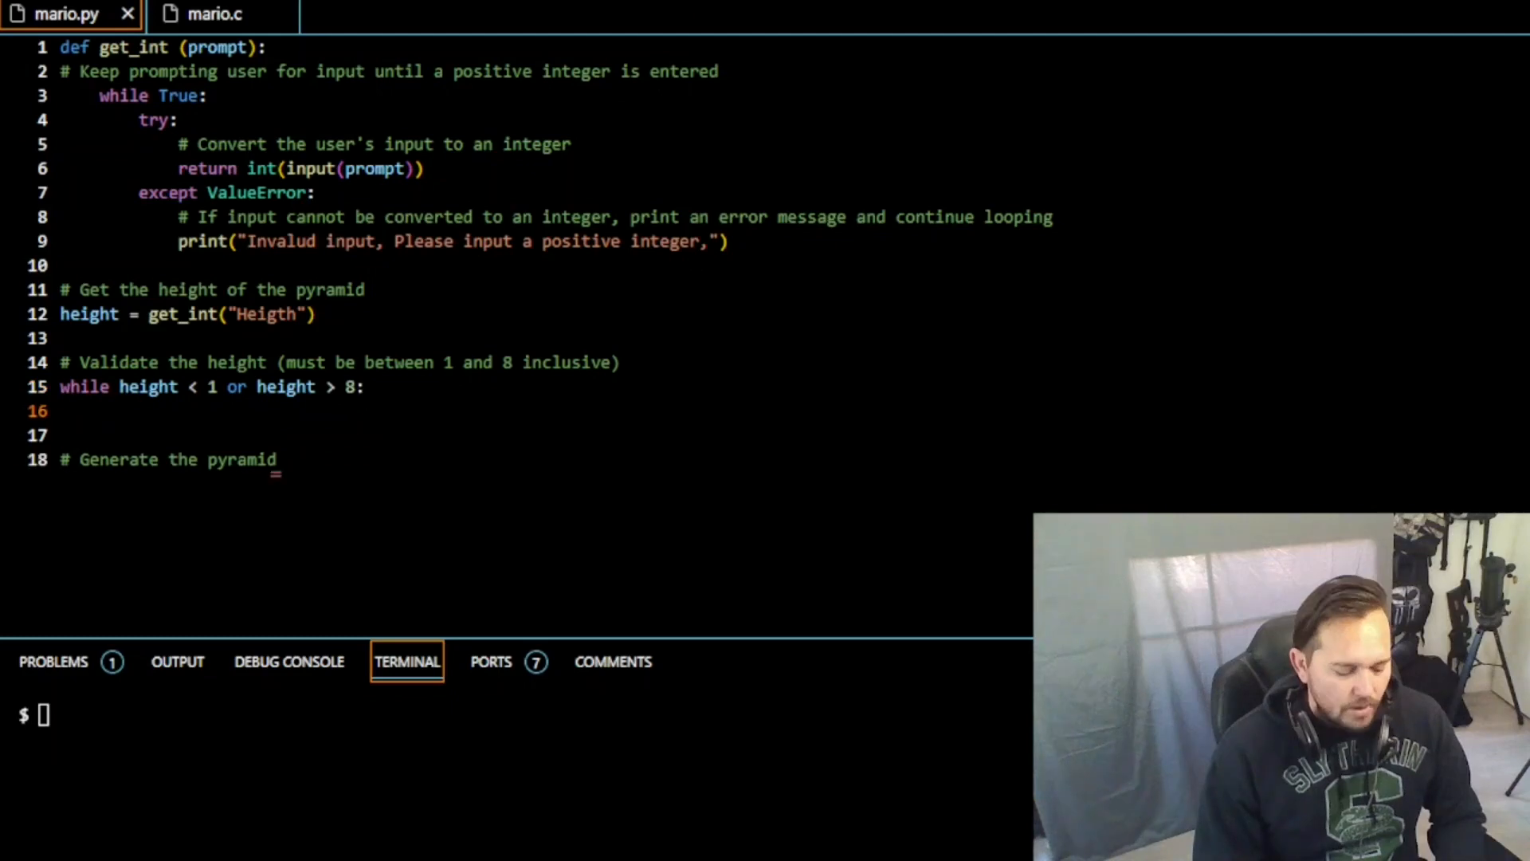
{"action": "type", "text": "print(\"He"}
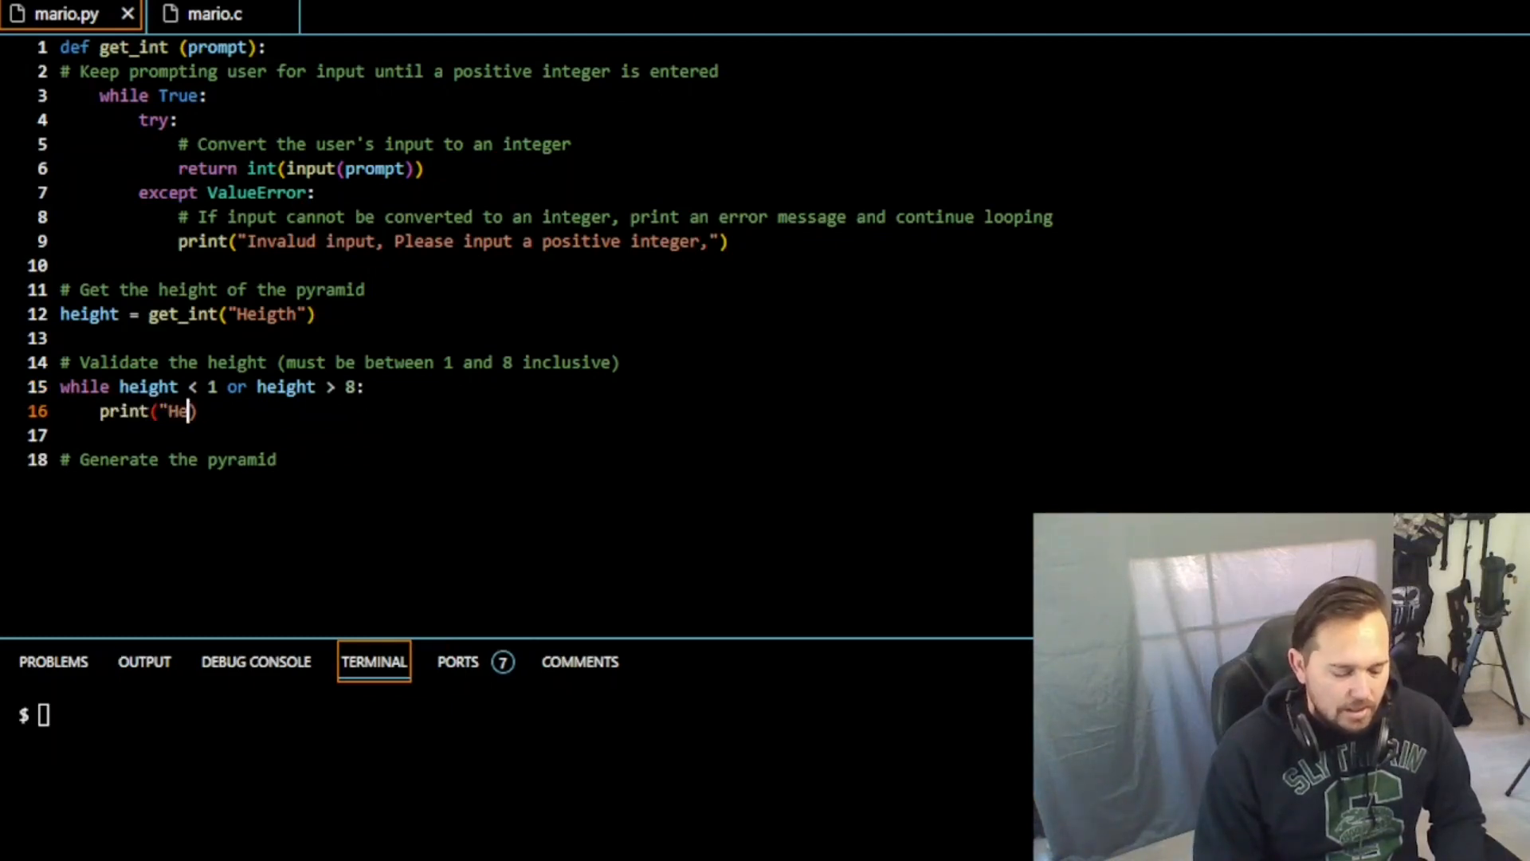
{"action": "type", "text": "ight"}
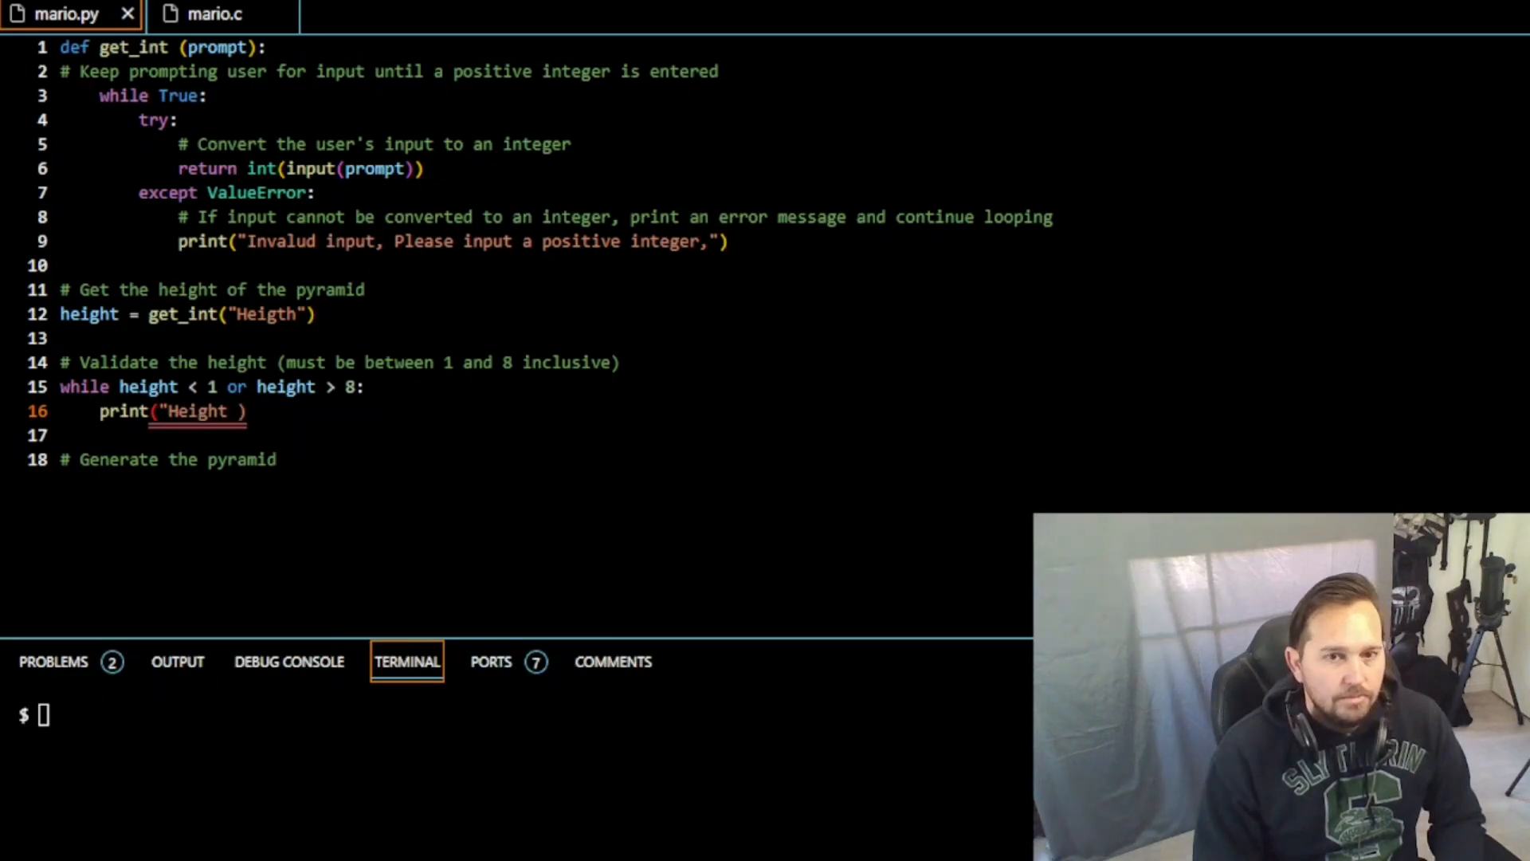
{"action": "type", "text": "must be be"}
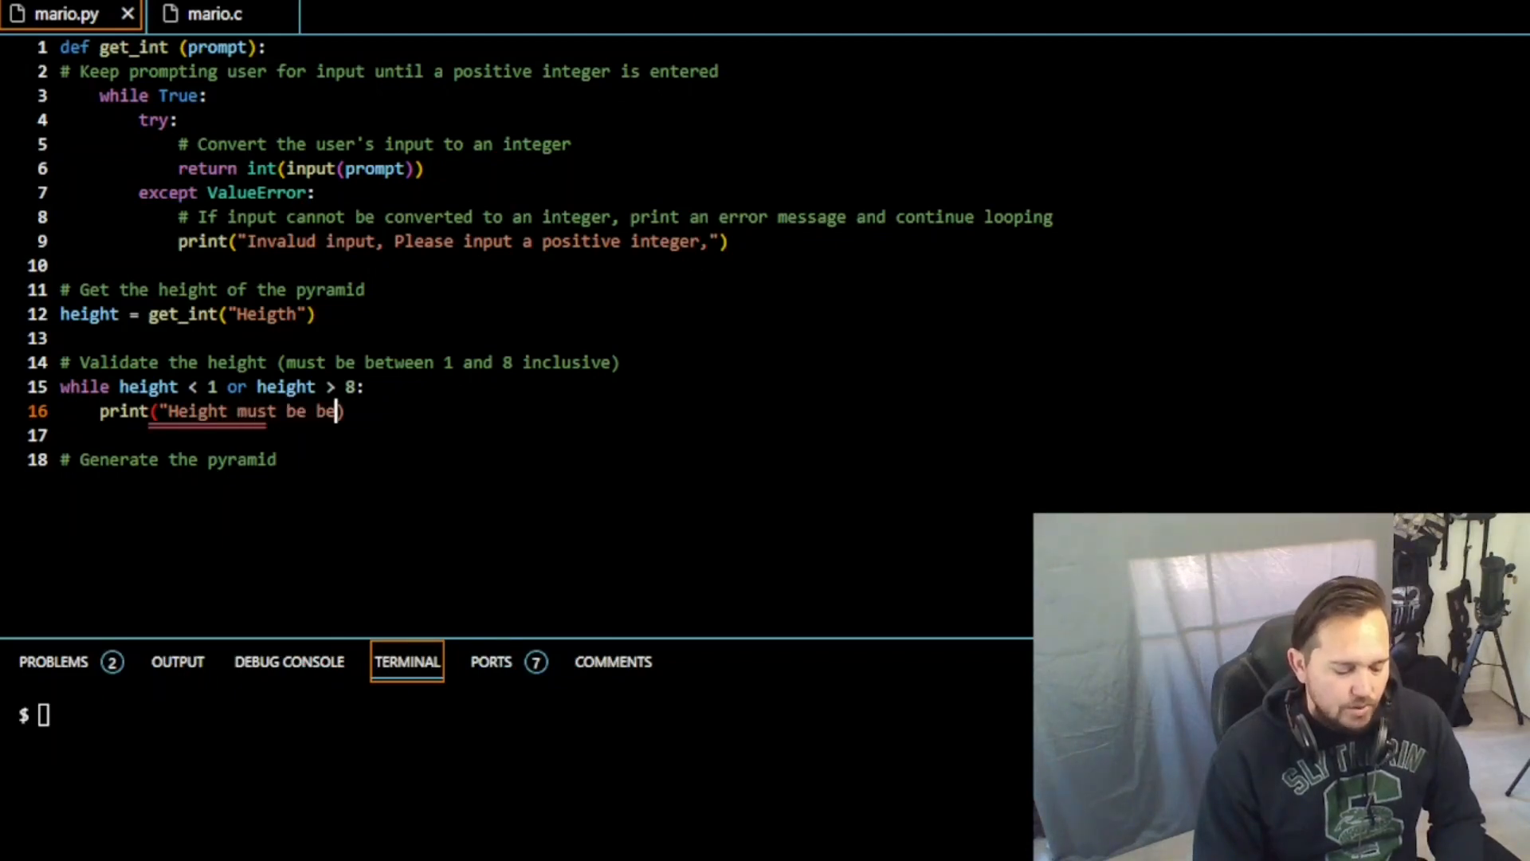
{"action": "type", "text": "tween 1 and"}
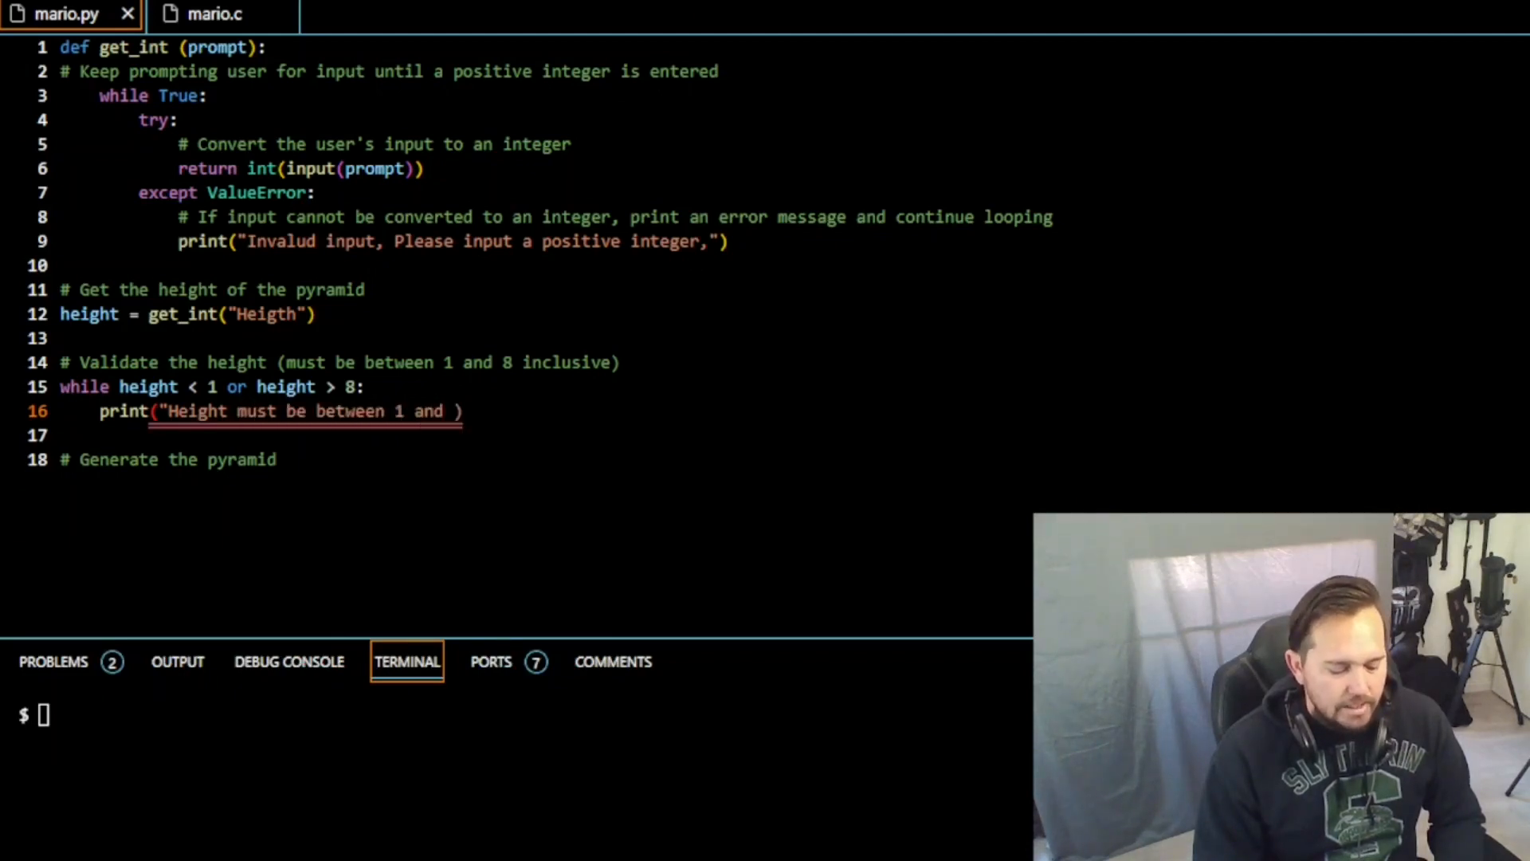
{"action": "type", "text": "8\""}
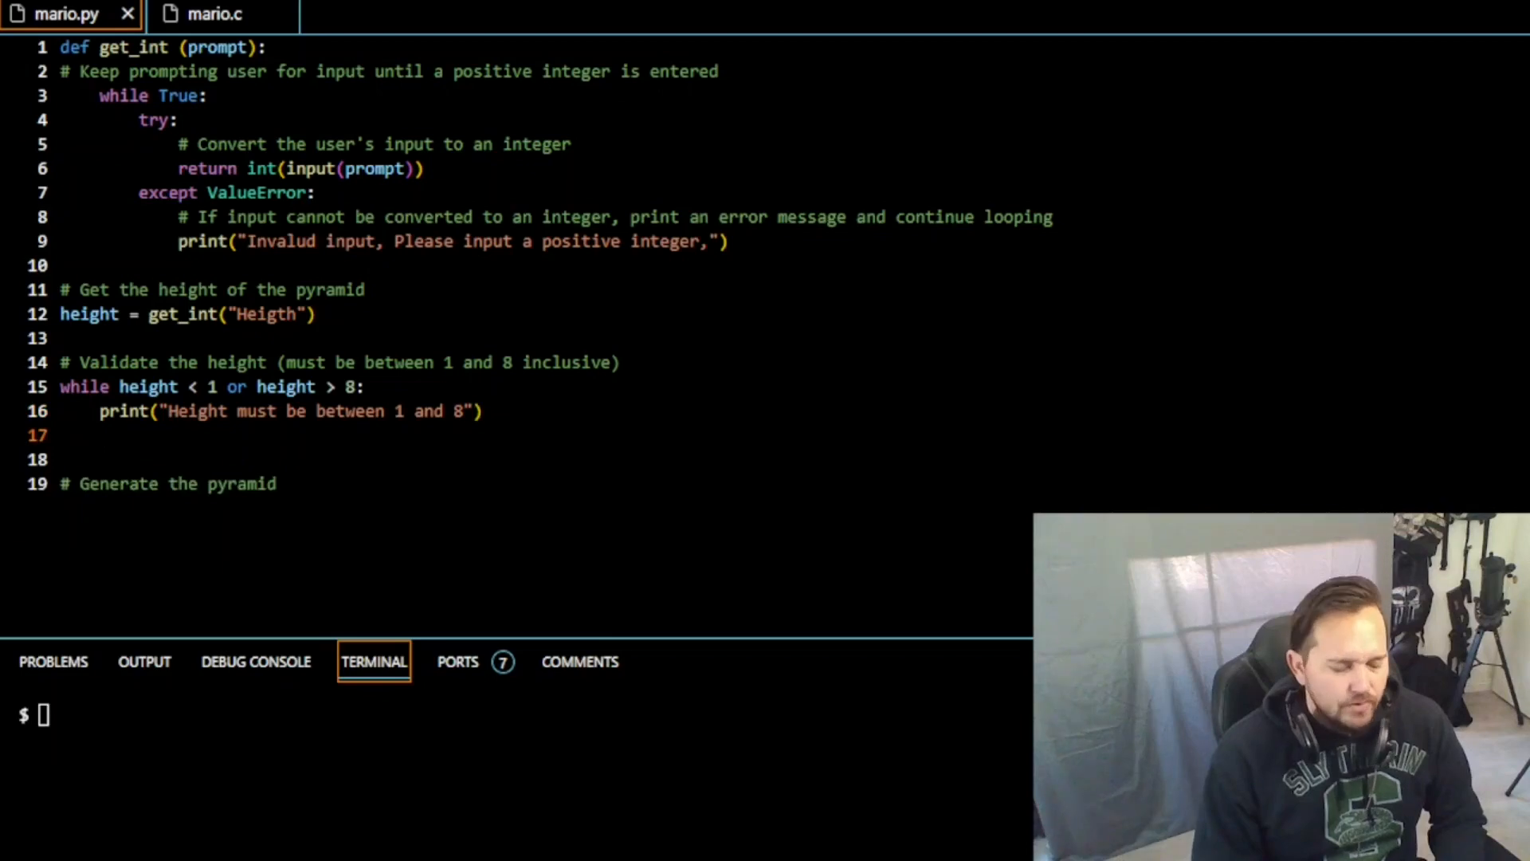
Step: Re-prompt inside the loop with height = get_int("Height: ")
{"action": "type", "text": "height ="}
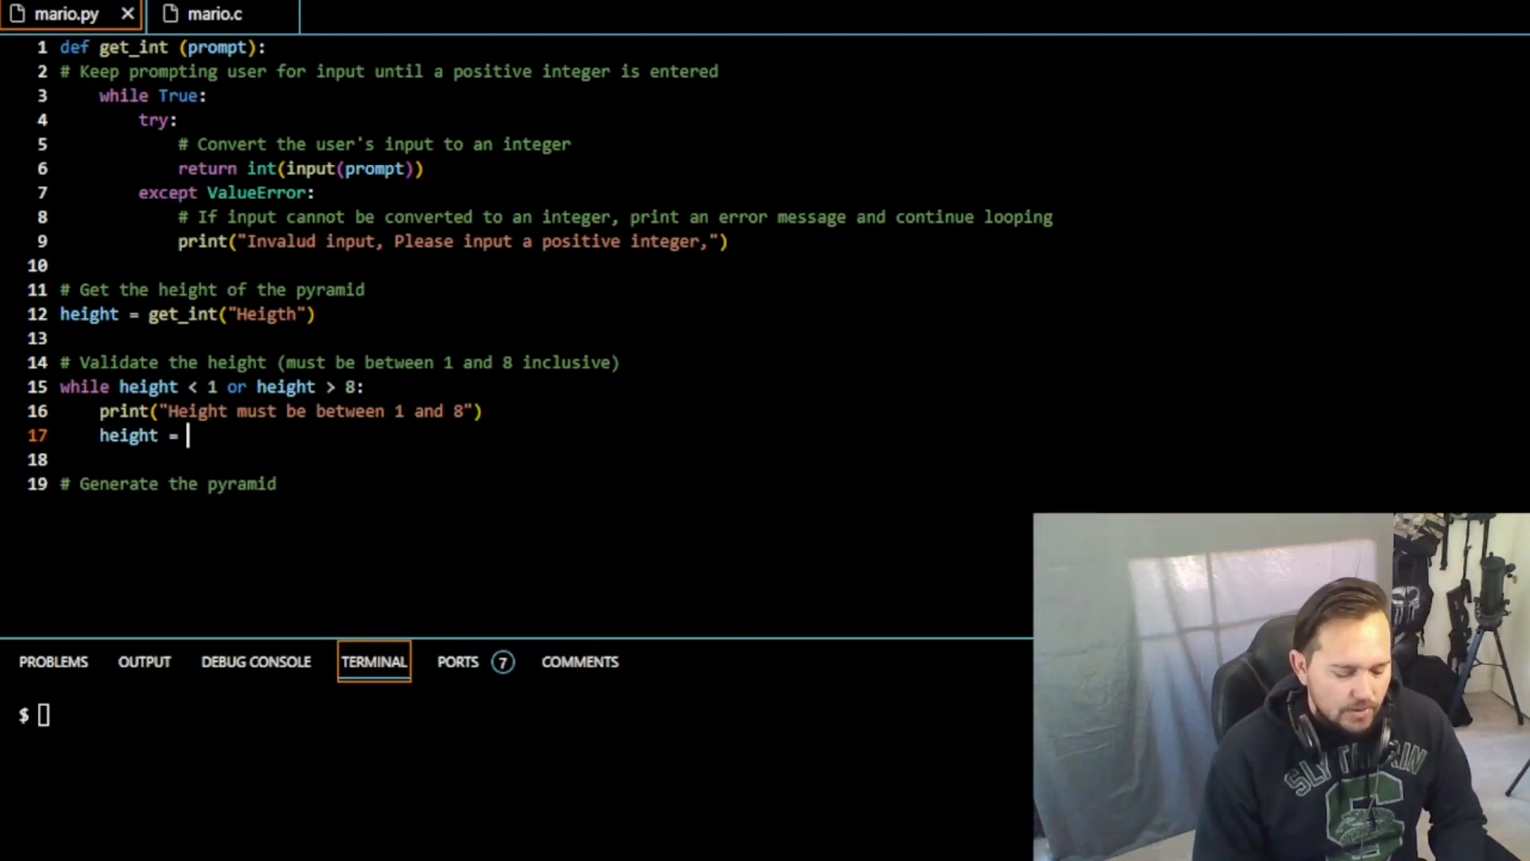
{"action": "type", "text": "get_int"}
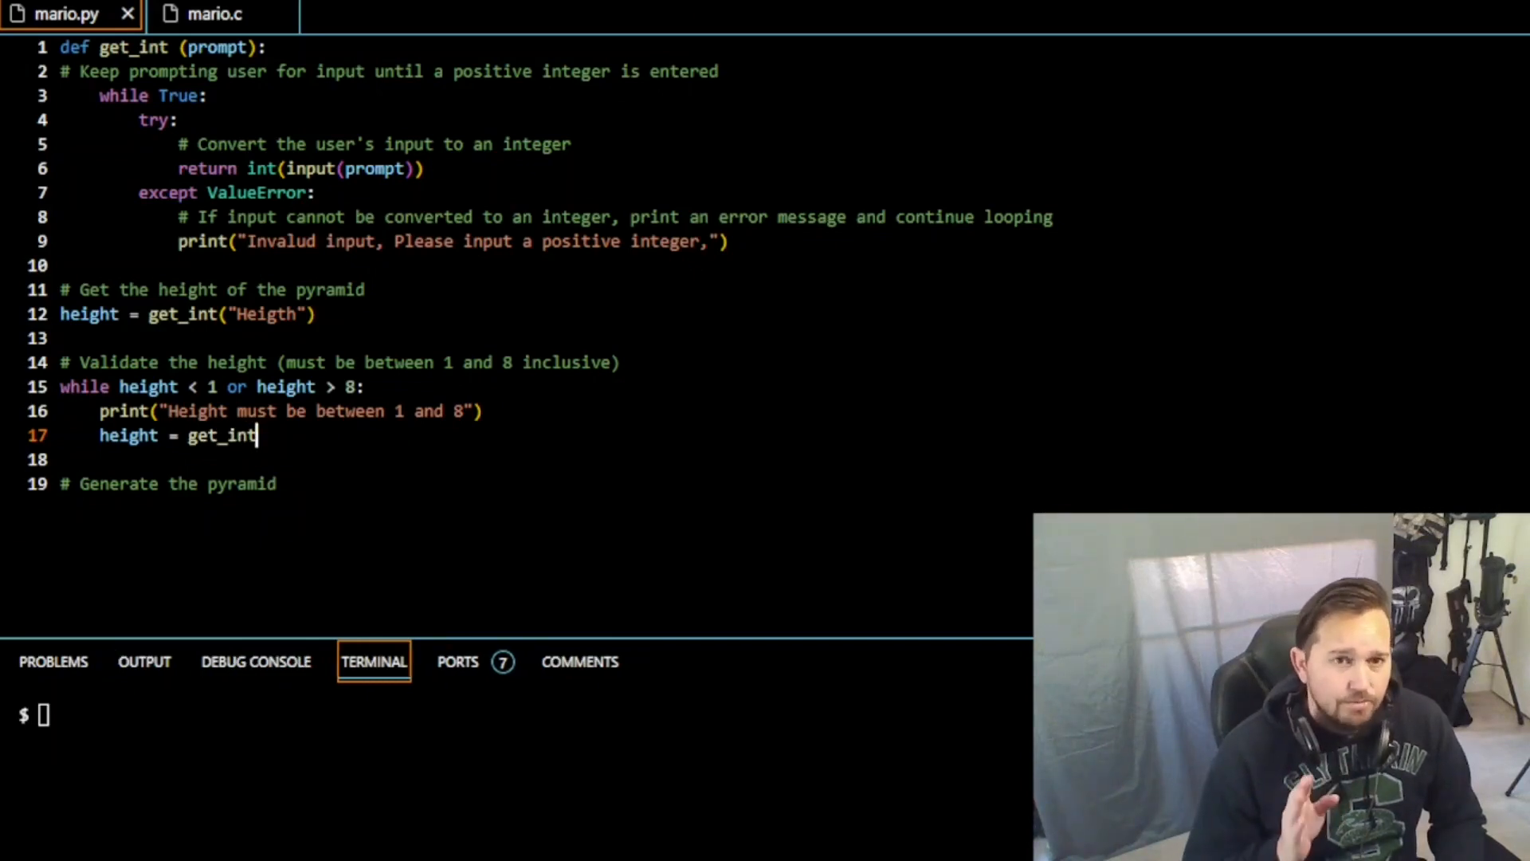
{"action": "type", "text": "()"}
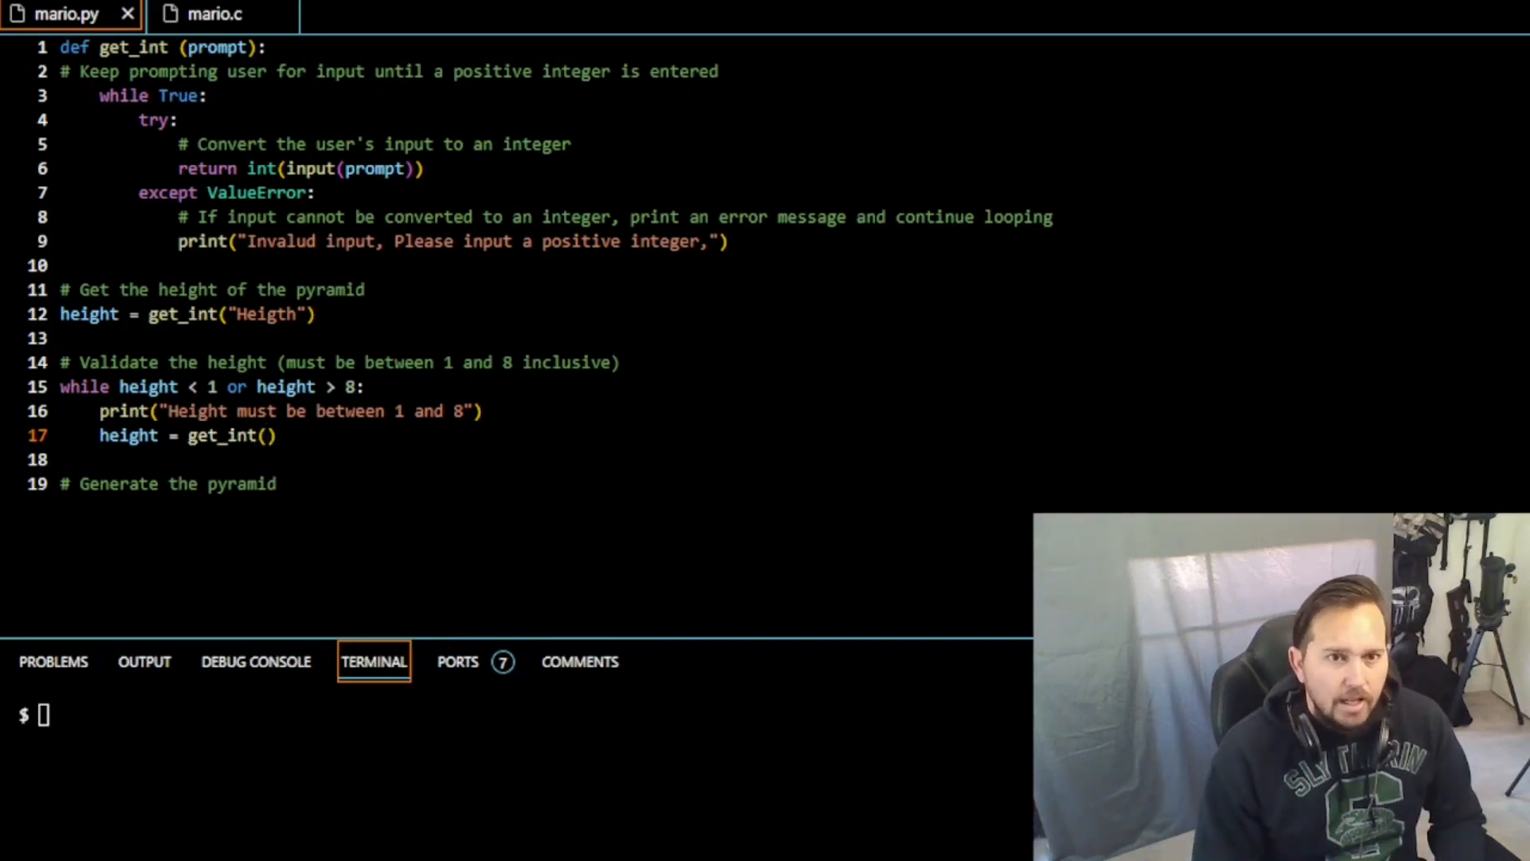
{"action": "type", "text": "\"Height"}
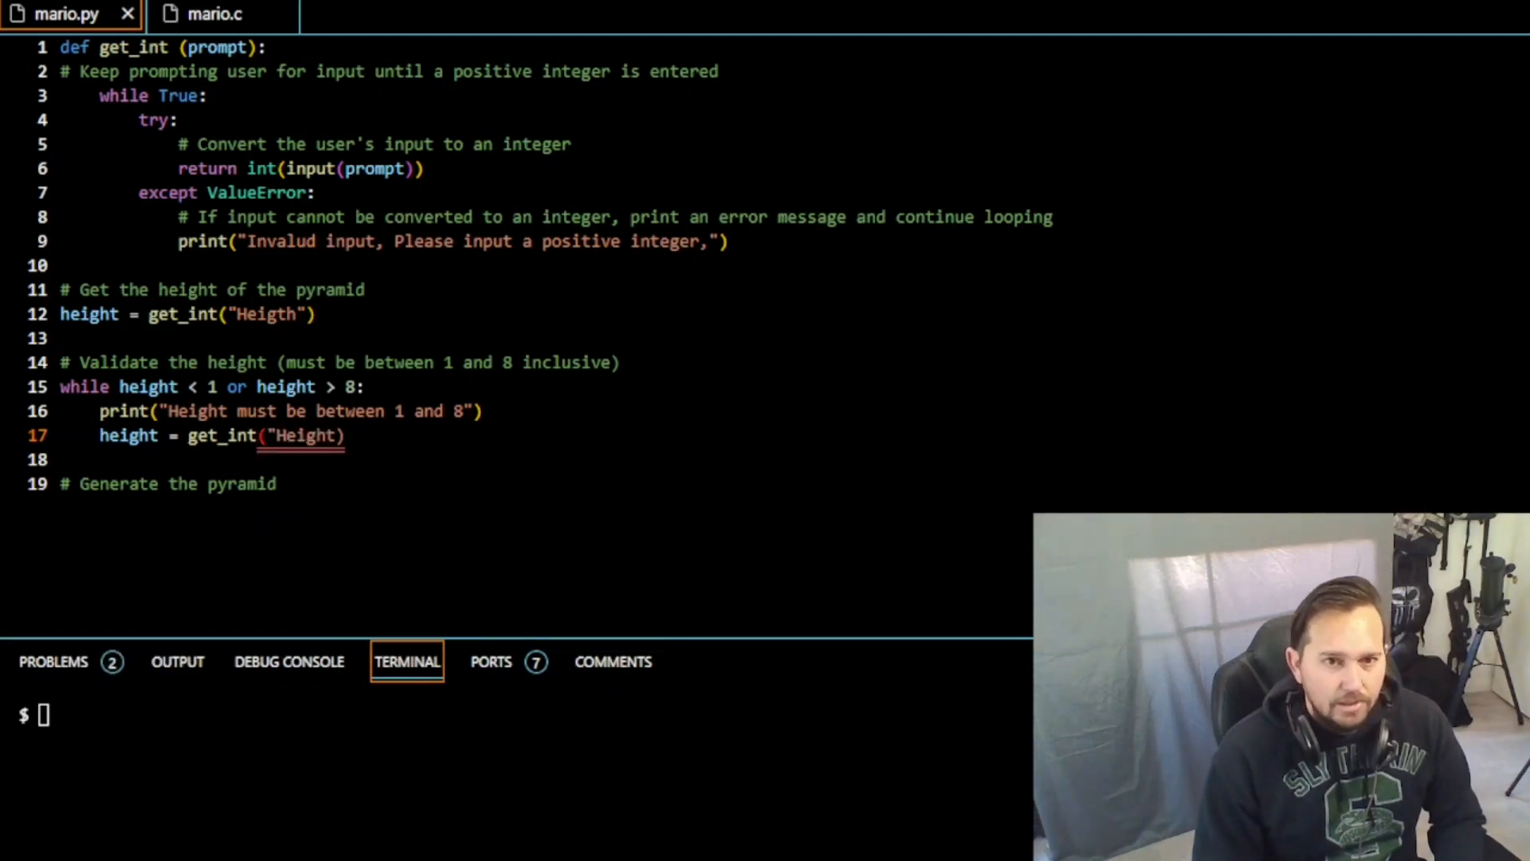
{"action": "type", "text": ": \""}
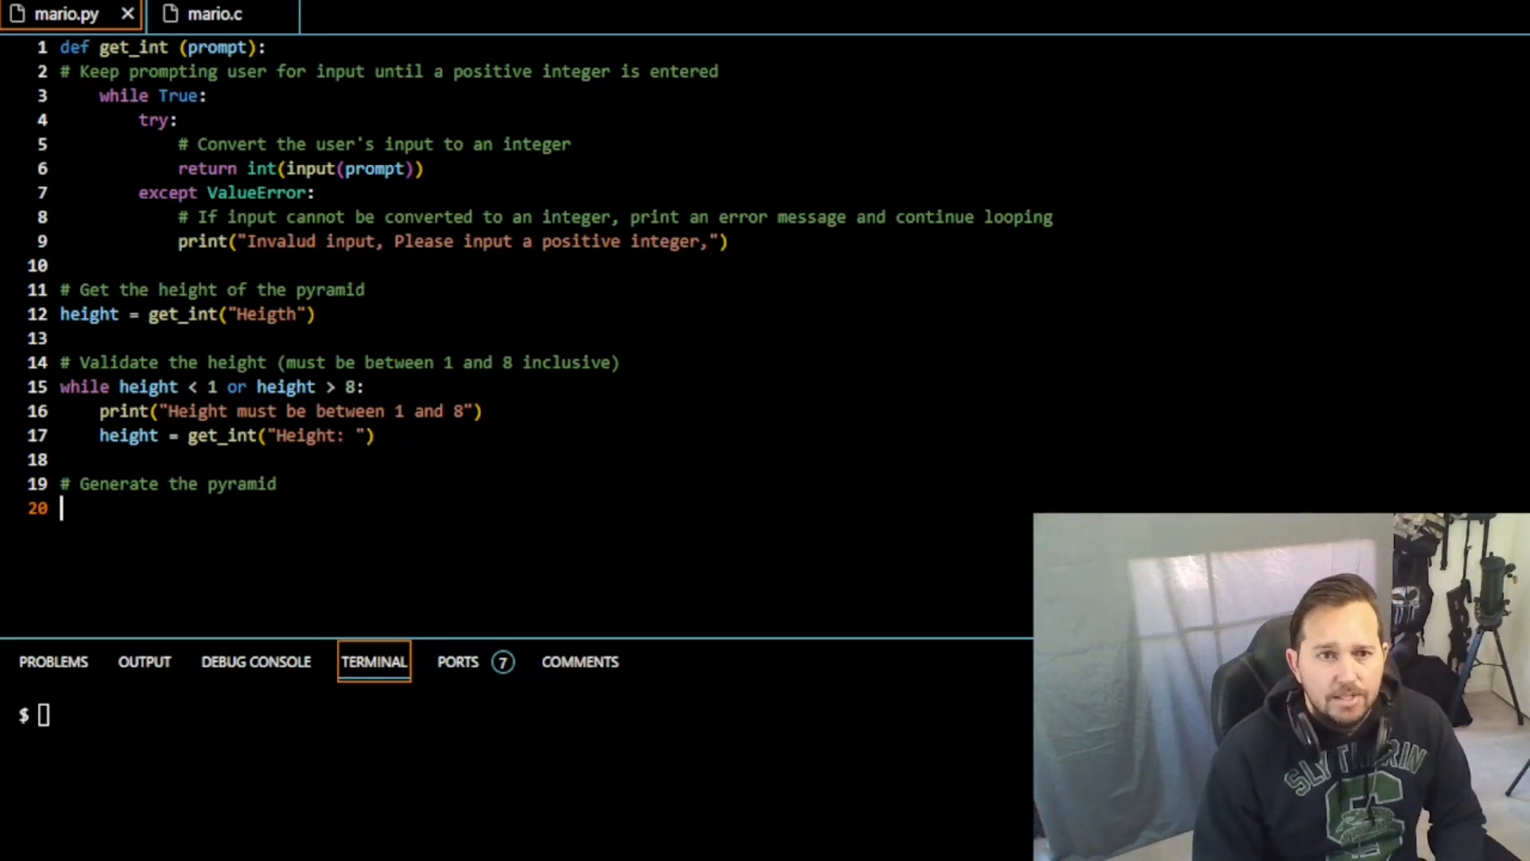
Step: Write the for i in range(1, height + 1) loop under the pyramid comment
{"action": "type", "text": "for"}
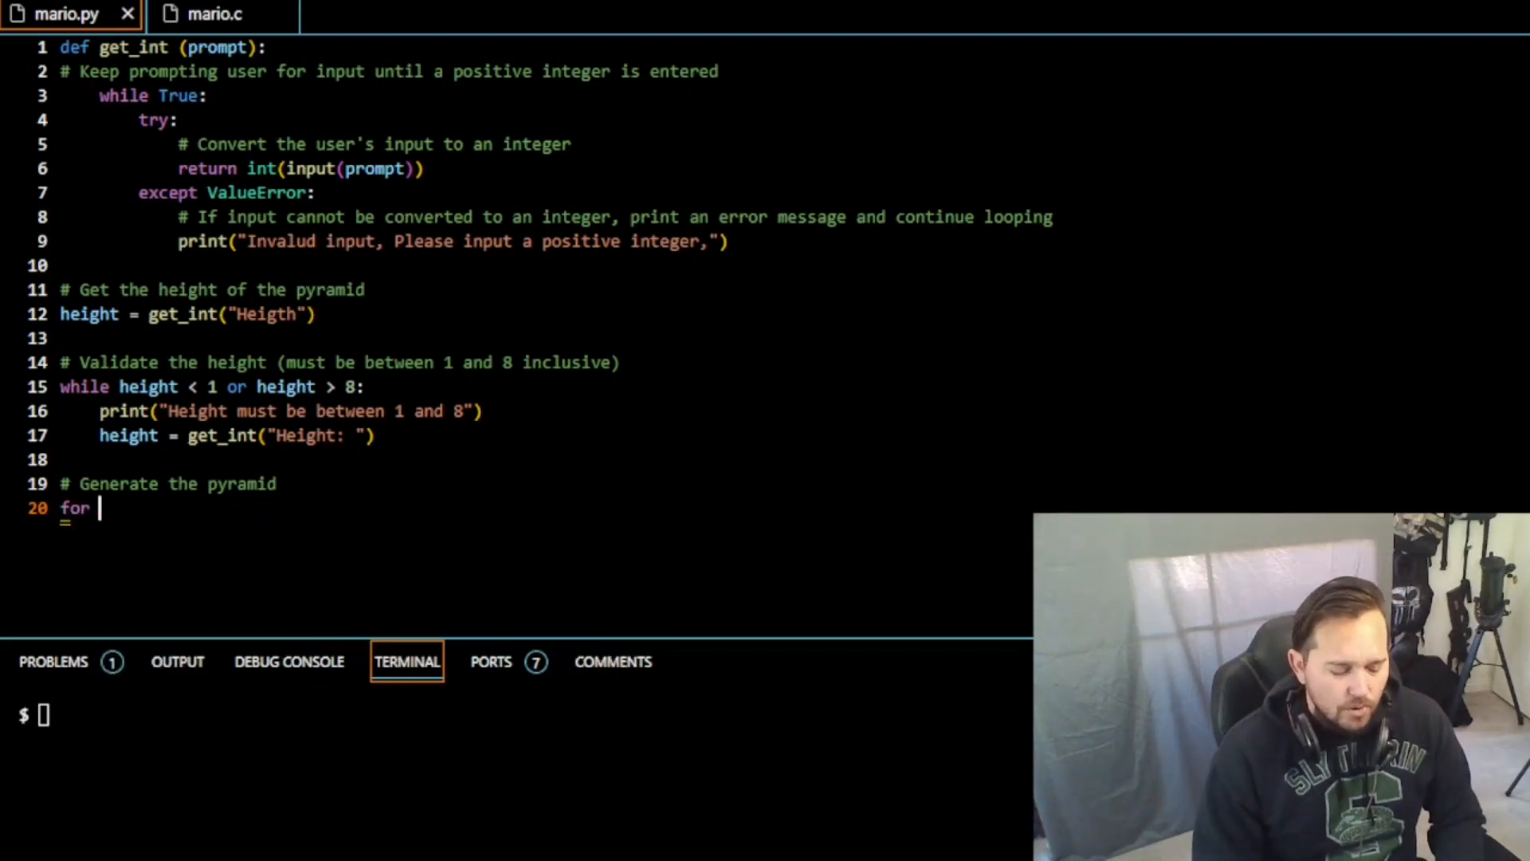
{"action": "type", "text": "i in range"}
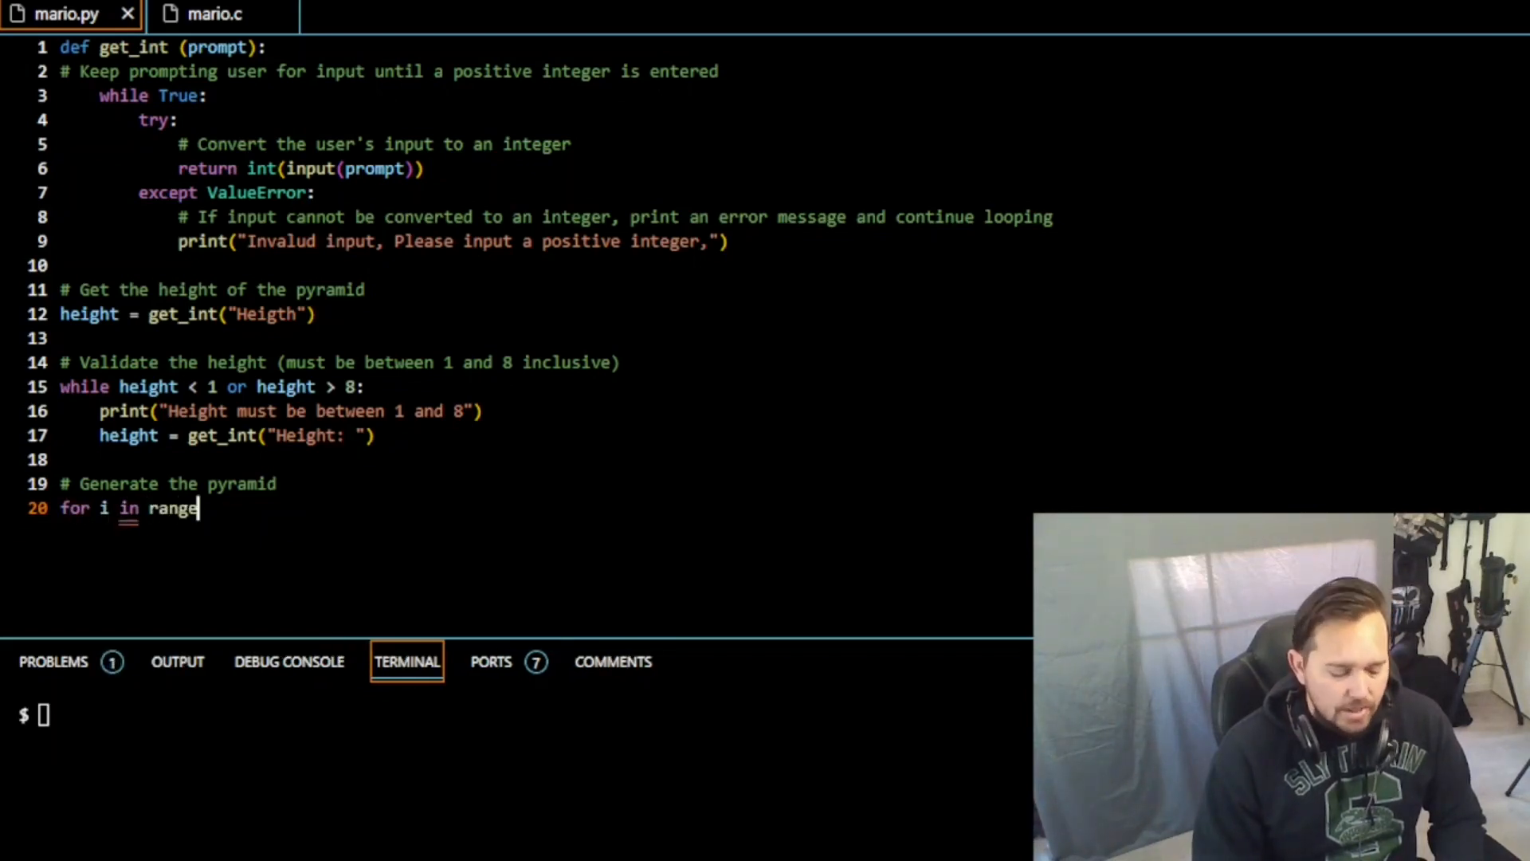
{"action": "type", "text": "(1"}
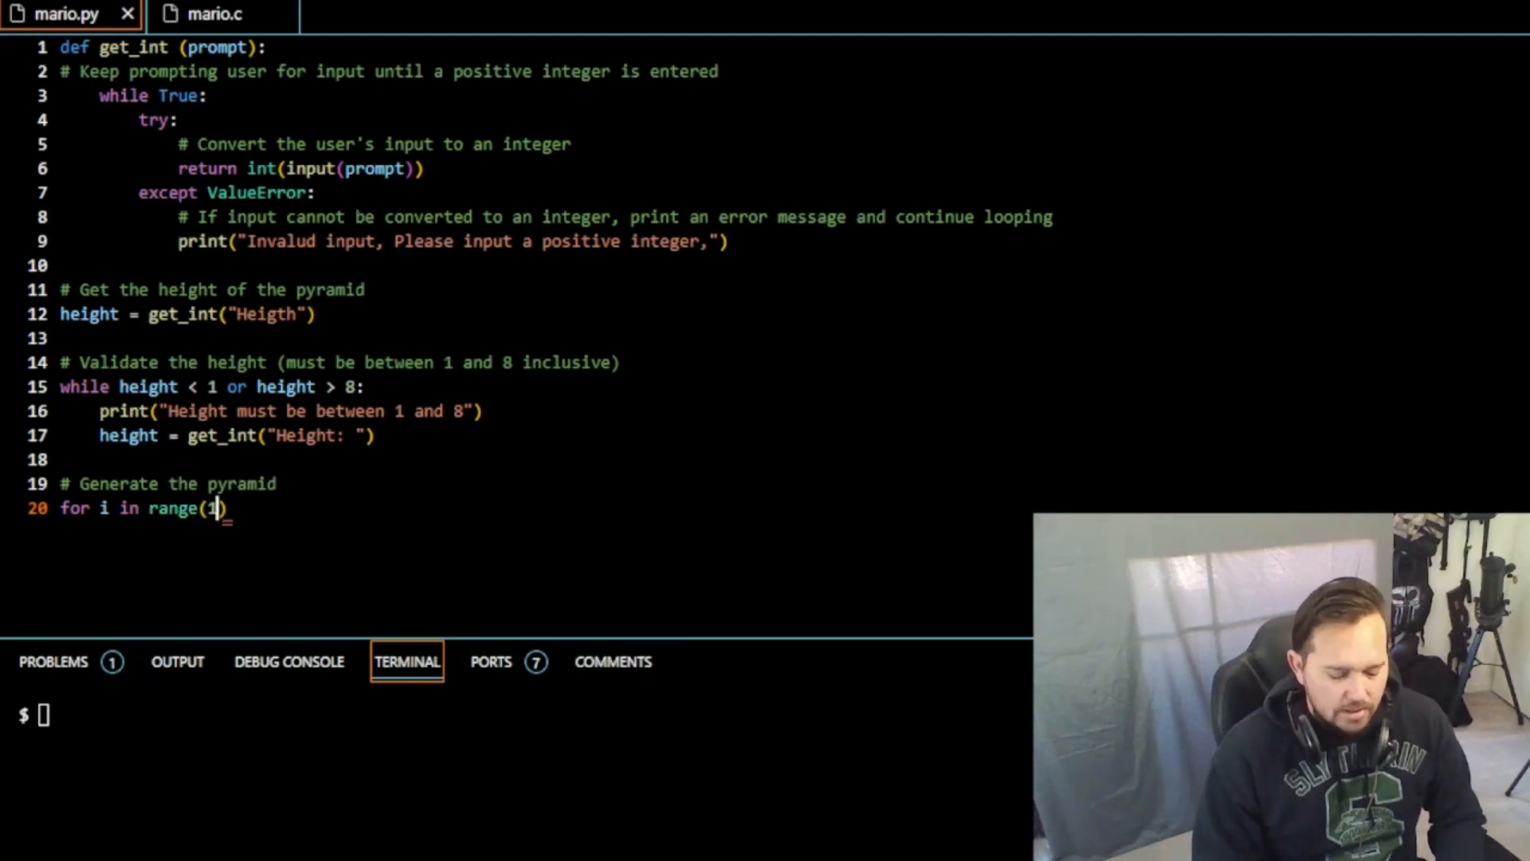
{"action": "type", "text": ", heigth +"}
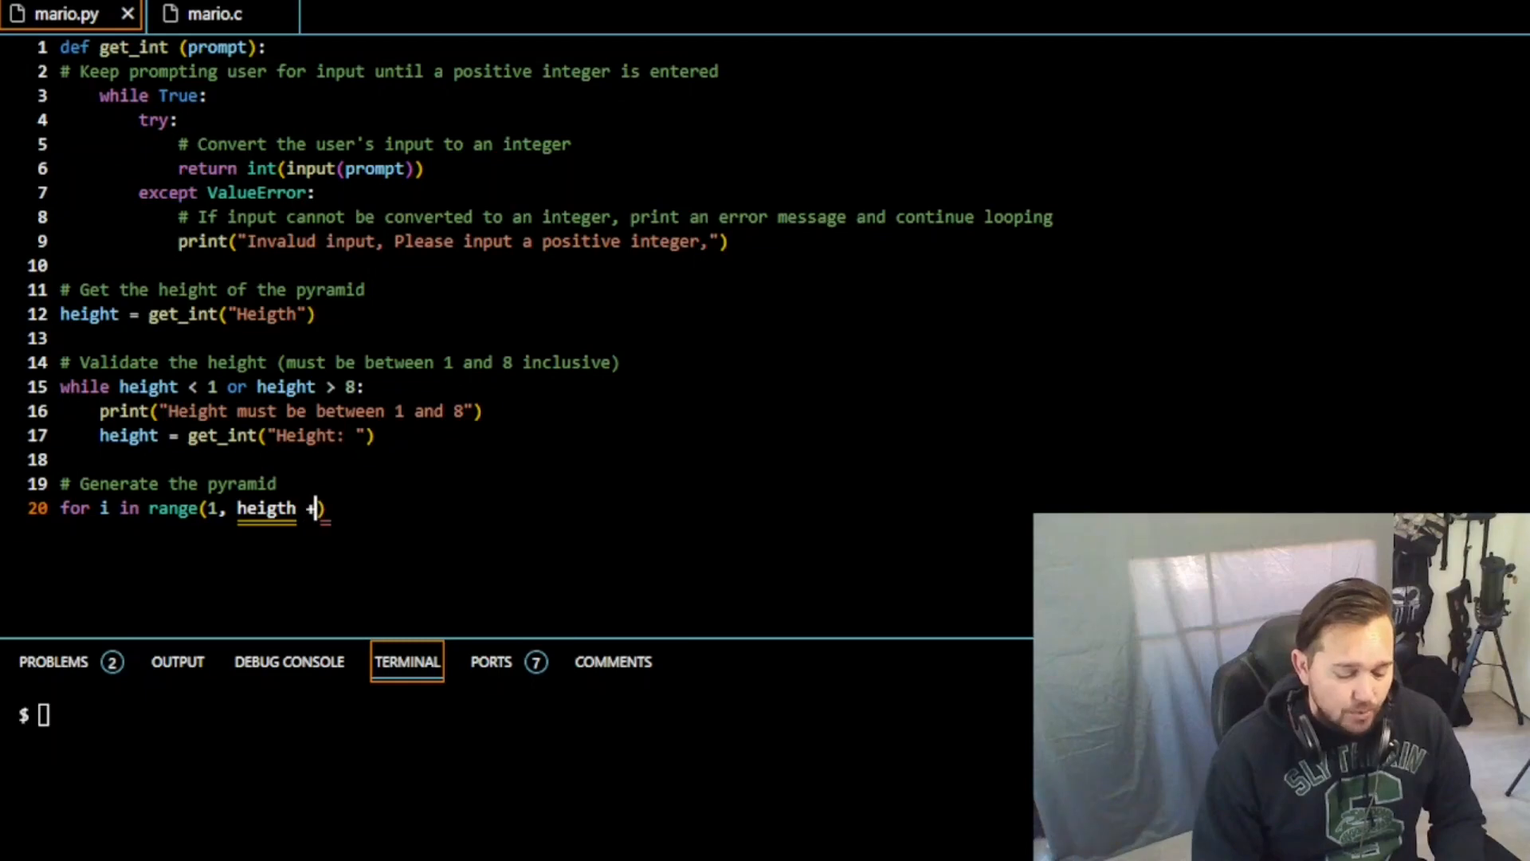
{"action": "type", "text": "1"}
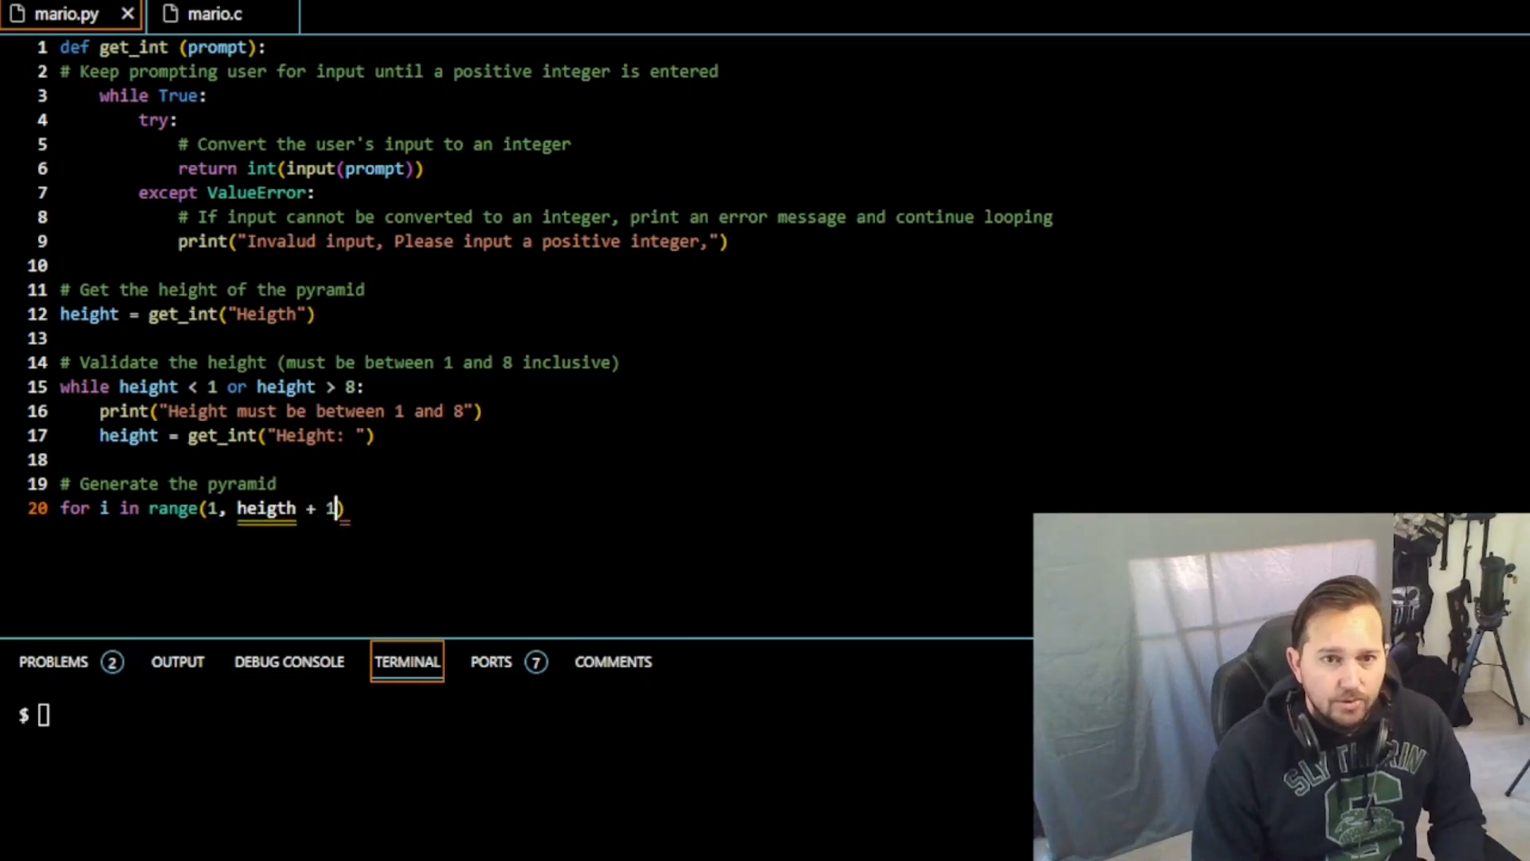
{"action": "type", "text": "):"}
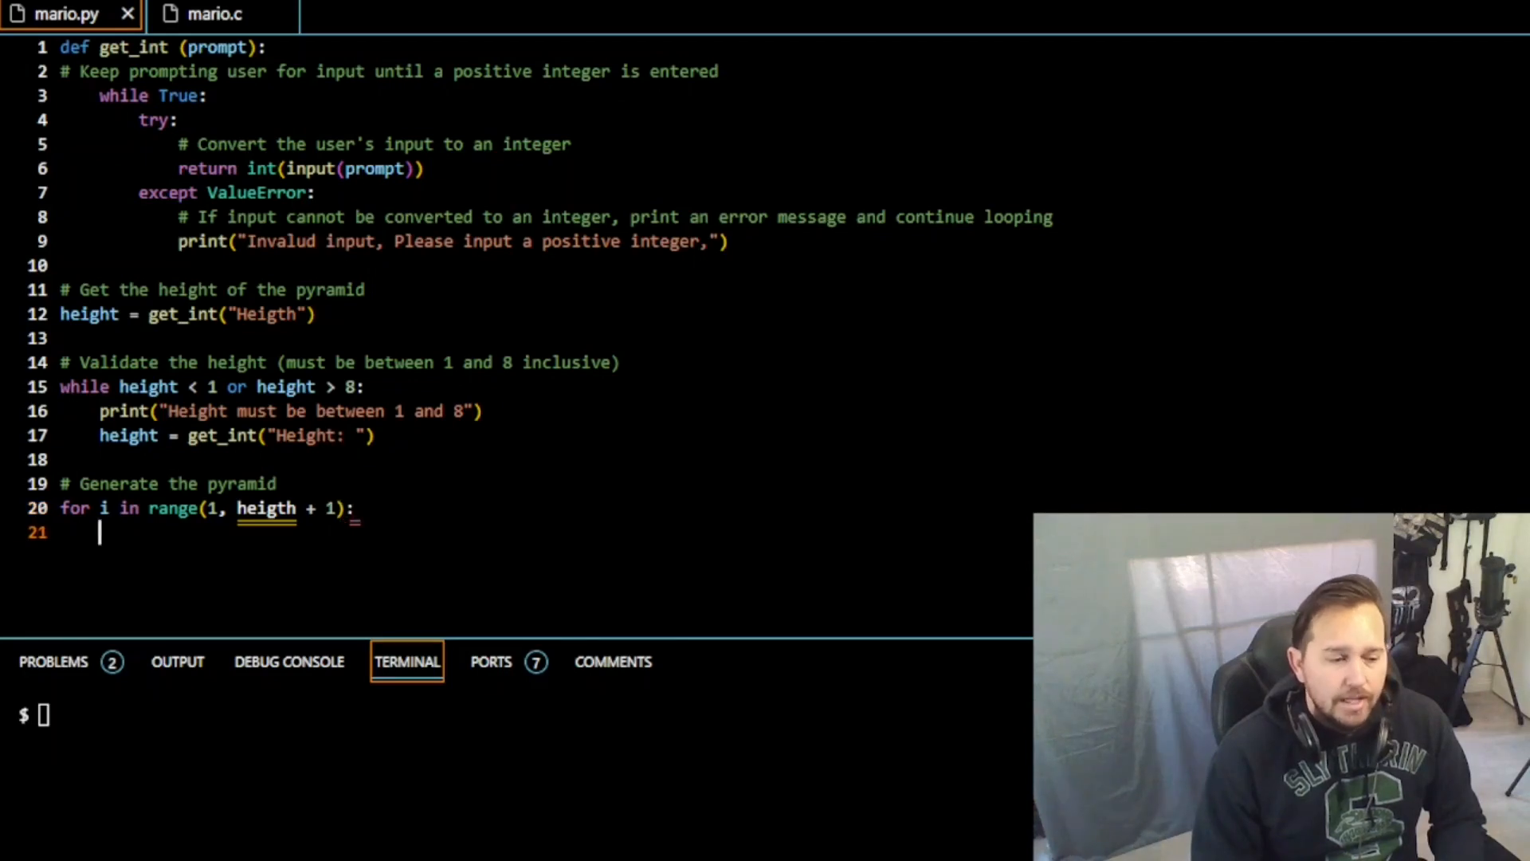
Step: Print each row as spaces for height - i followed by '#' * i
{"action": "type", "text": "print"}
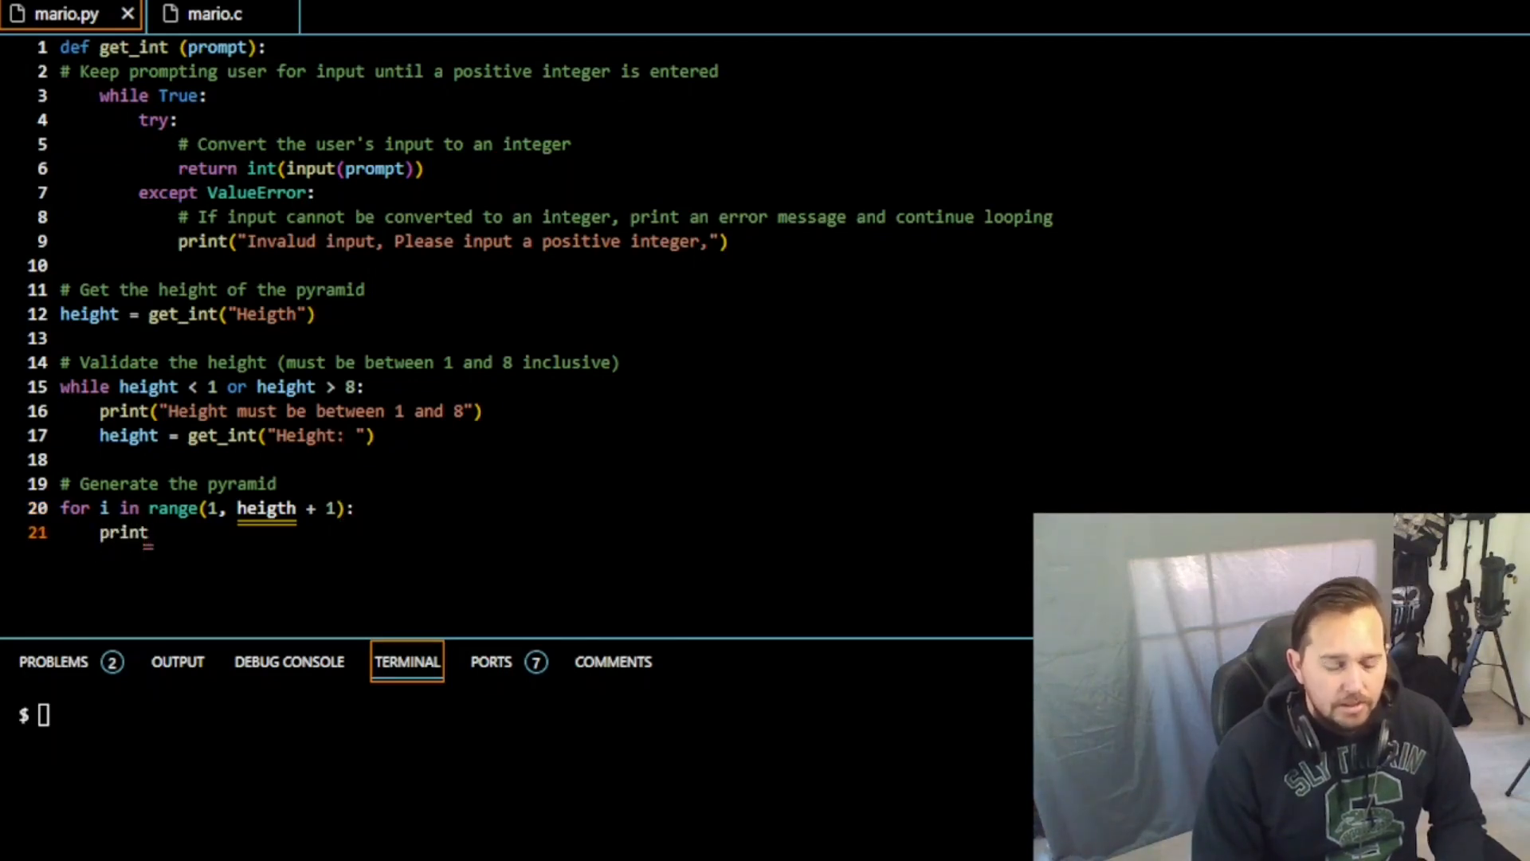
{"action": "type", "text": "()"}
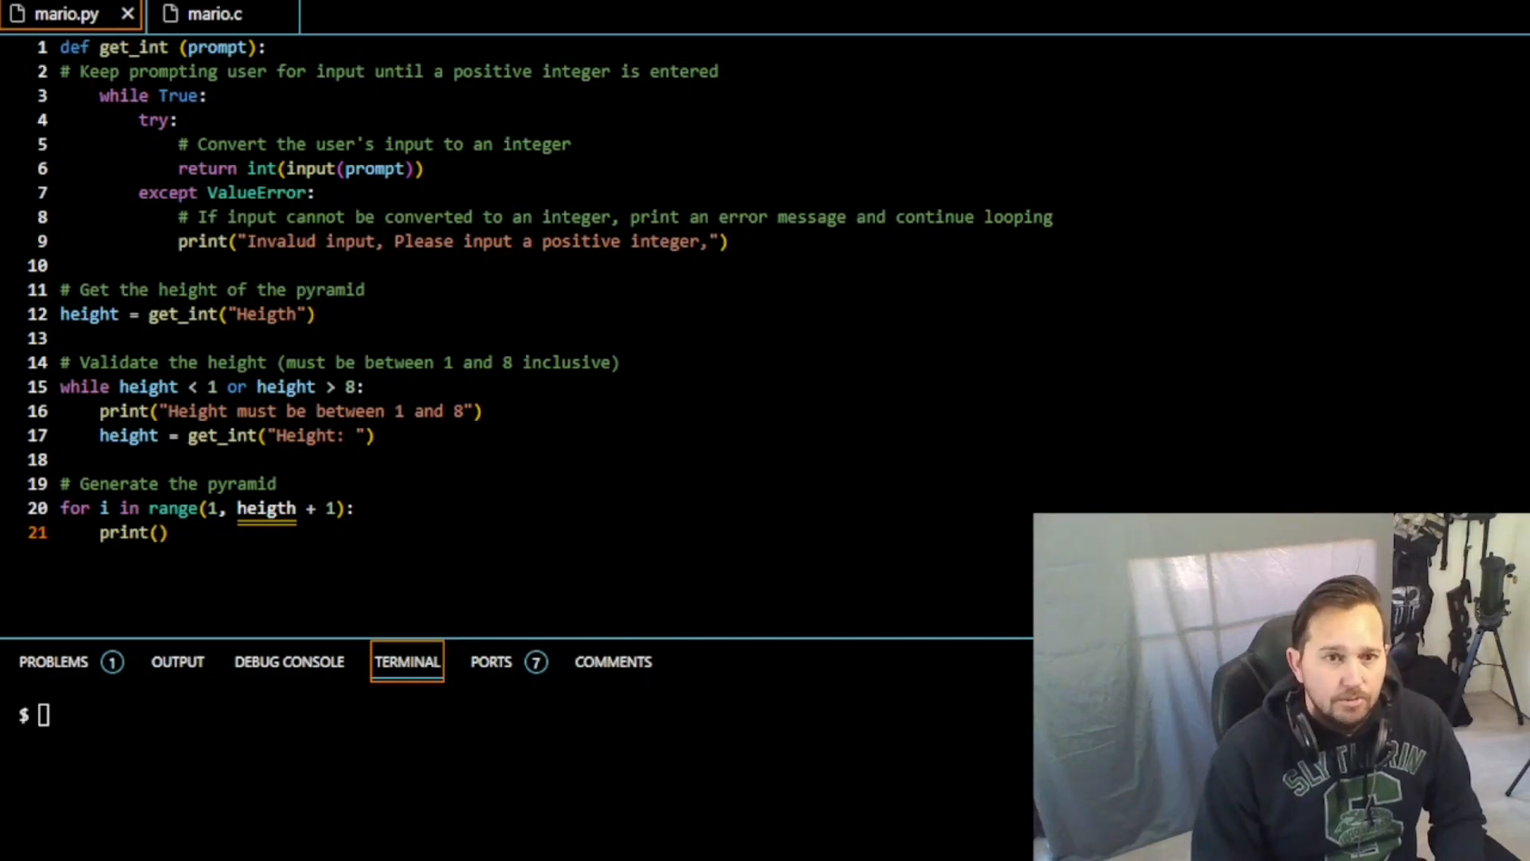
{"action": "type", "text": "\" \" + (height -"}
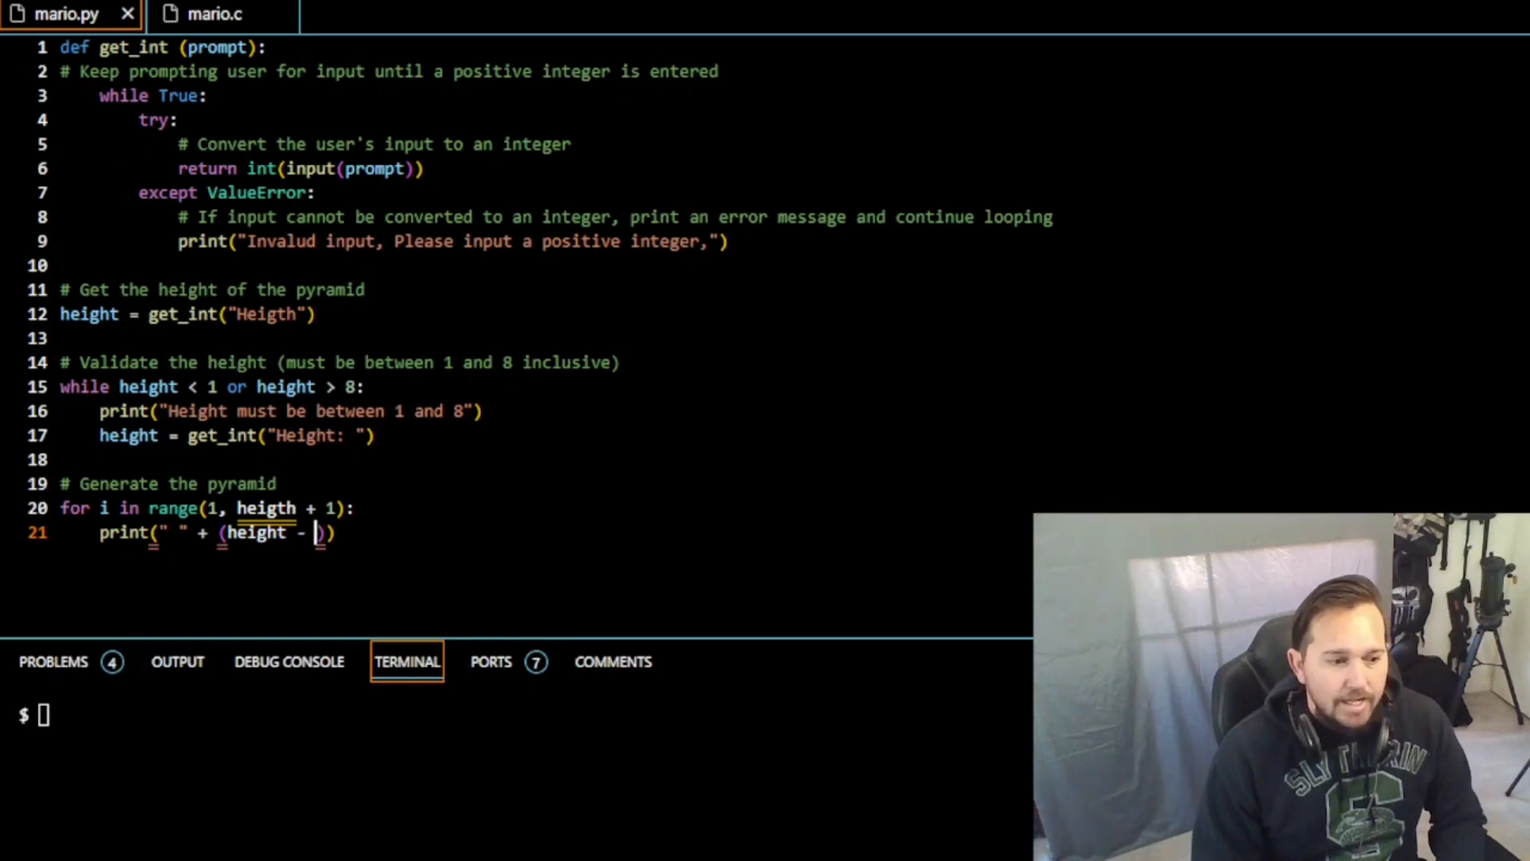
{"action": "type", "text": "i"}
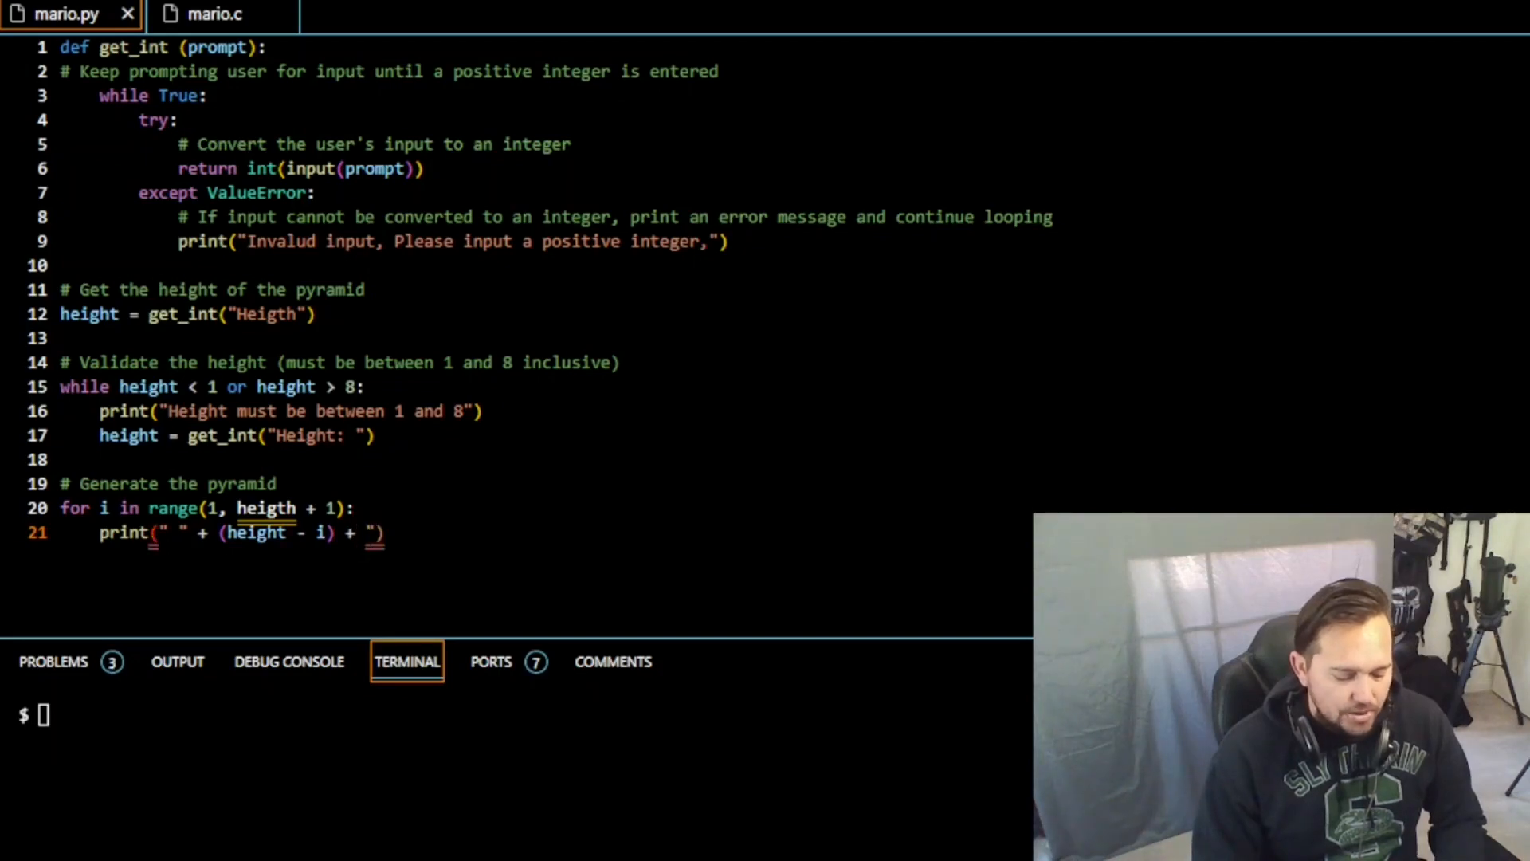
{"action": "type", "text": "#\" *"}
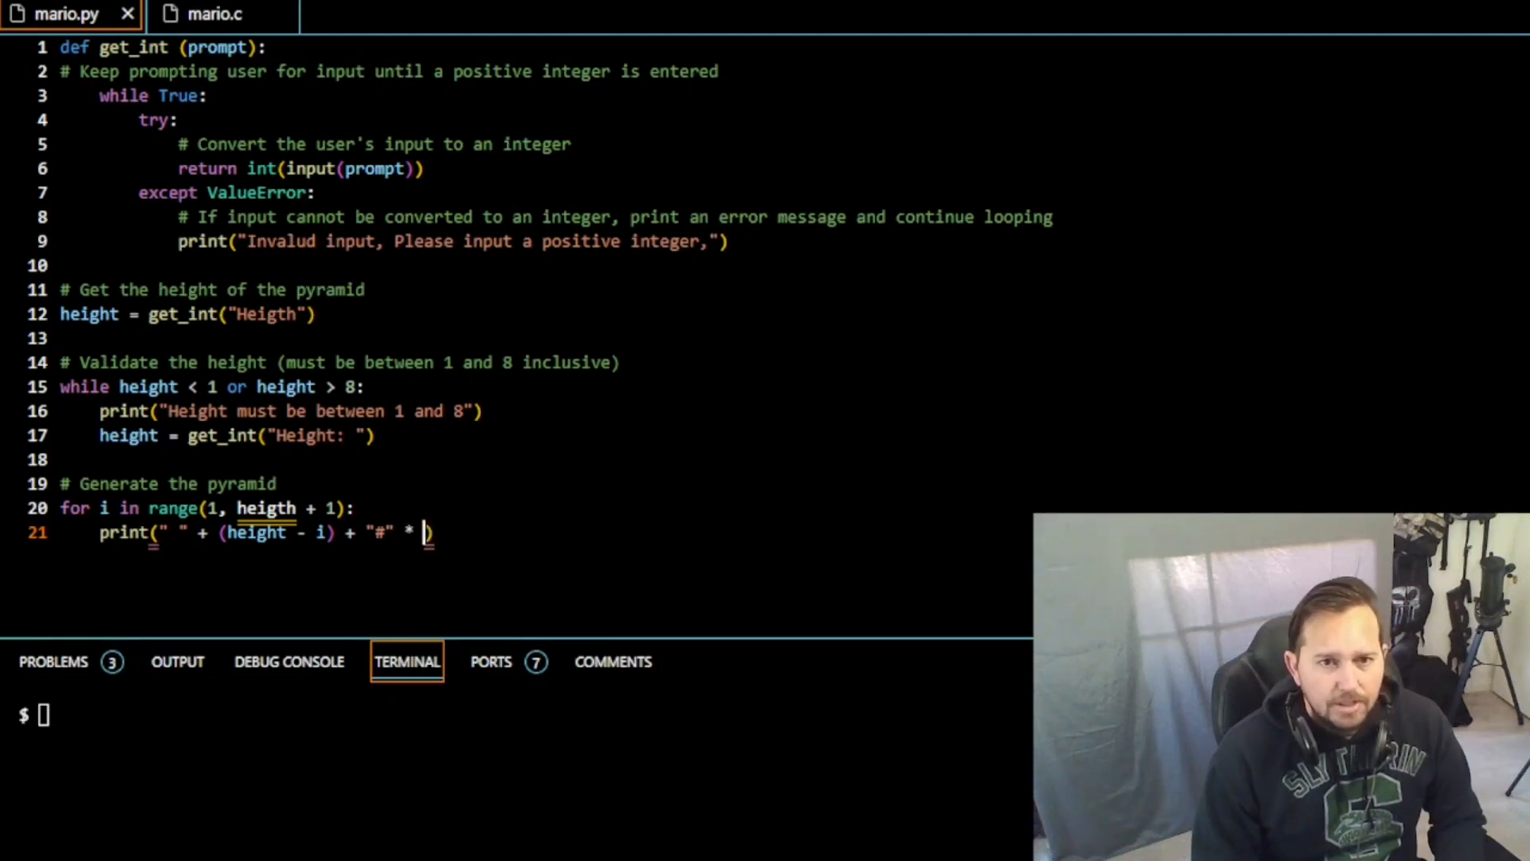
{"action": "type", "text": "i"}
{"action": "left_click", "coordinate": [522, 715]}
{"action": "type", "text": "python mario.py"}
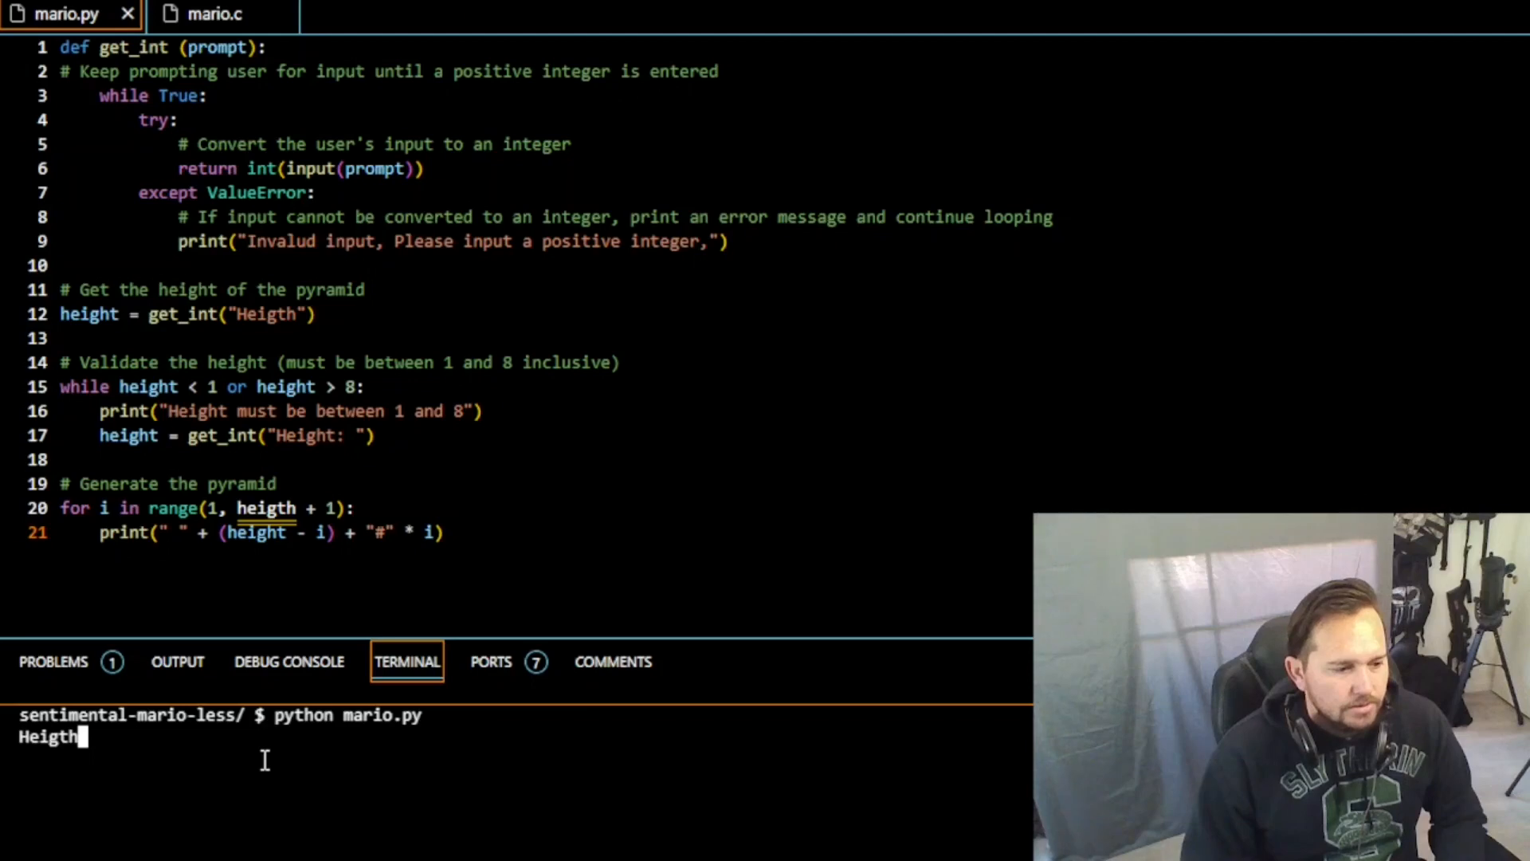
Step: Enter height 8 at the prompt, exposing the NameError on the misspelled heigth
{"action": "type", "text": "8"}
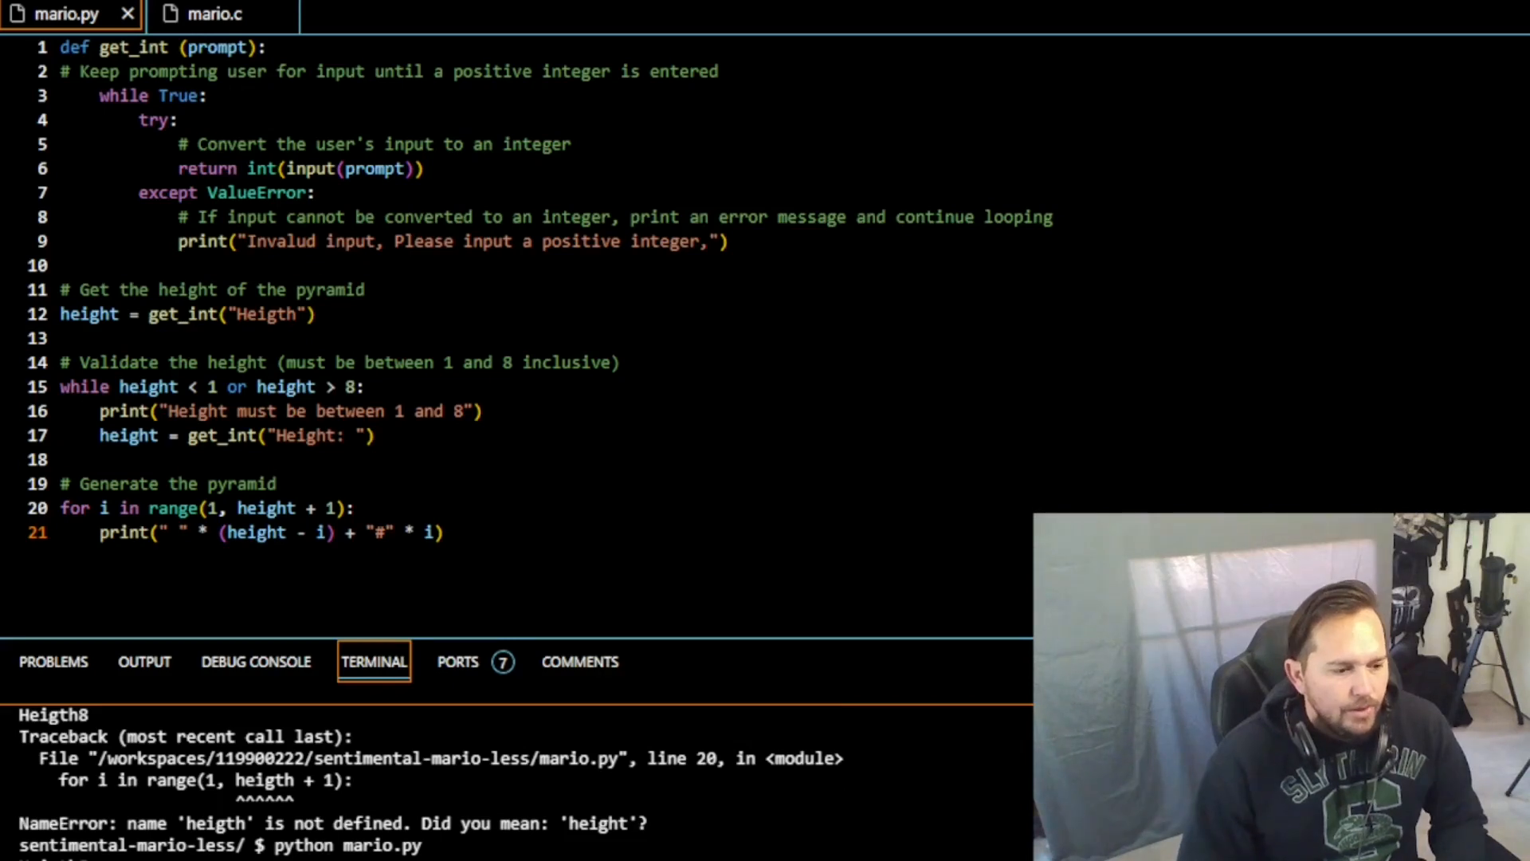
Step: Add ': ' to the first height prompt and rerun mario.py with height 6
{"action": "left_click", "coordinate": [212, 532]}
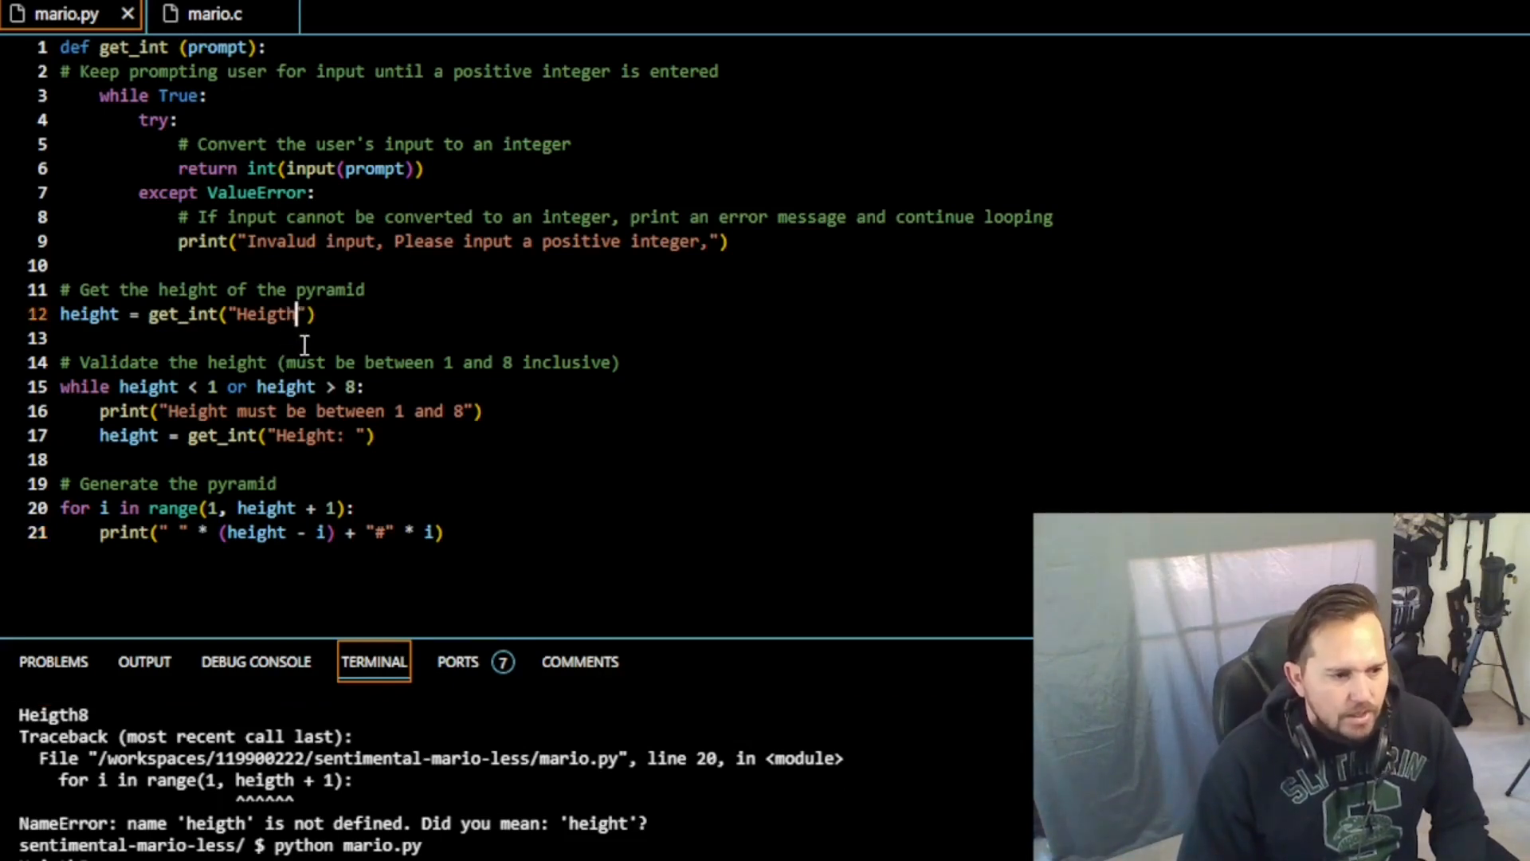
{"action": "type", "text": ":"}
{"action": "type", "text": "python mario.py"}
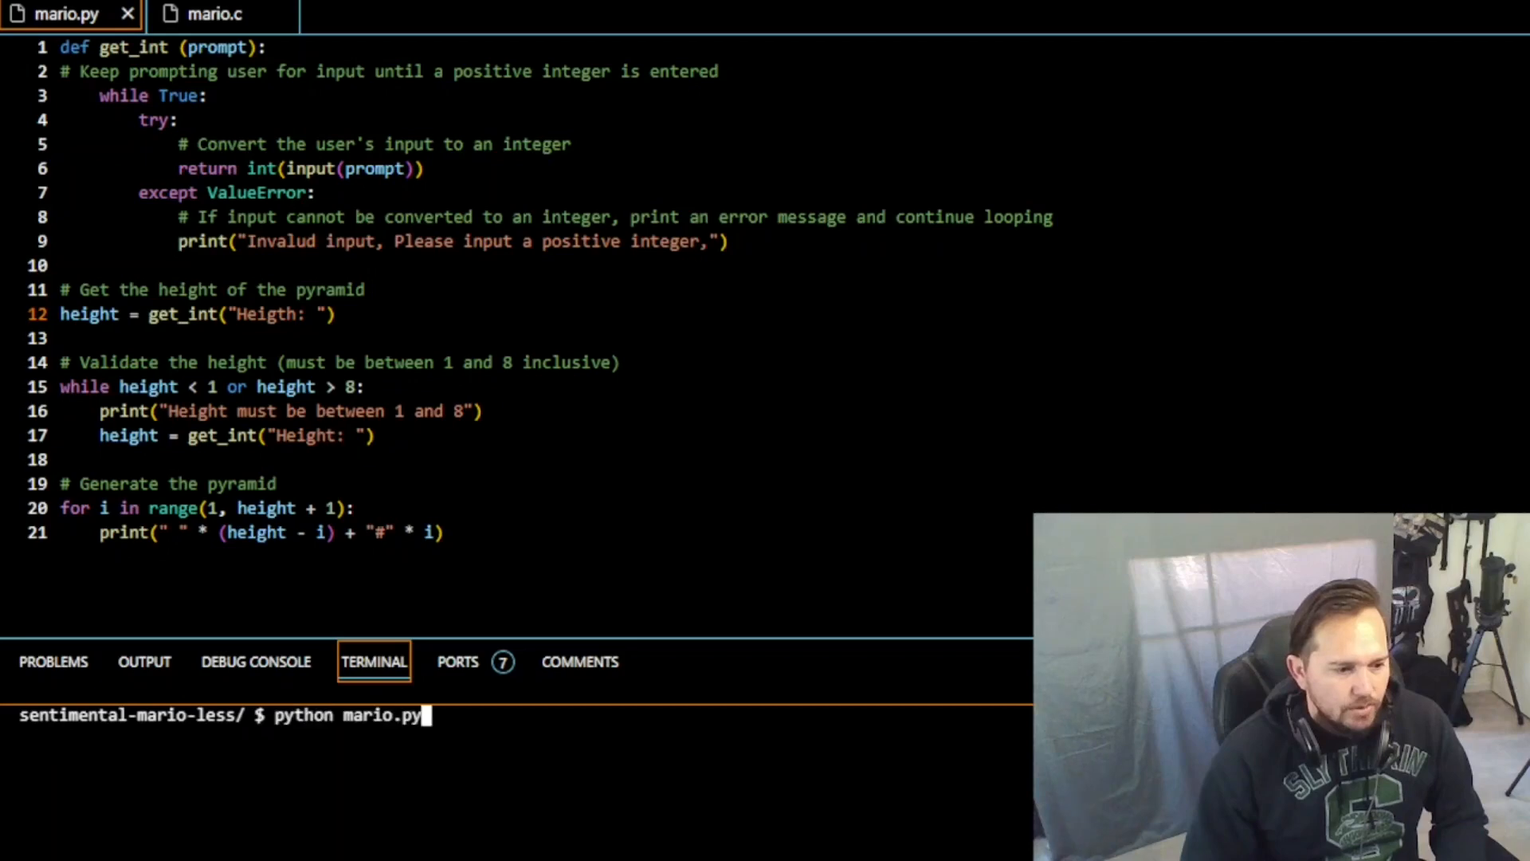
{"action": "key", "text": "Return"}
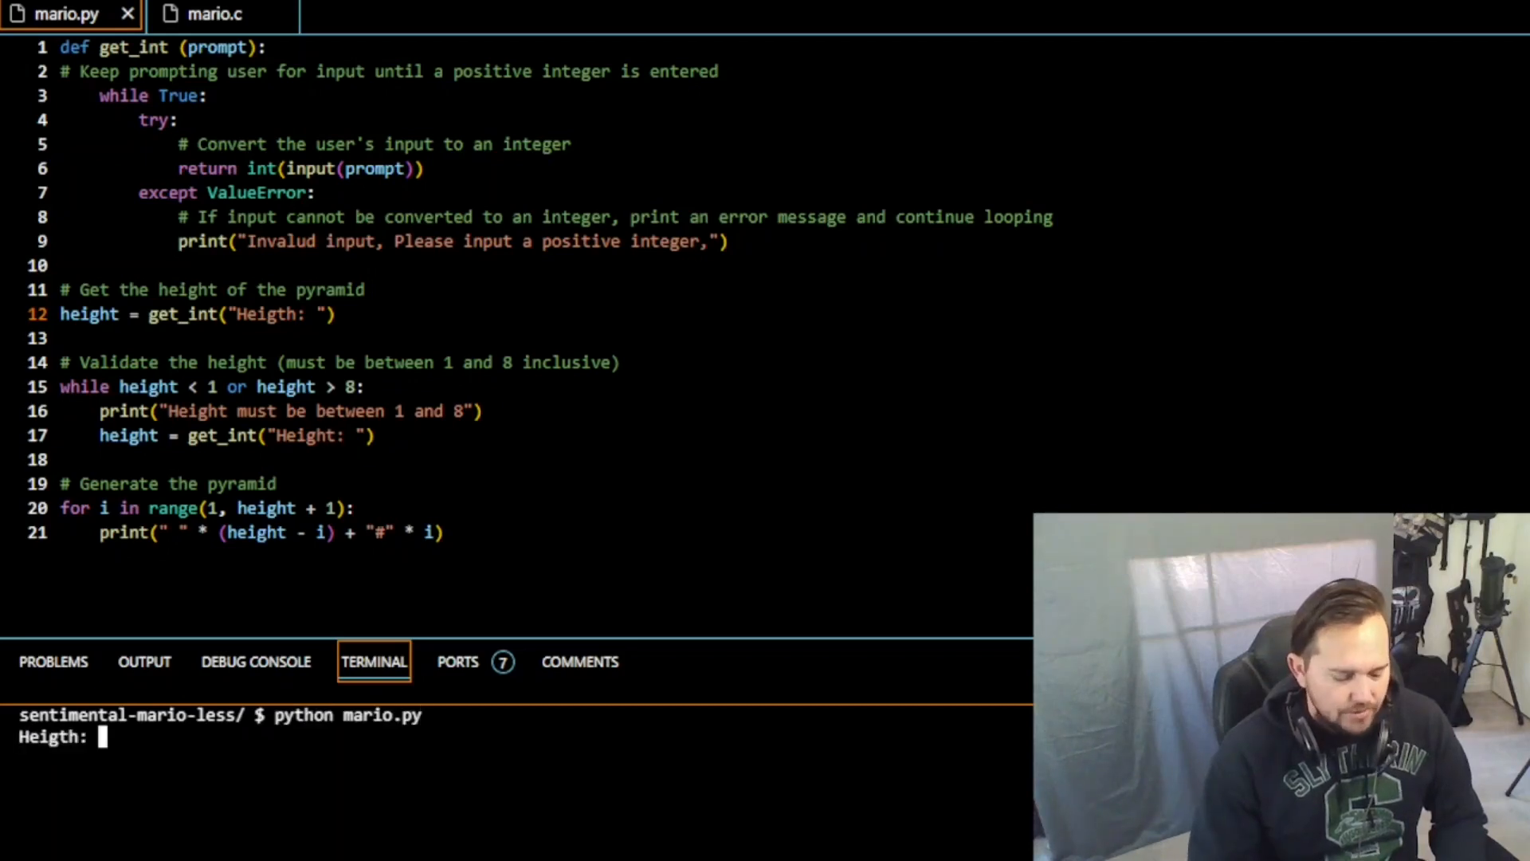
{"action": "type", "text": "6"}
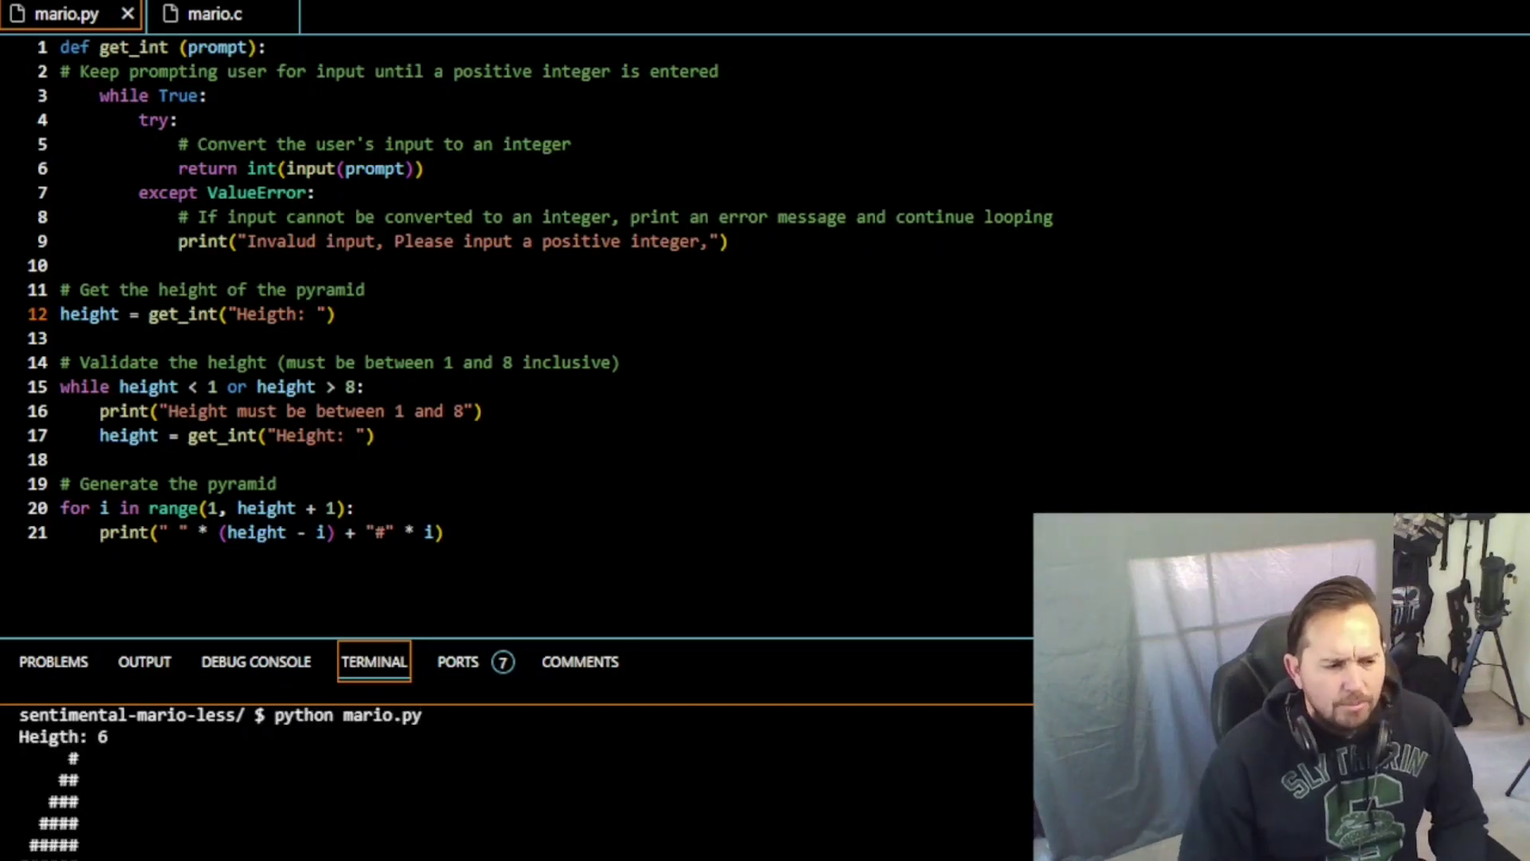